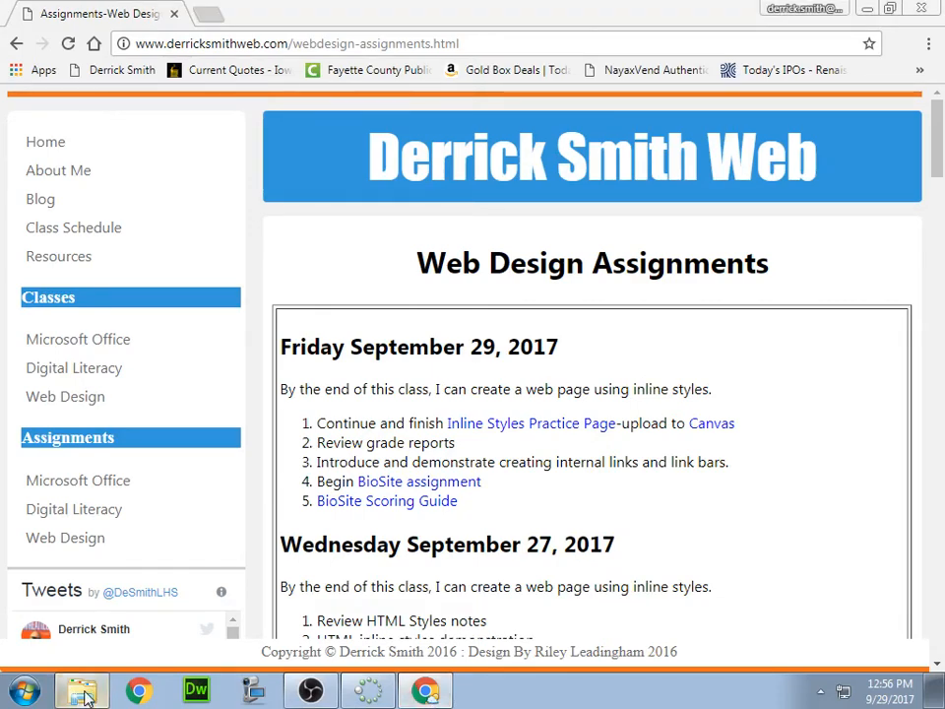
Bring up the practicesite folder in Windows Explorer and select the index page
{"action": "left_click", "coordinate": [82, 689]}
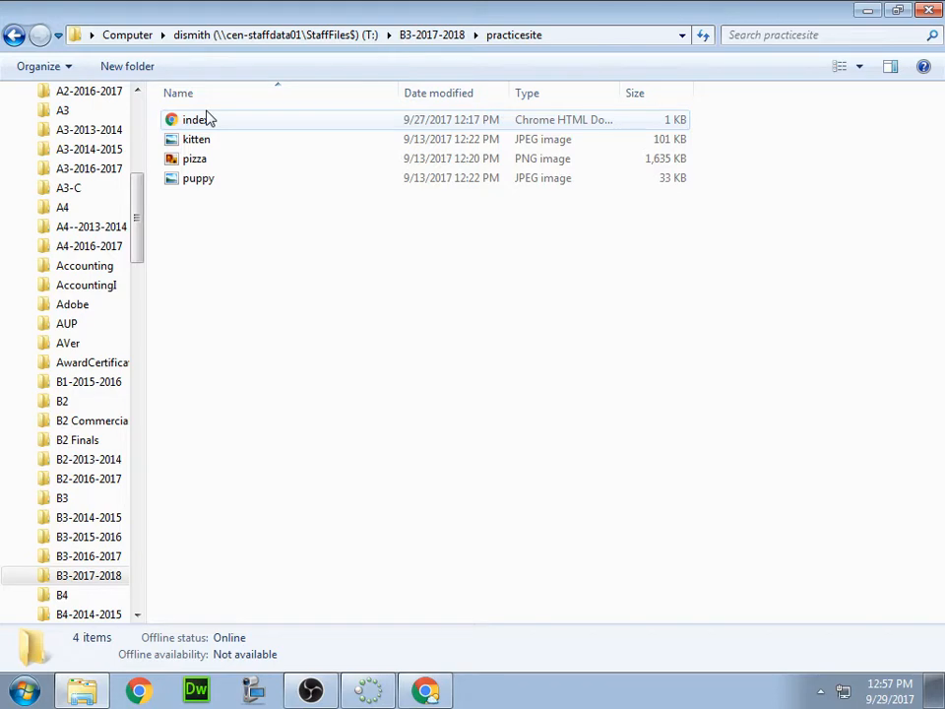
{"action": "double_click", "coordinate": [195, 119]}
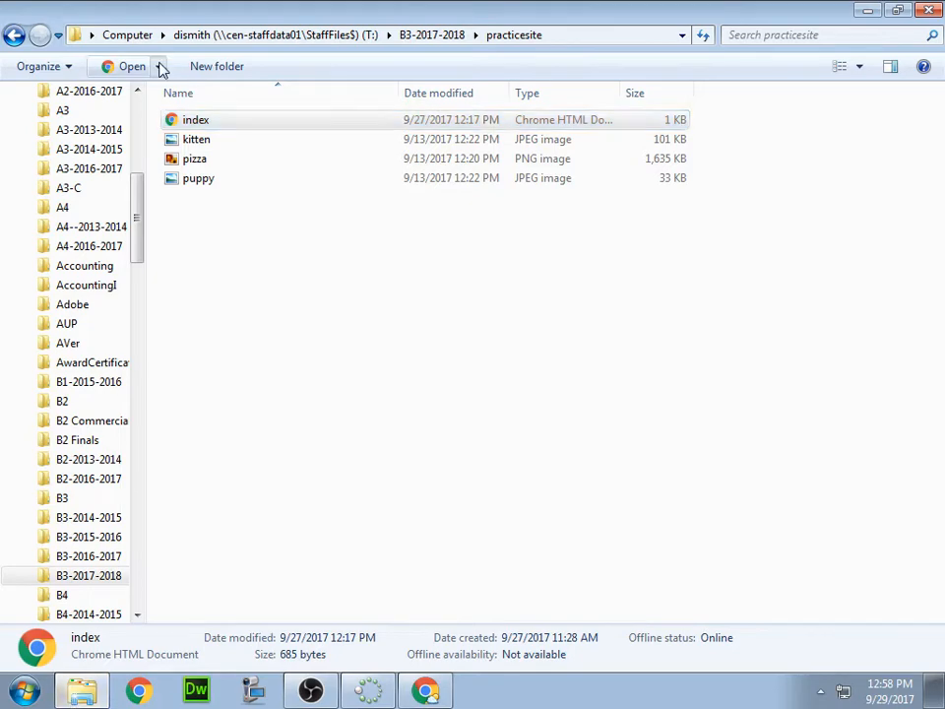
Open index with Notepad and scroll through its HTML code
{"action": "left_click", "coordinate": [160, 66]}
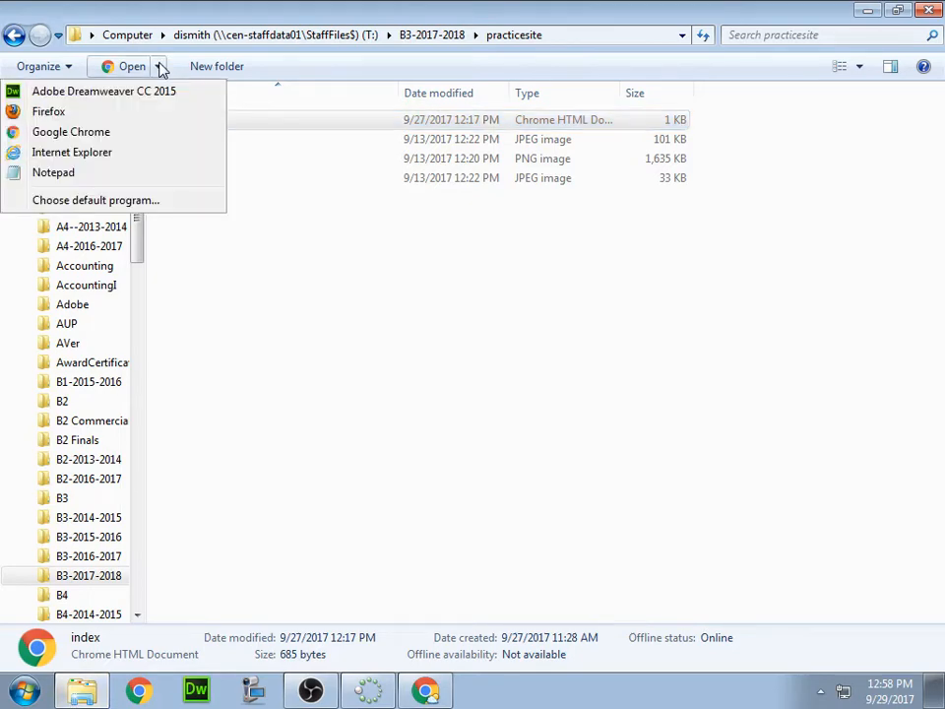
{"action": "left_click", "coordinate": [53, 172]}
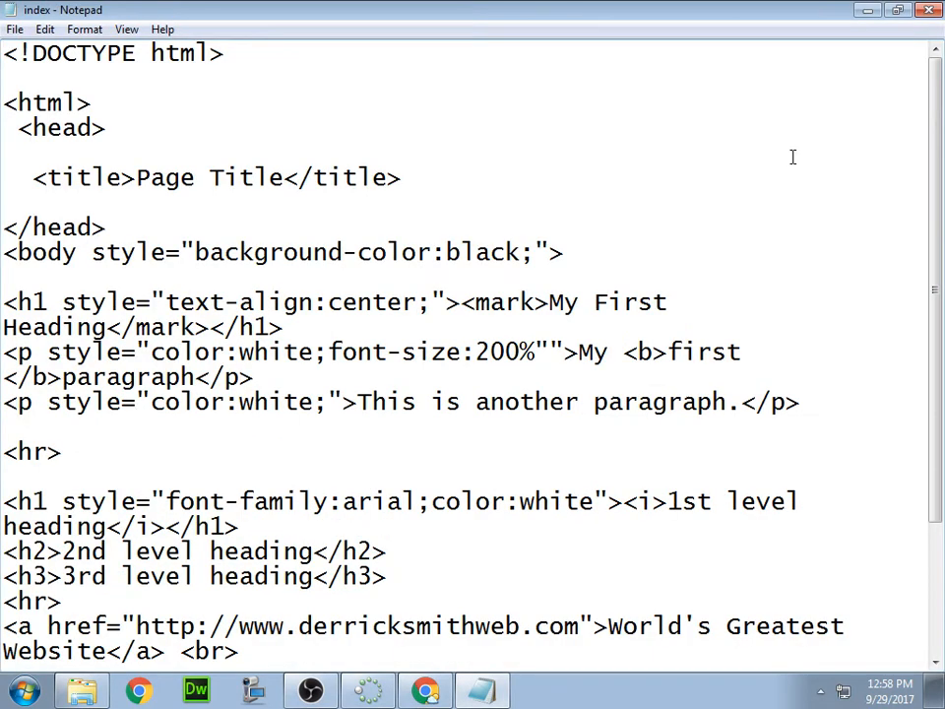
{"action": "scroll", "scroll_direction": "down", "scroll_amount": 3}
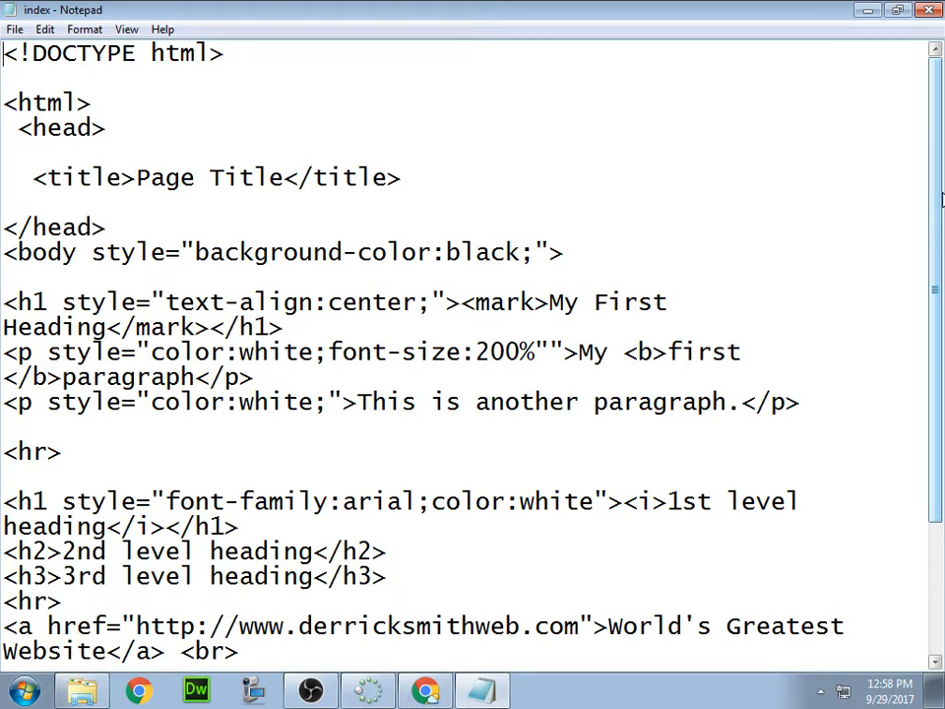
{"action": "left_click", "coordinate": [14, 28]}
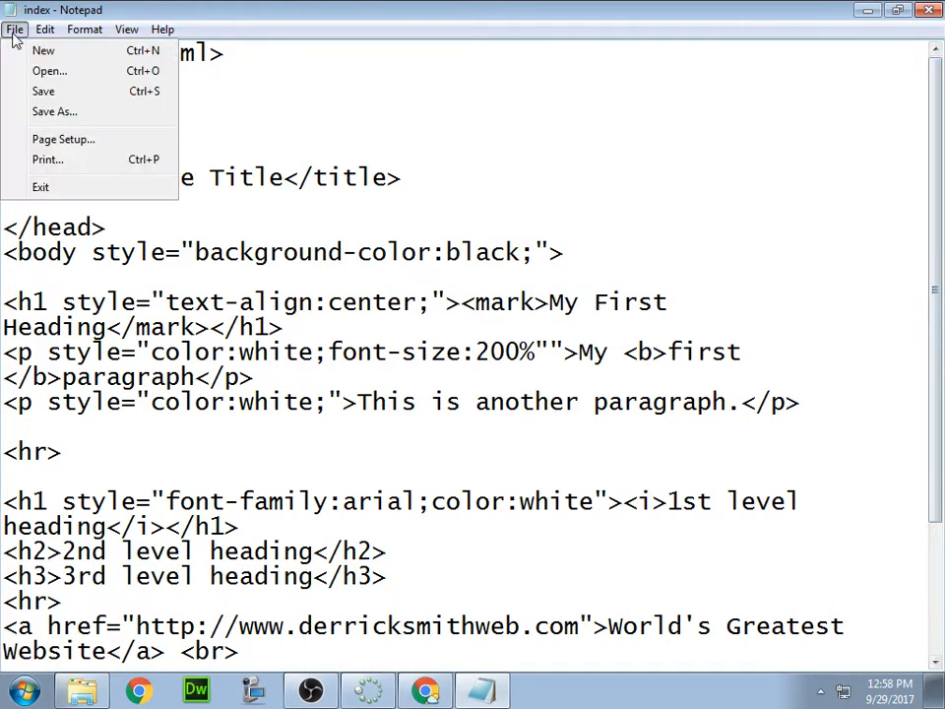
Save a copy of the index code as page2.html in practicesite
{"action": "left_click", "coordinate": [59, 116]}
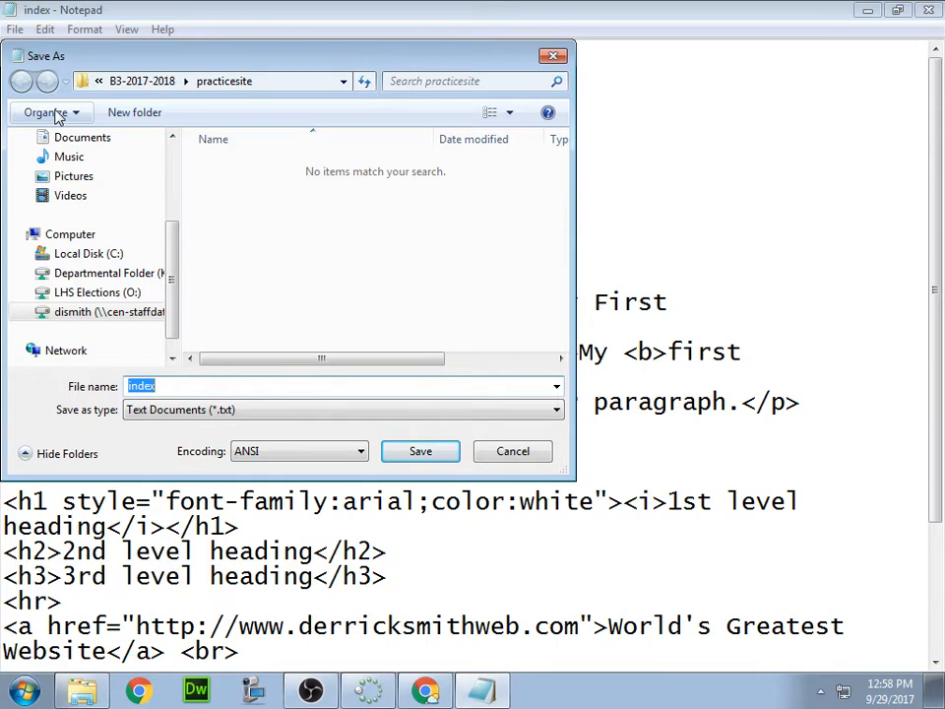
{"action": "type", "text": "pizza.png"}
{"action": "type", "text": "page2.html"}
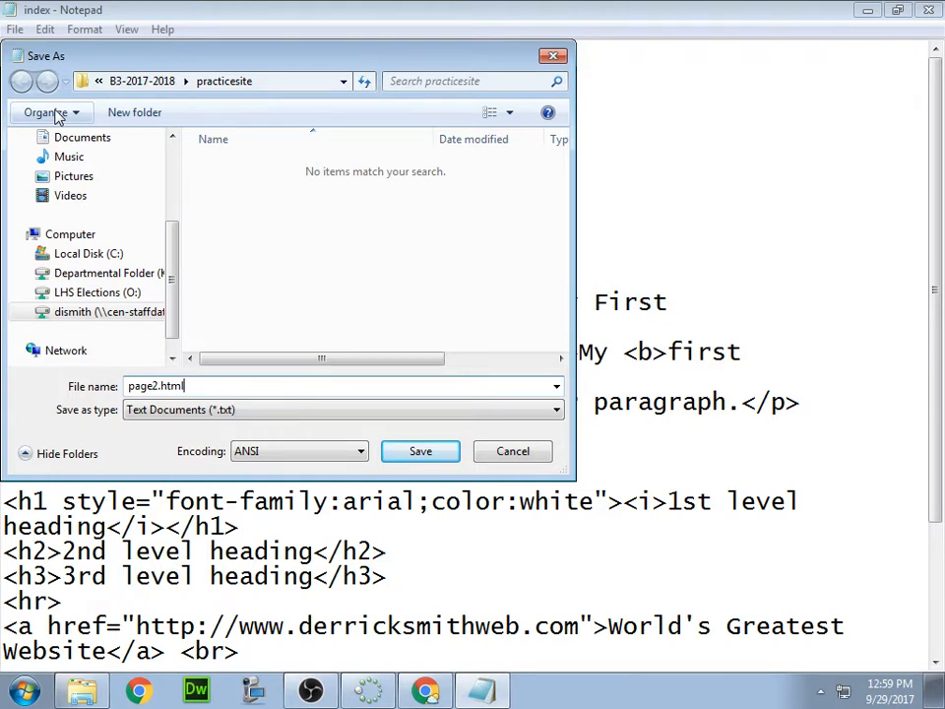
{"action": "left_click", "coordinate": [419, 451]}
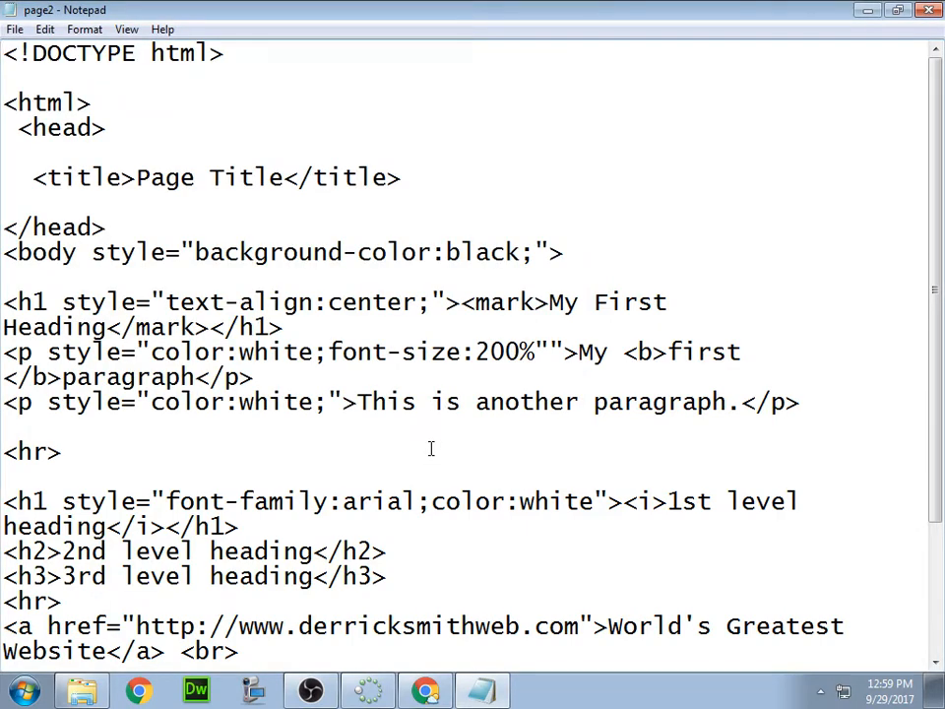
Save another copy of the index code as page3.html
{"action": "left_click", "coordinate": [15, 28]}
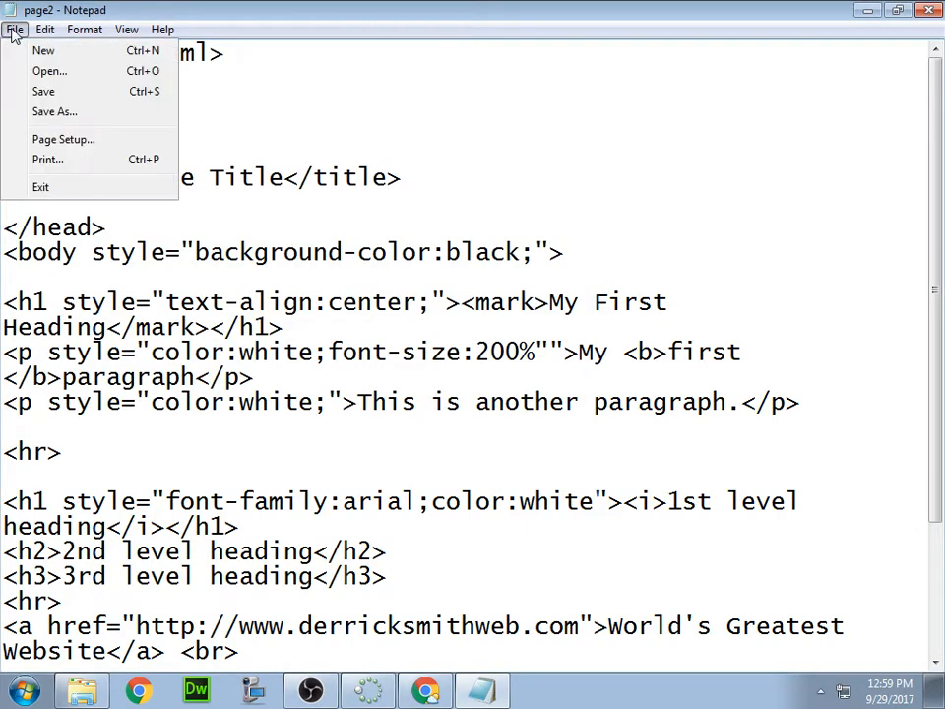
{"action": "left_click", "coordinate": [54, 111]}
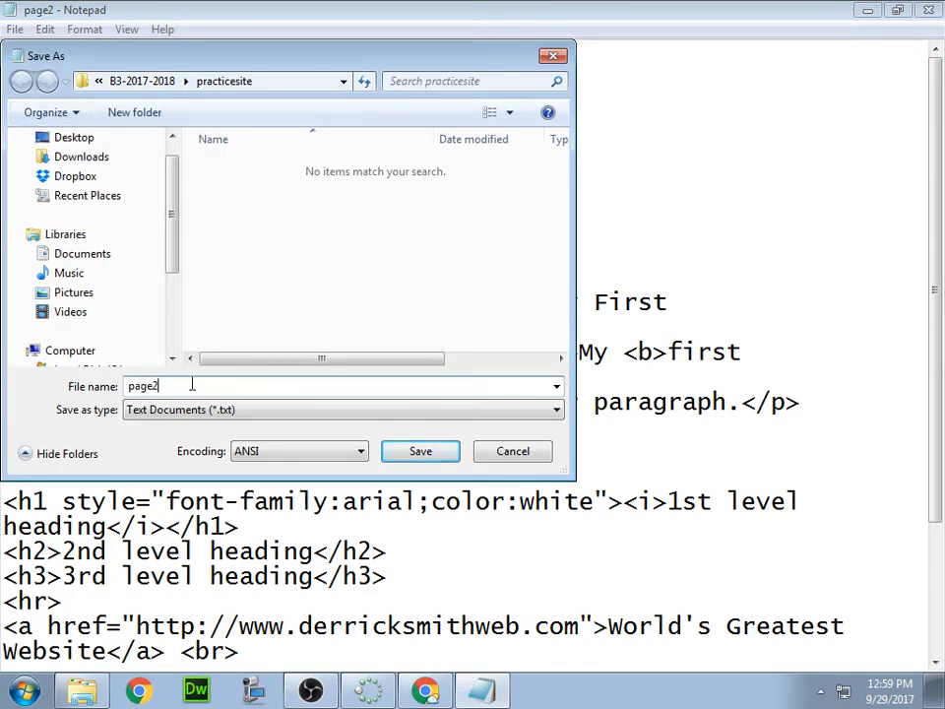
{"action": "type", "text": ".html"}
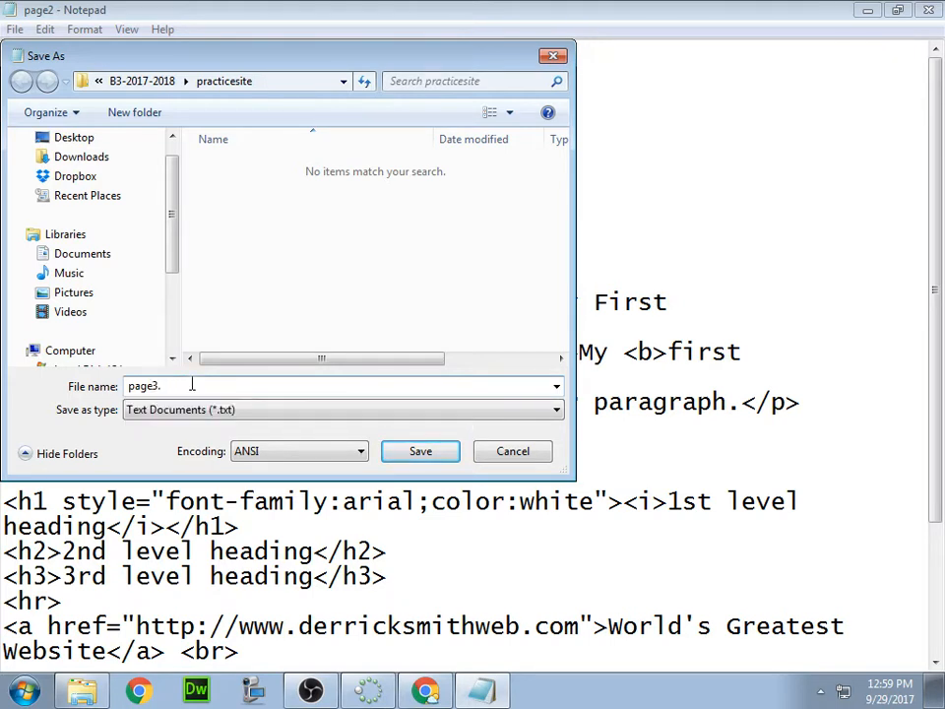
{"action": "type", "text": "h"}
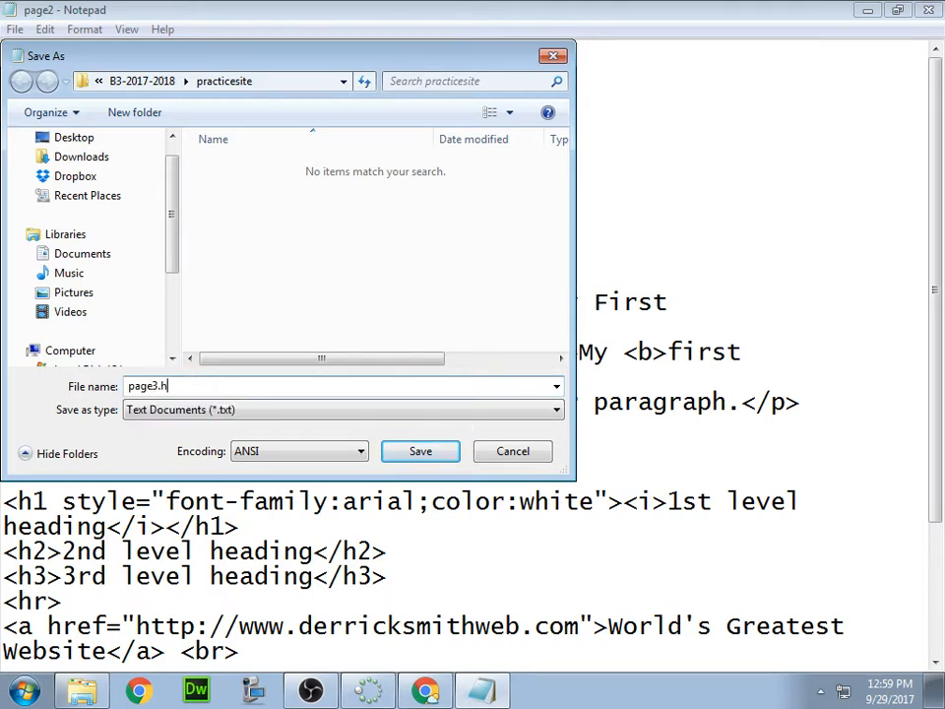
{"action": "type", "text": "tml"}
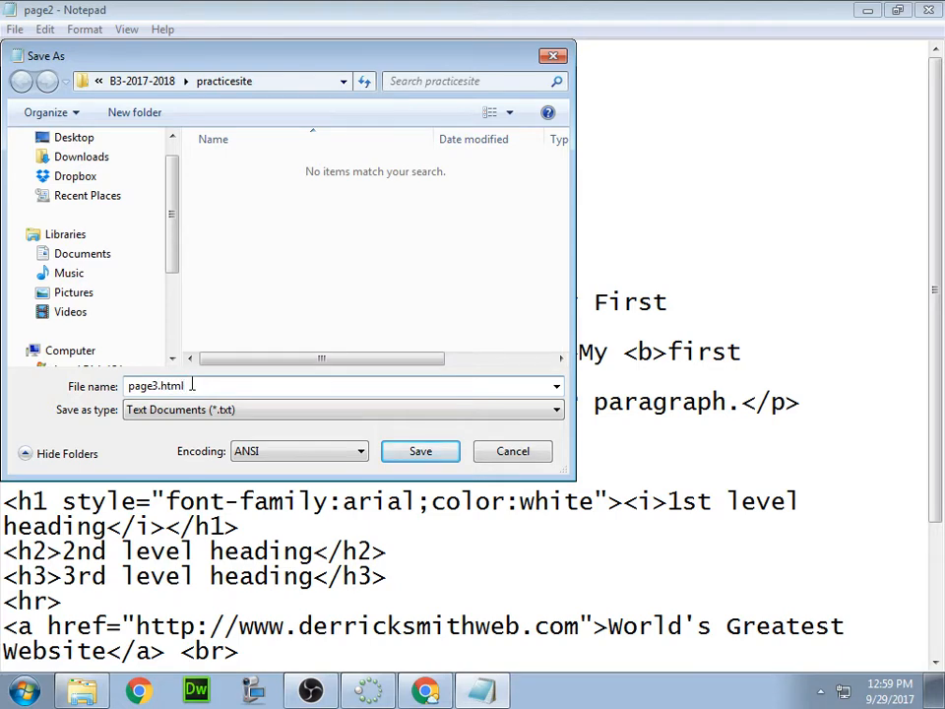
{"action": "left_click", "coordinate": [419, 450]}
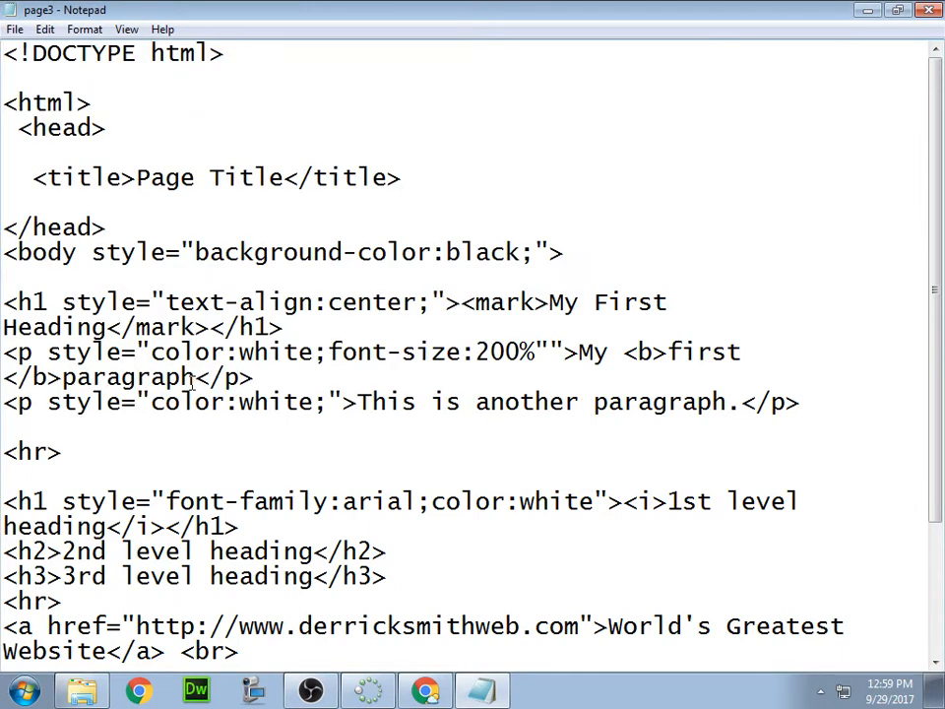
In Explorer, check the new page2 and page3 files, then list programs for opening index
{"action": "left_click", "coordinate": [81, 689]}
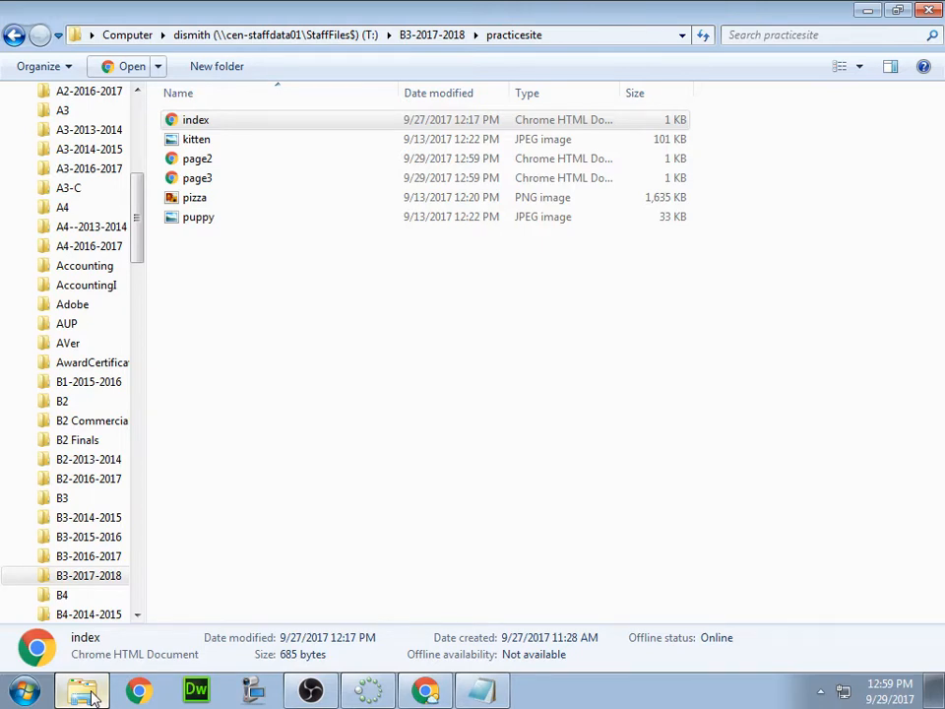
{"action": "left_click", "coordinate": [197, 158]}
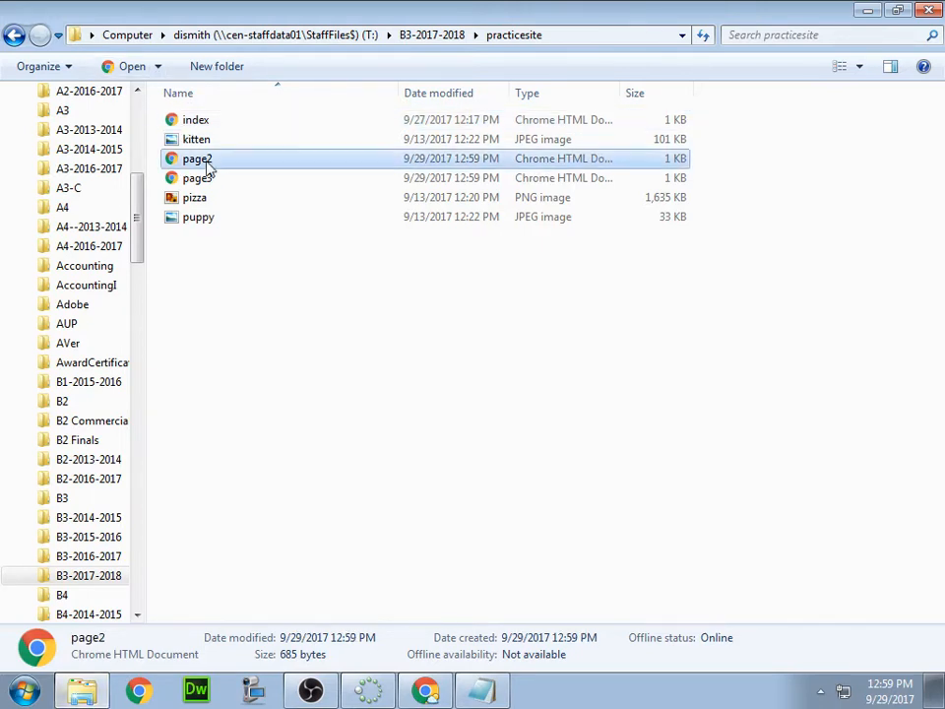
{"action": "left_click", "coordinate": [197, 177]}
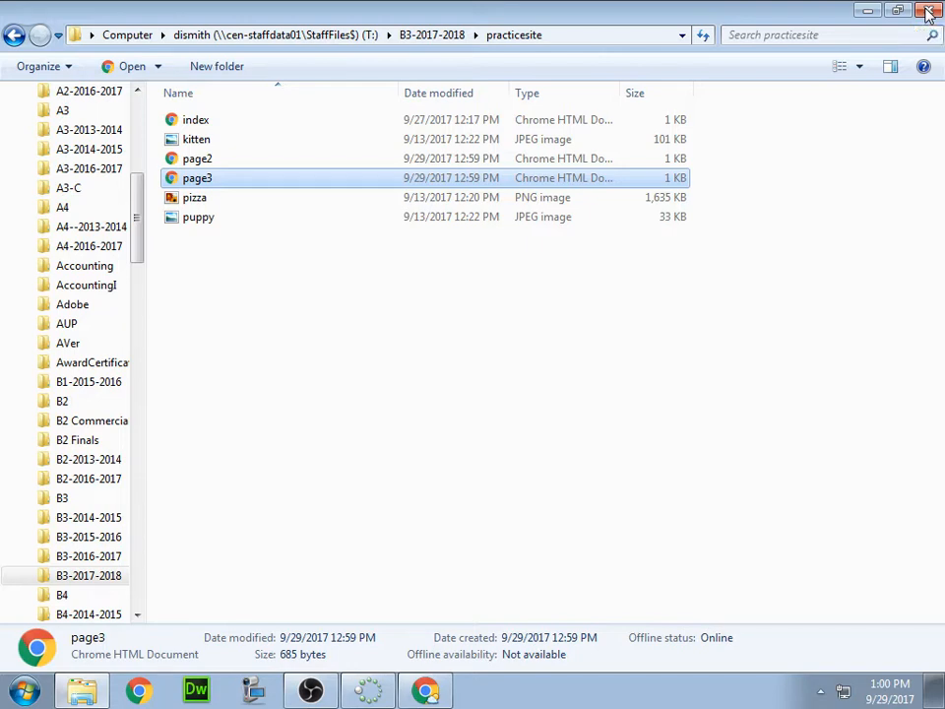
{"action": "mouse_move", "coordinate": [476, 360]}
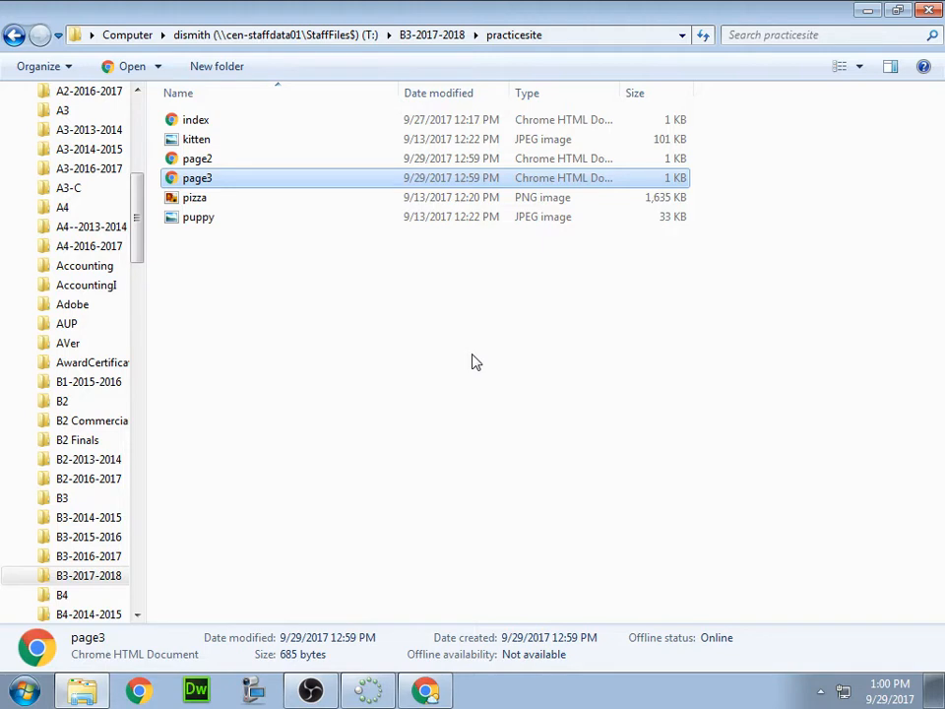
{"action": "left_click", "coordinate": [194, 119]}
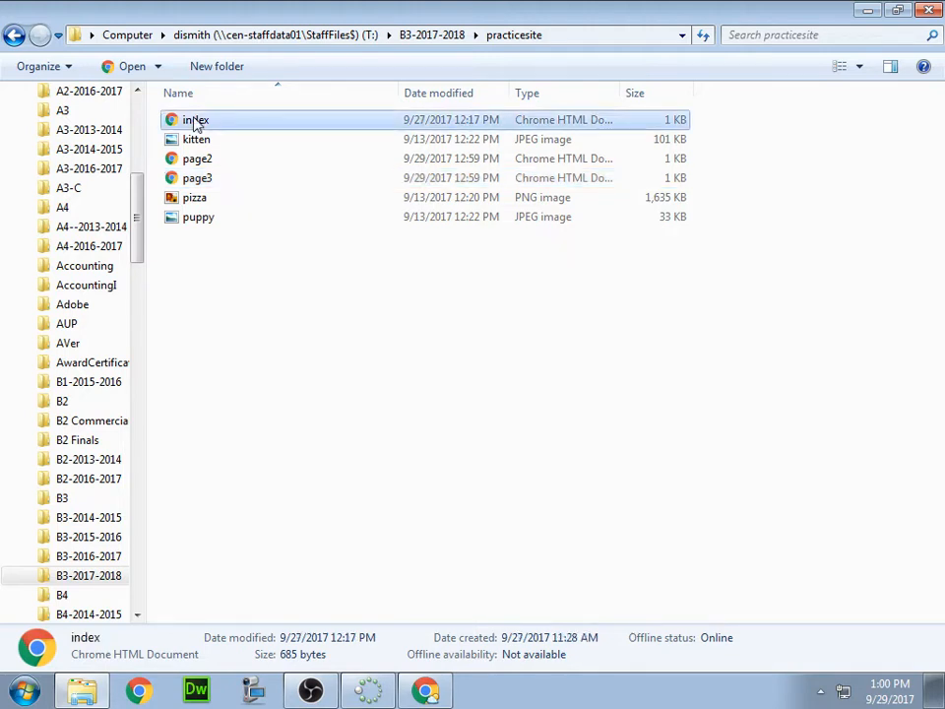
{"action": "left_click", "coordinate": [156, 66]}
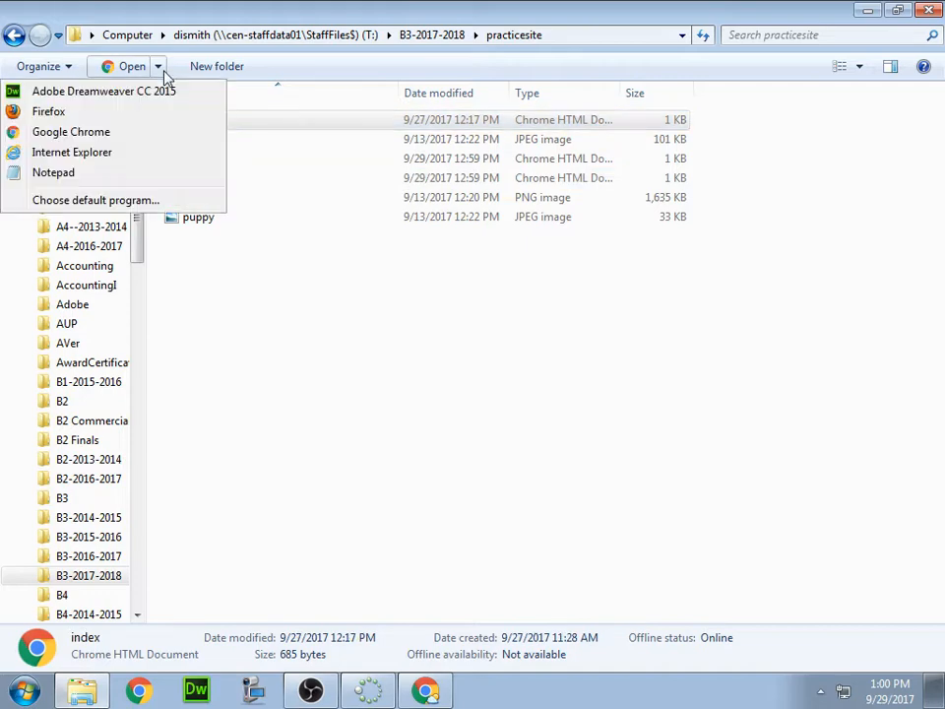
Reopen index in Notepad, make the background pink, and start <a href=" below body
{"action": "left_click", "coordinate": [53, 173]}
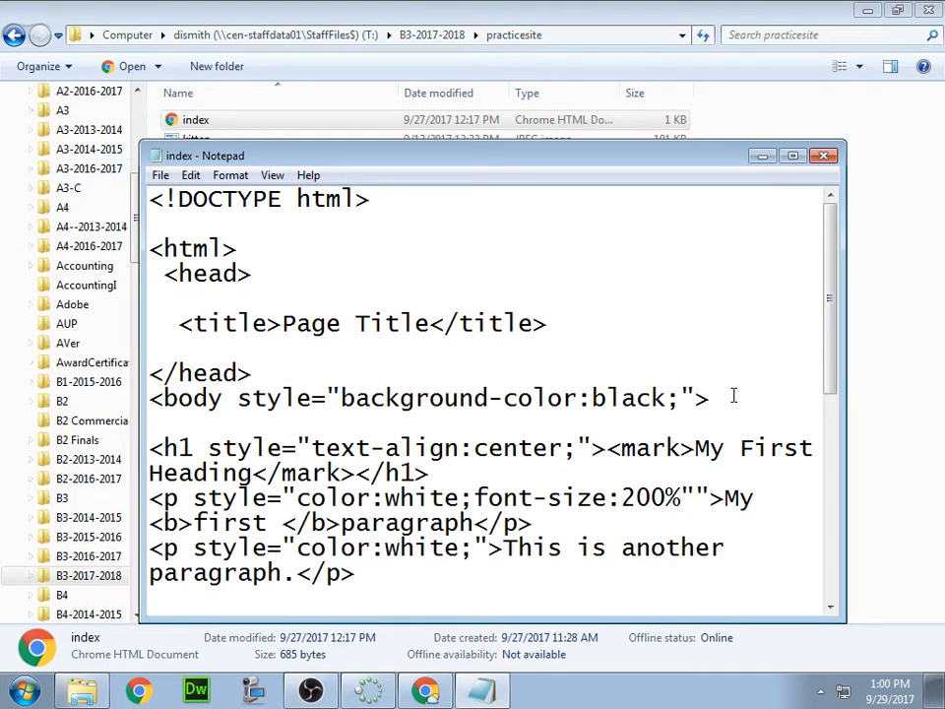
{"action": "left_click", "coordinate": [651, 398]}
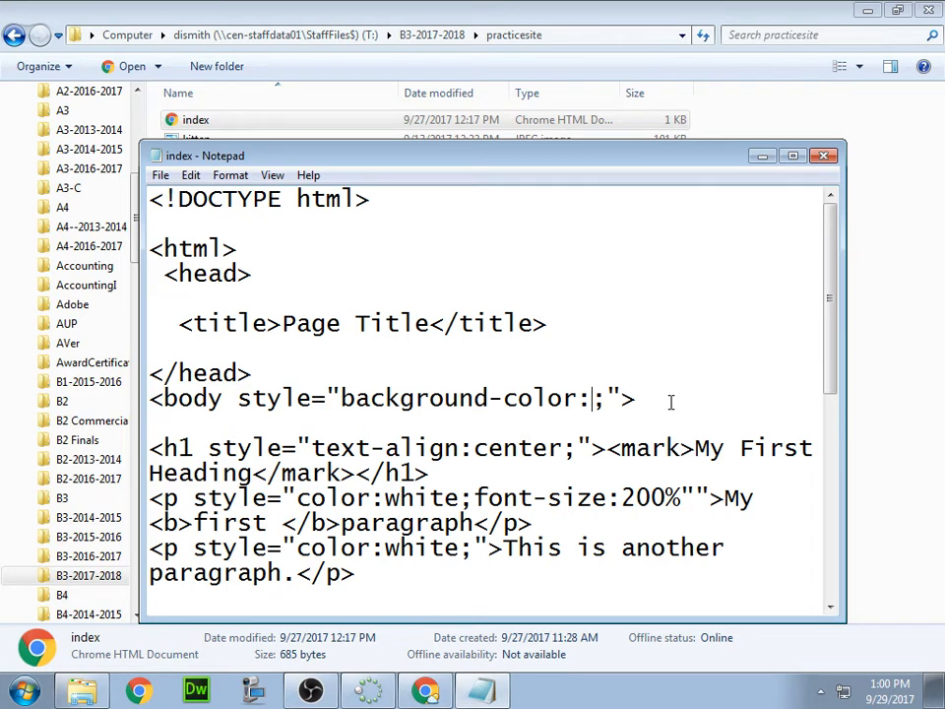
{"action": "type", "text": "pink"}
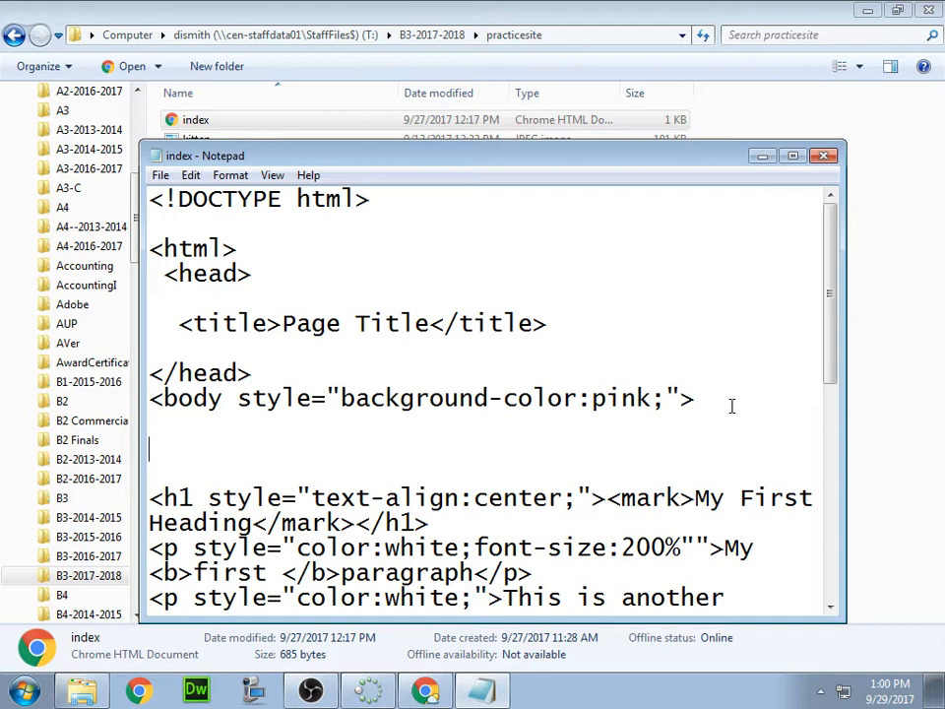
{"action": "type", "text": "<"}
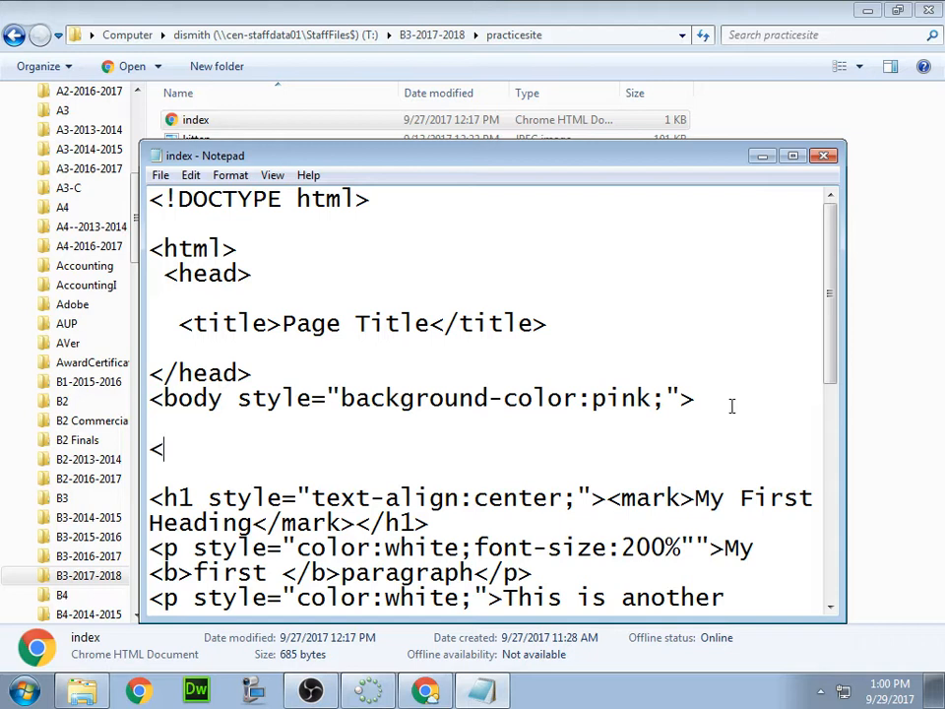
{"action": "type", "text": "a href"}
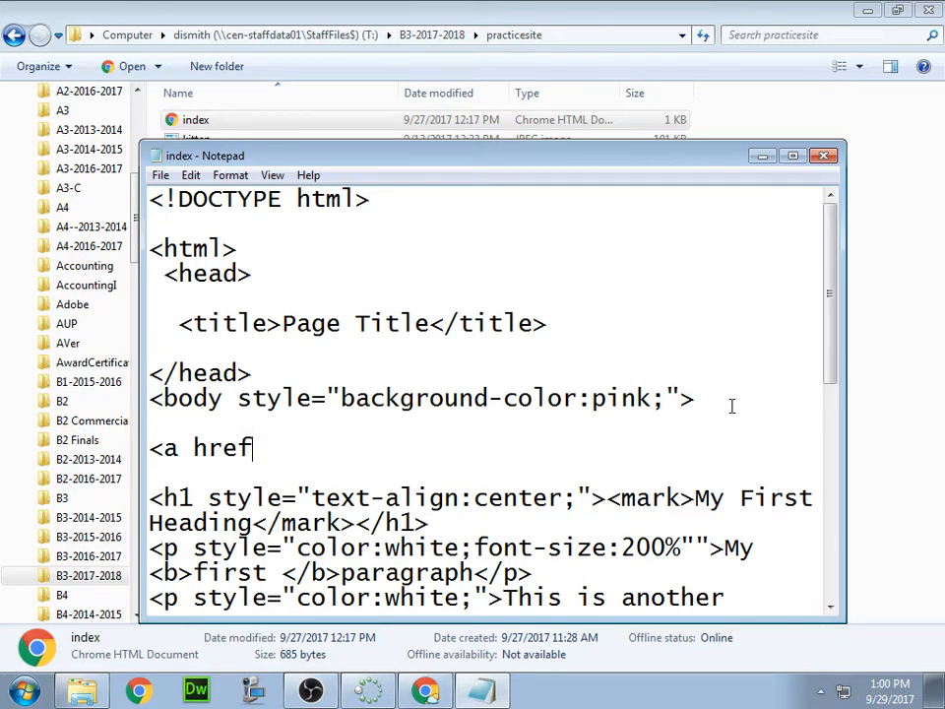
{"action": "type", "text": "="}
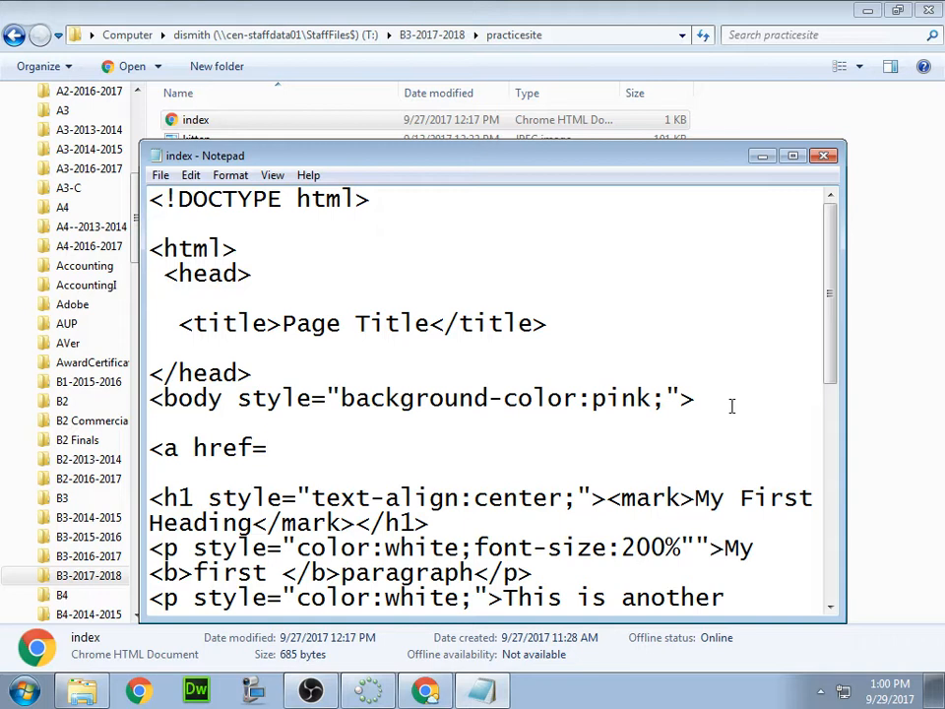
{"action": "type", "text": "\""}
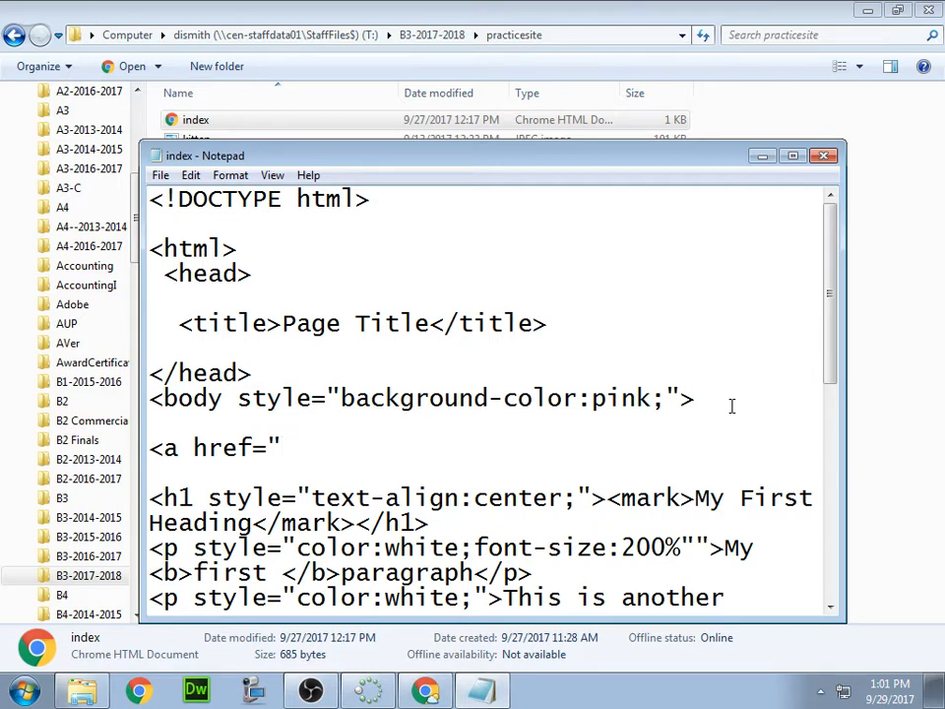
{"action": "left_click", "coordinate": [281, 447]}
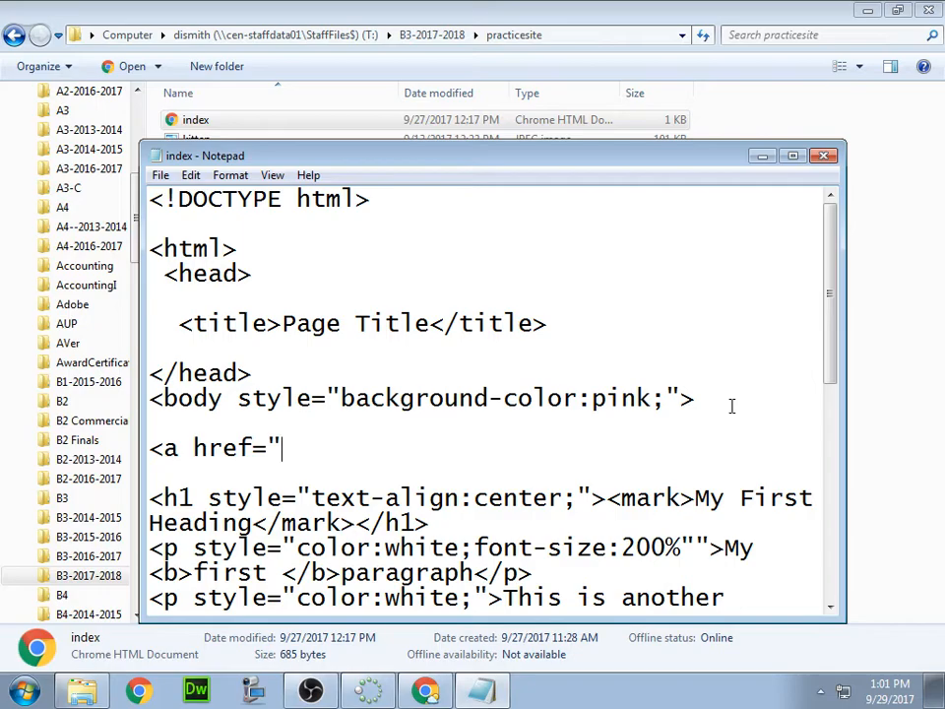
Check the Web Design Assignments page in Chrome, then return to the index code
{"action": "left_click", "coordinate": [424, 689]}
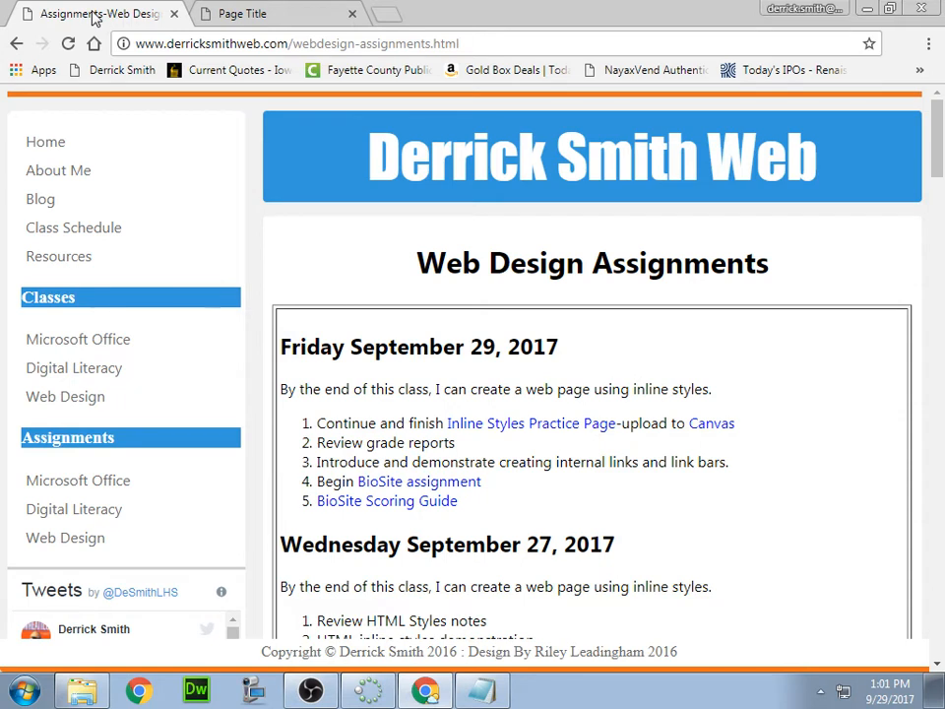
{"action": "double_click", "coordinate": [592, 263]}
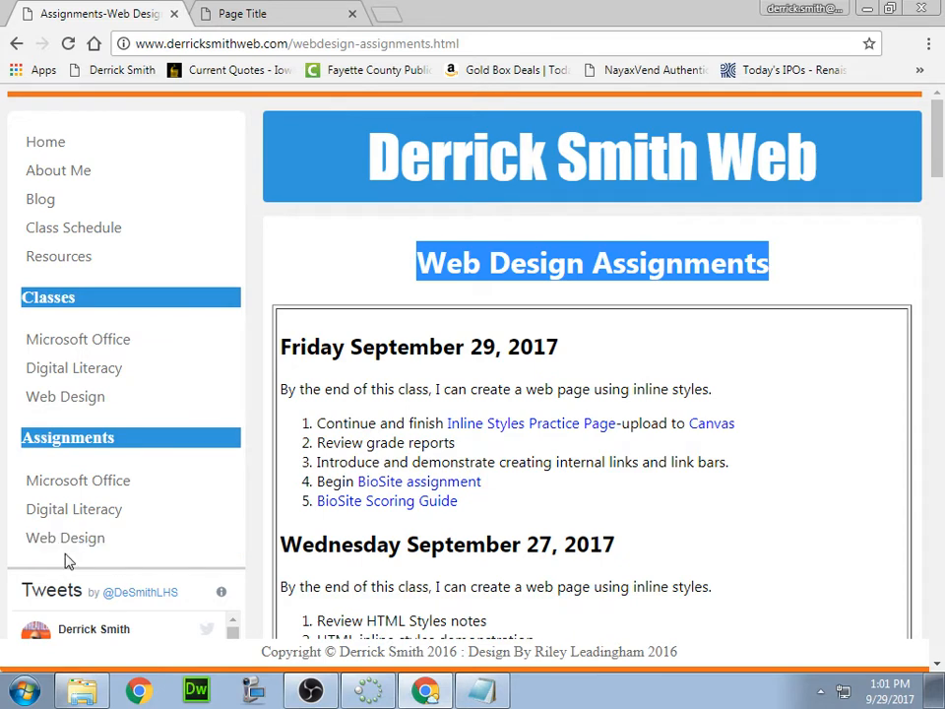
{"action": "left_click", "coordinate": [46, 142]}
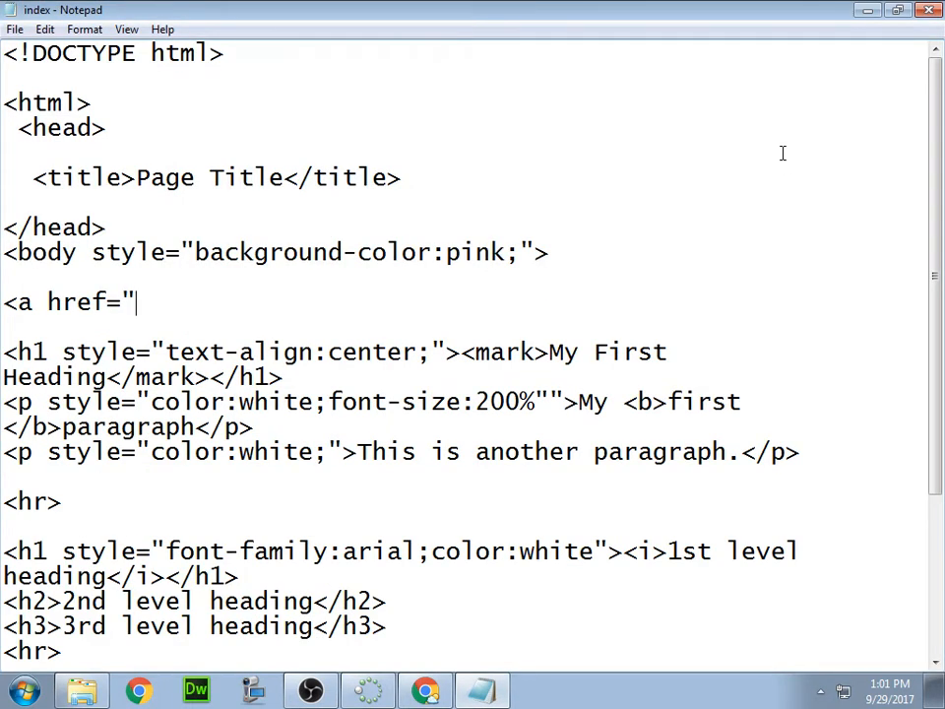
Complete the line as <a href="index.html">Home</a> above the main heading
{"action": "type", "text": "in"}
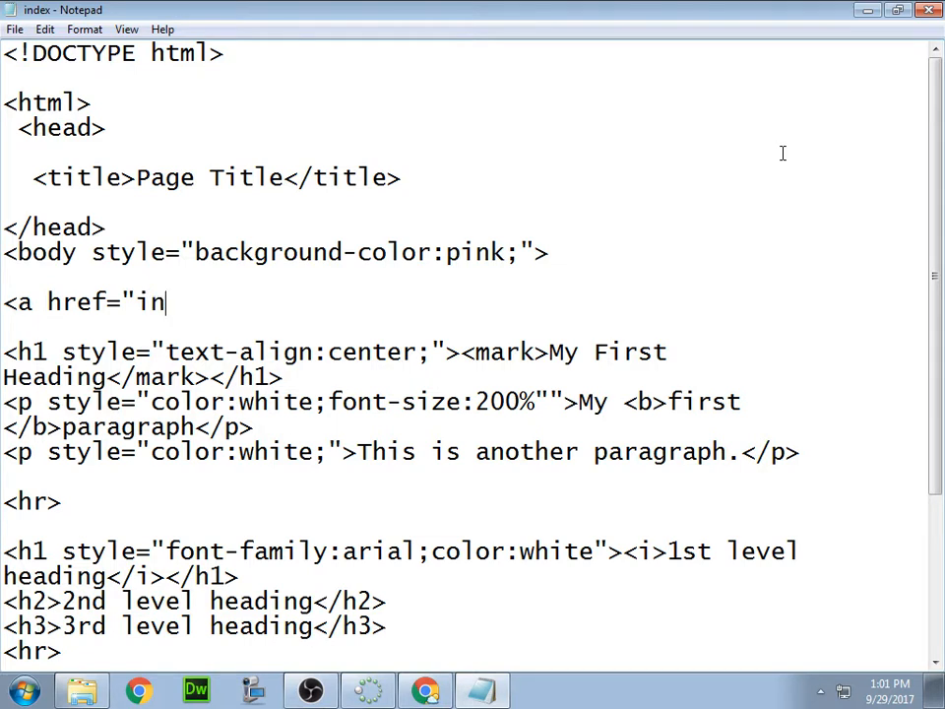
{"action": "type", "text": "dex."}
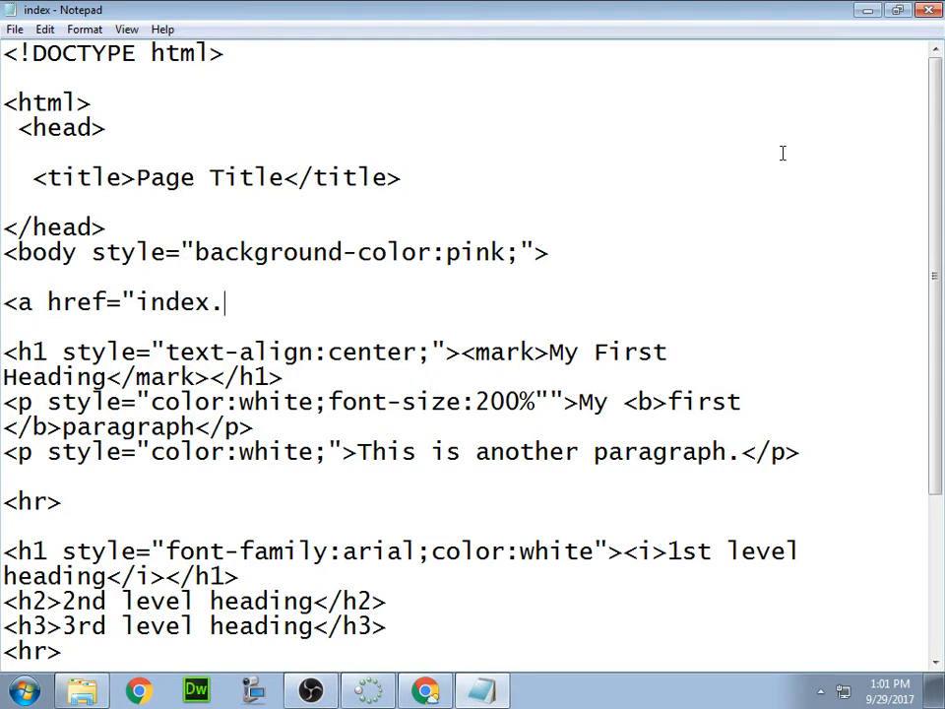
{"action": "type", "text": "htm"}
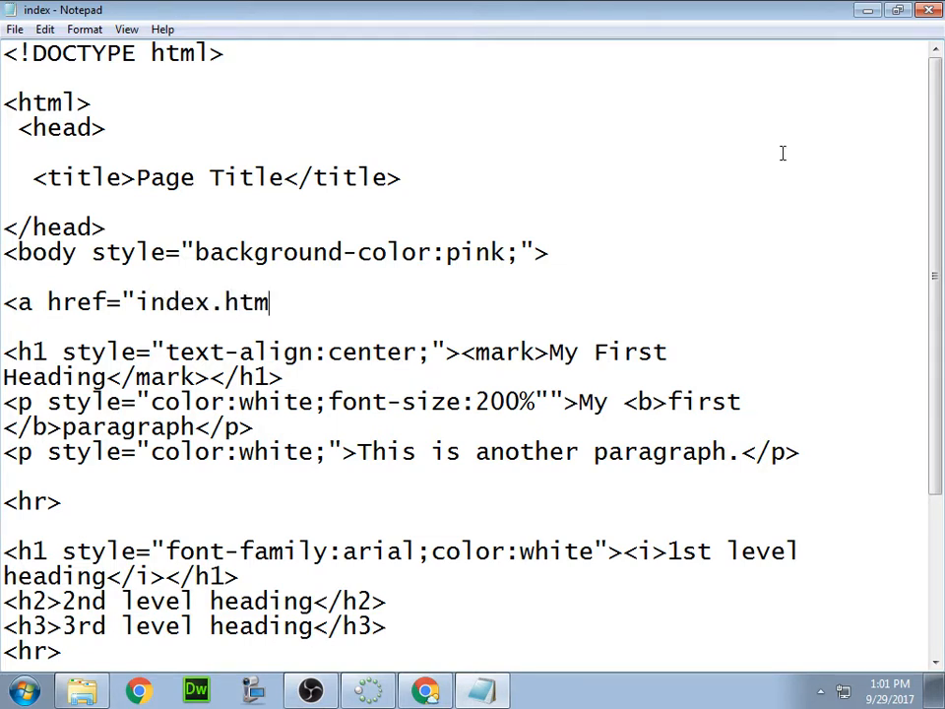
{"action": "type", "text": "\""}
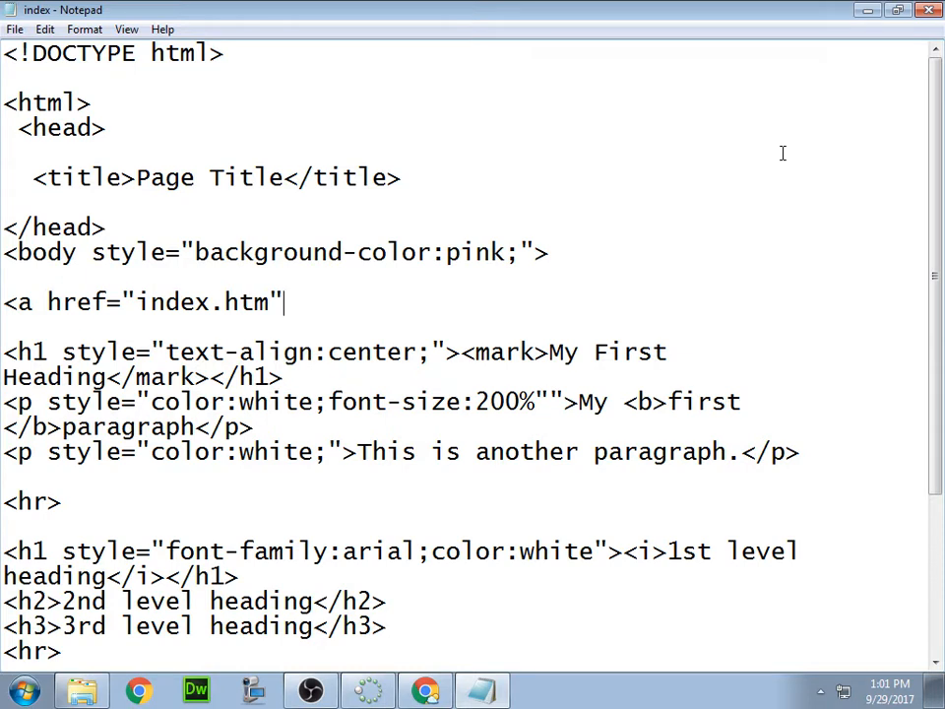
{"action": "type", "text": "l"}
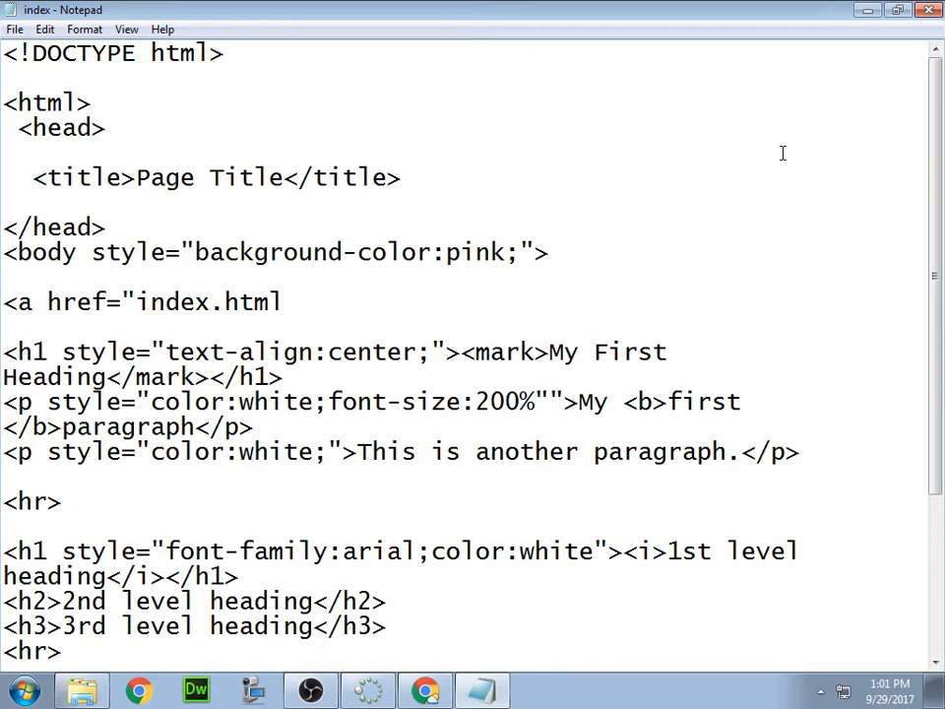
{"action": "type", "text": "\""}
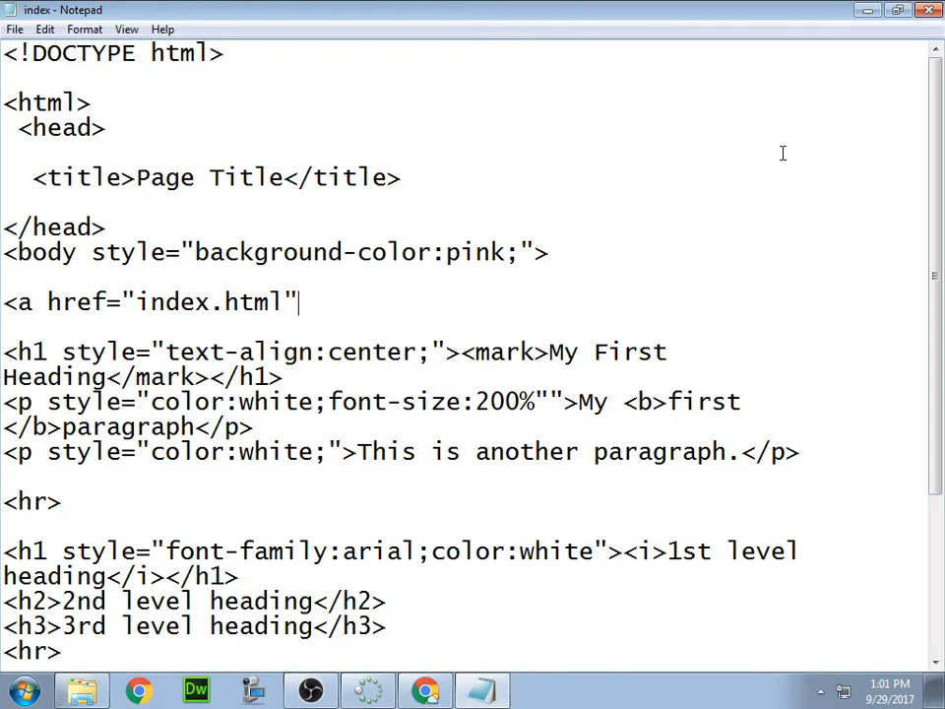
{"action": "type", "text": ">"}
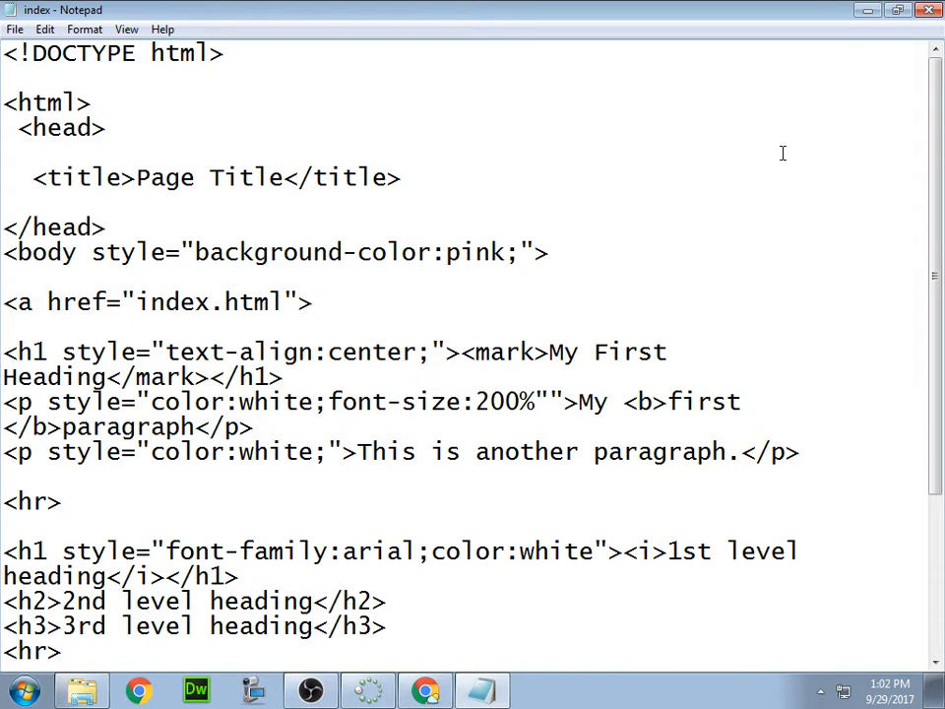
{"action": "type", "text": "Hom"}
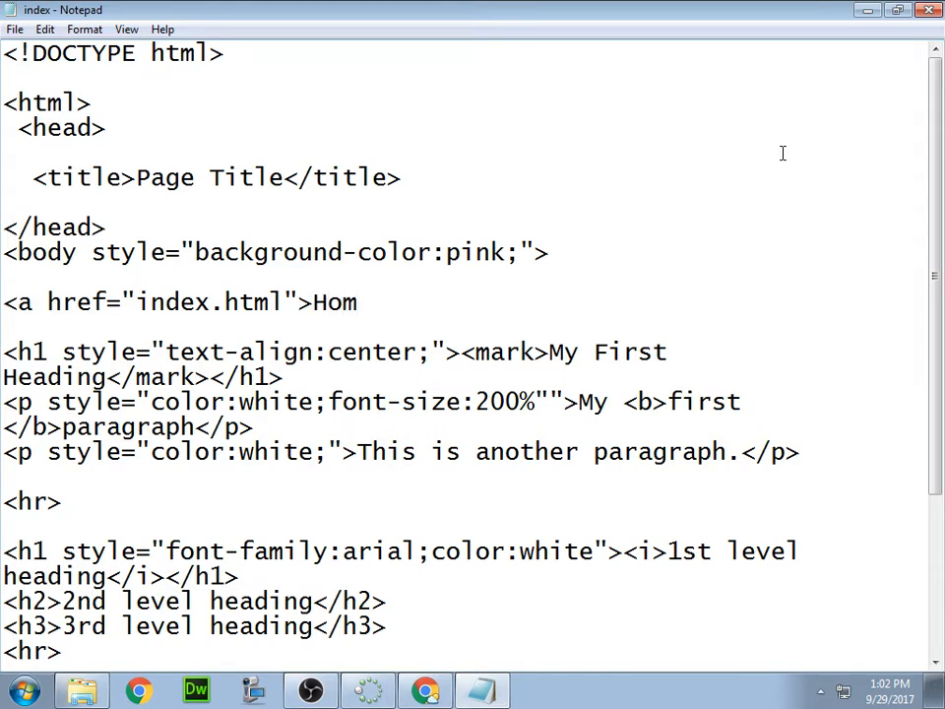
{"action": "type", "text": "e"}
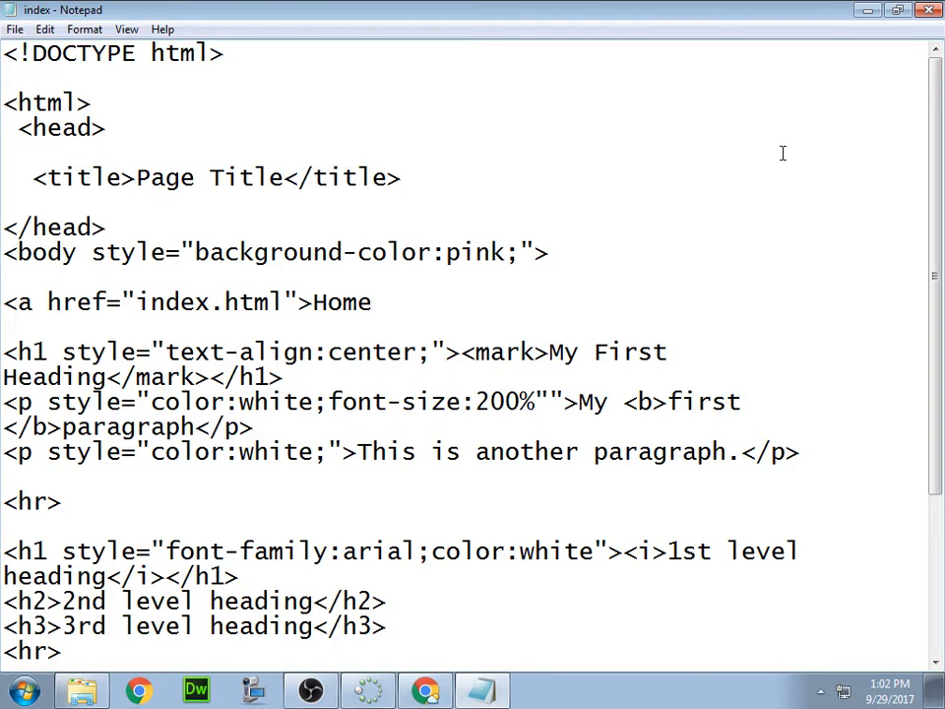
{"action": "type", "text": "<"}
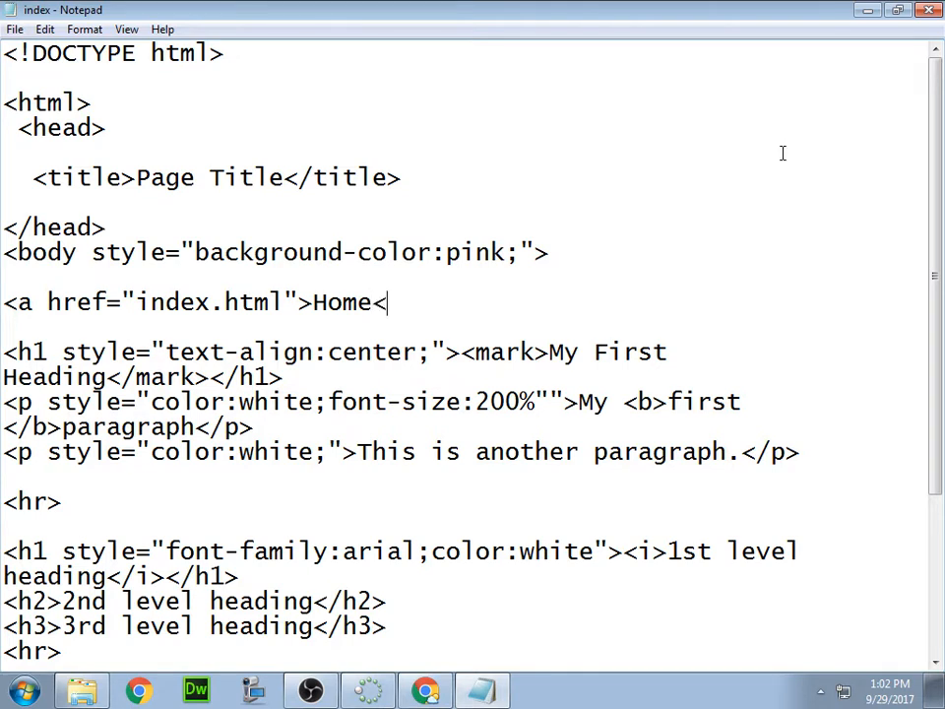
{"action": "type", "text": "/a"}
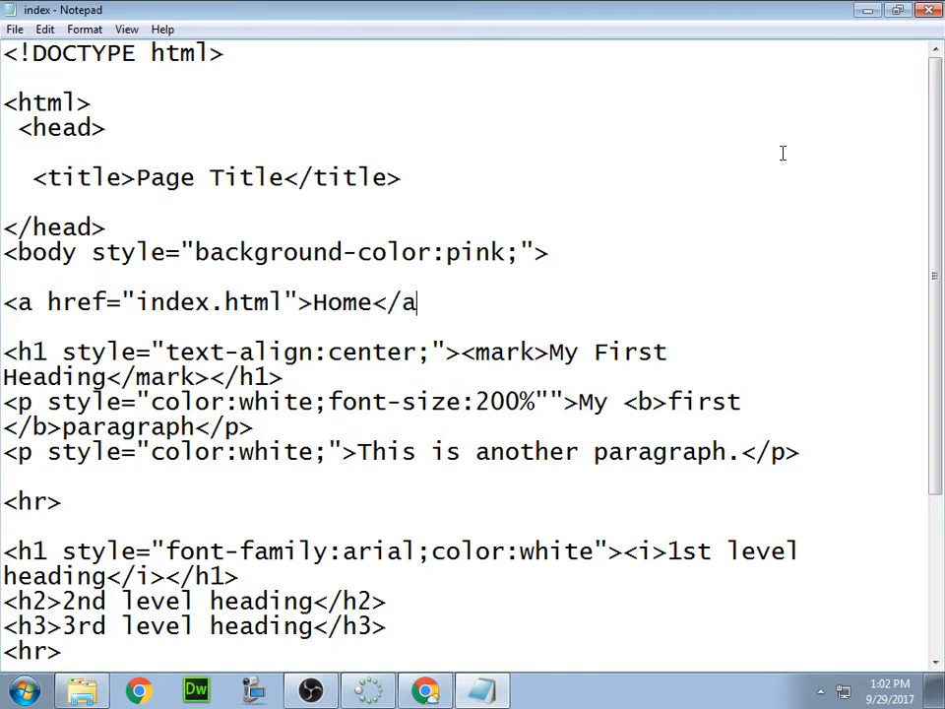
{"action": "type", "text": ">"}
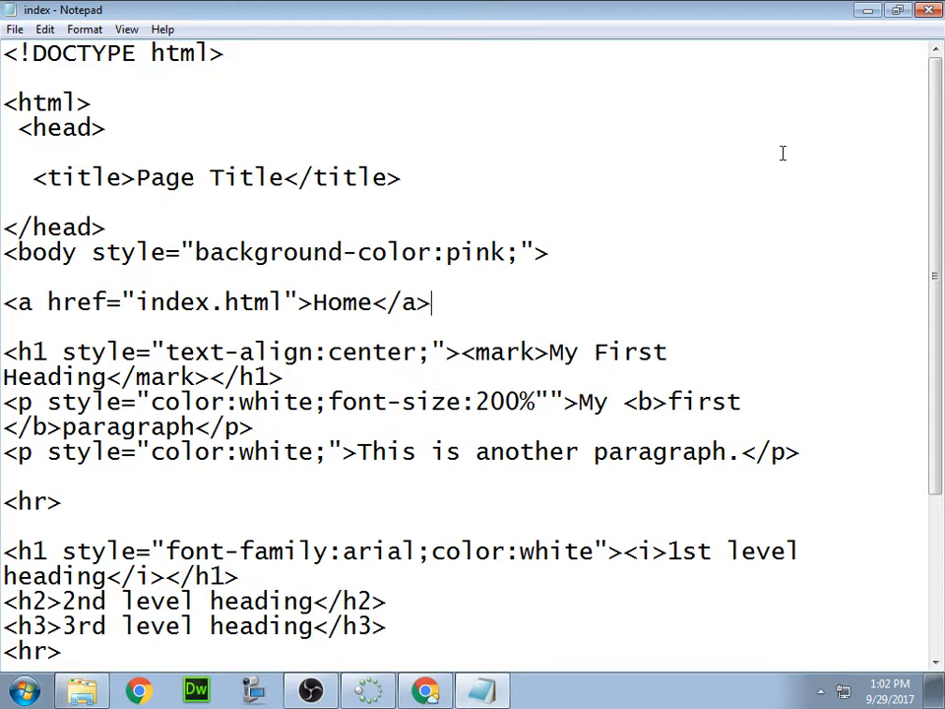
{"action": "triple_click", "coordinate": [216, 303]}
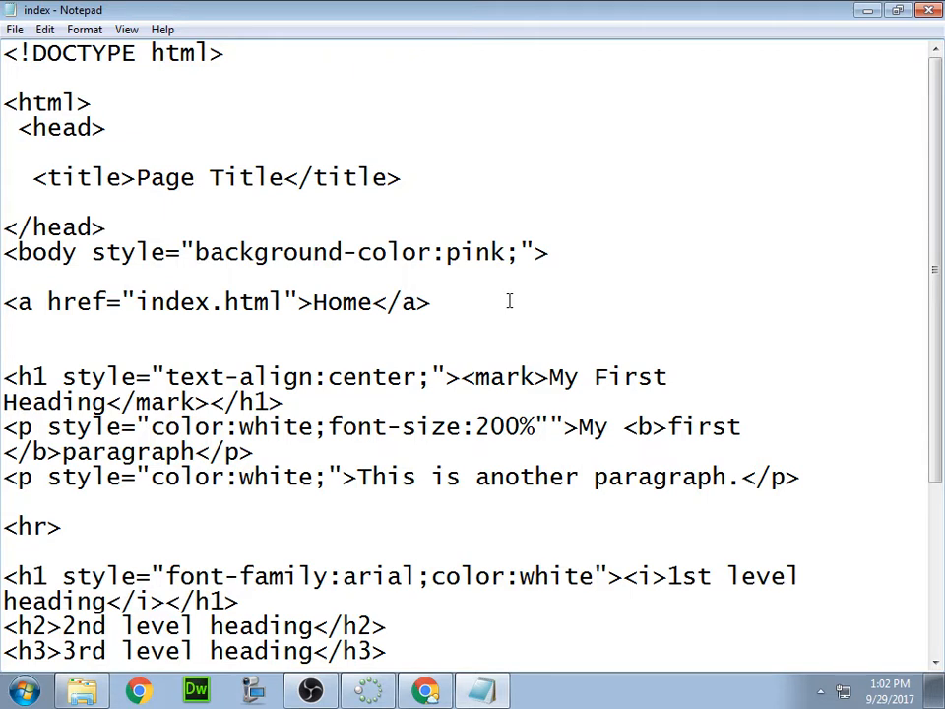
Below the Home link, type the opening tag <a href="page2.html", correcting a typo
{"action": "type", "text": "<a"}
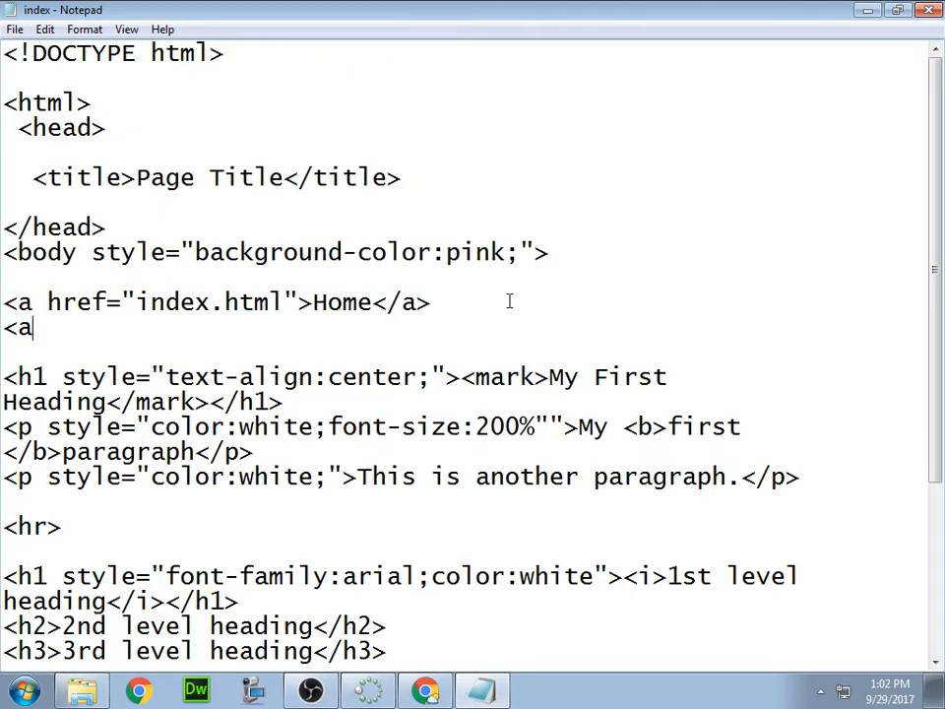
{"action": "type", "text": "h"}
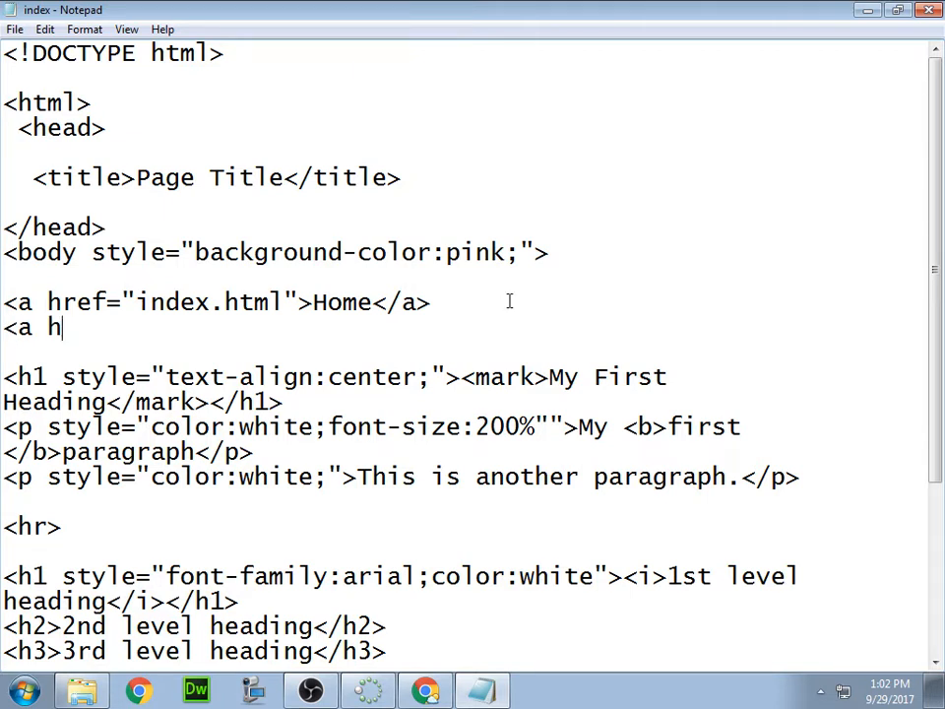
{"action": "type", "text": "rfe"}
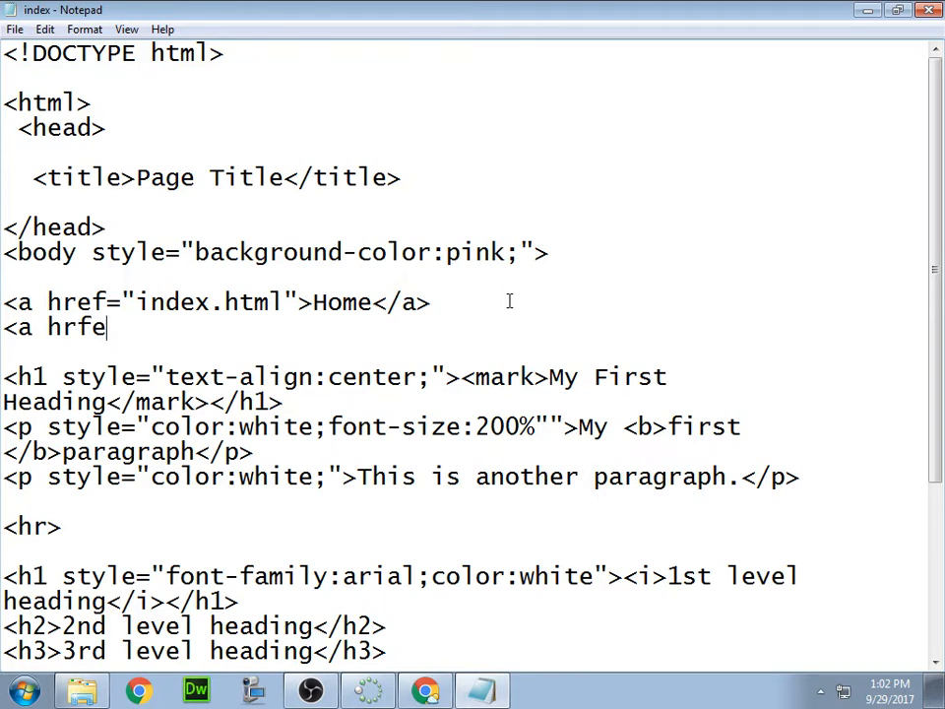
{"action": "key", "text": "Backspace"}
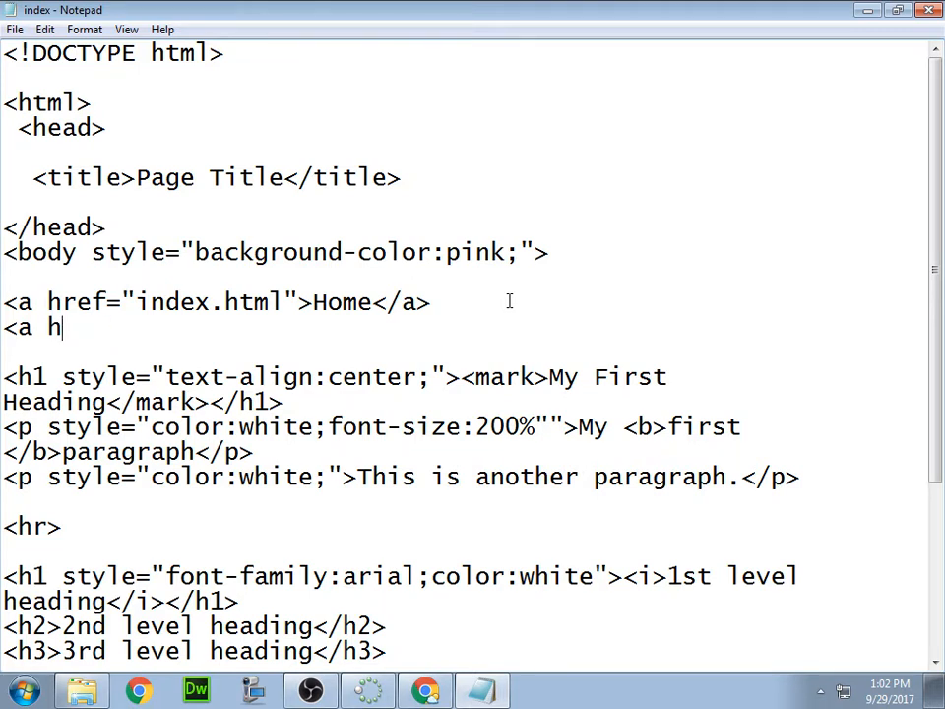
{"action": "type", "text": "ref"}
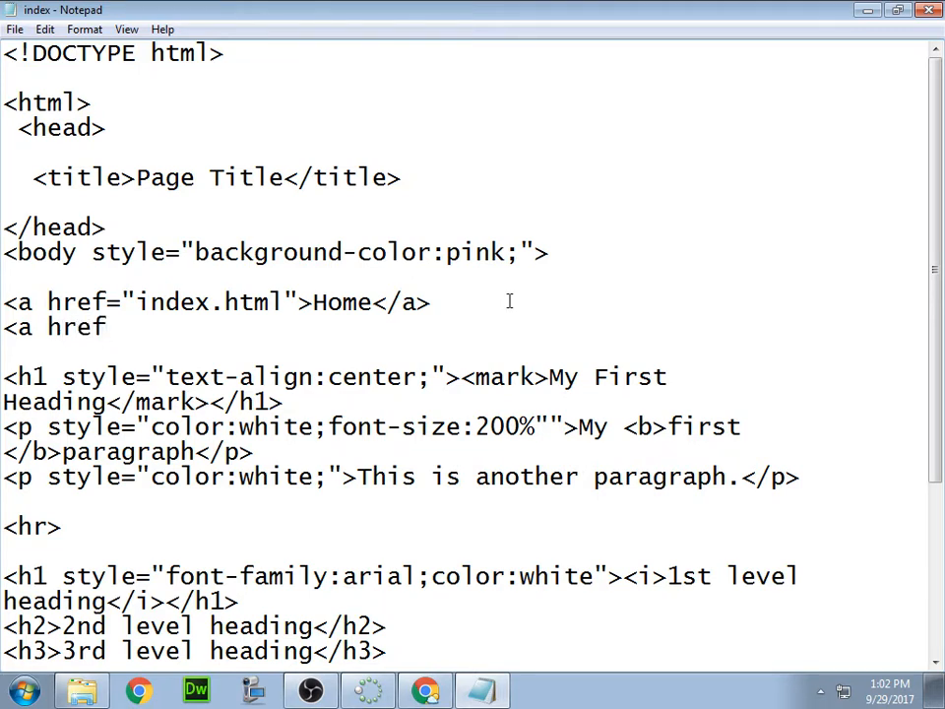
{"action": "type", "text": "="}
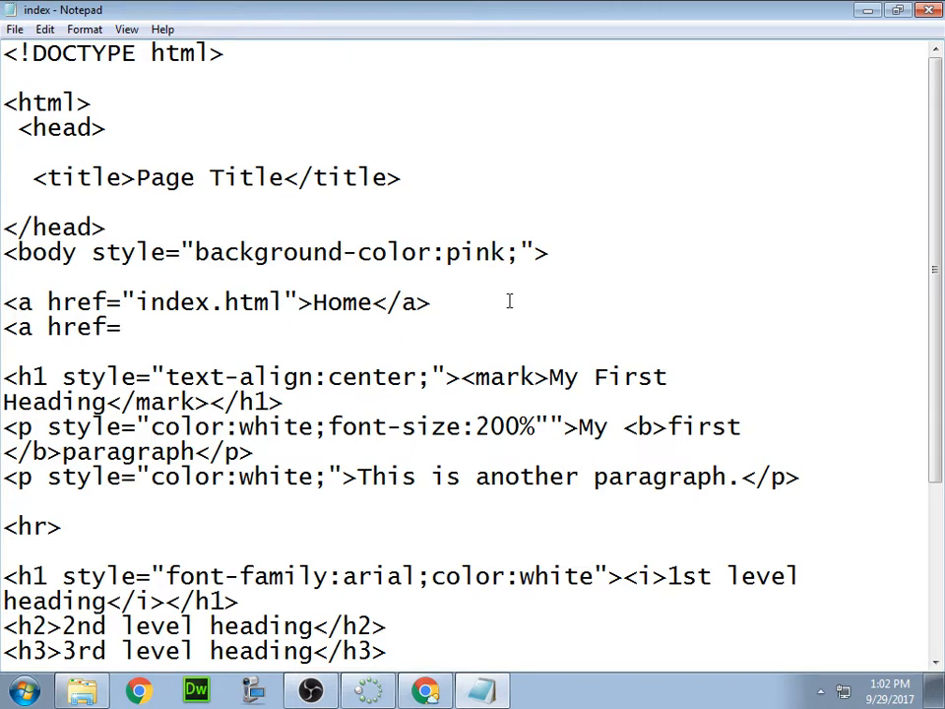
{"action": "type", "text": "\""}
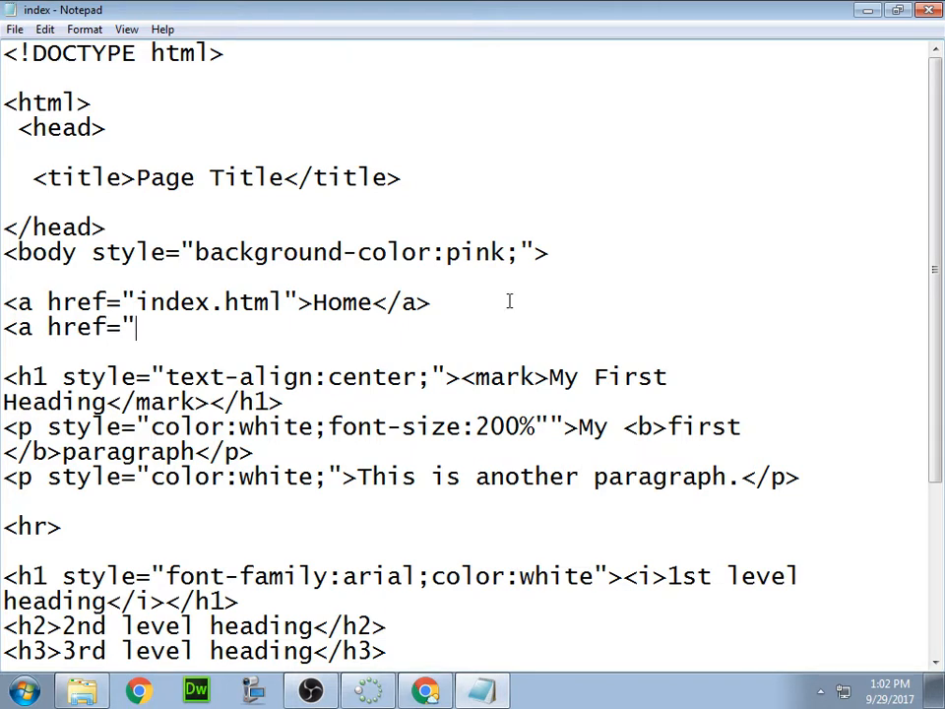
{"action": "type", "text": "pa"}
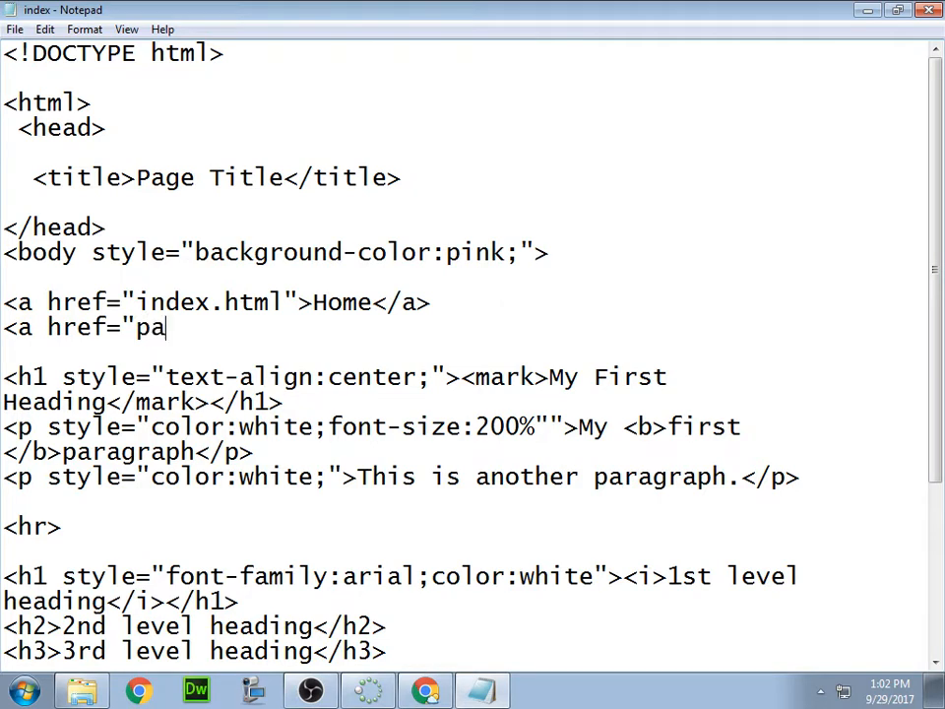
{"action": "type", "text": "ge2"}
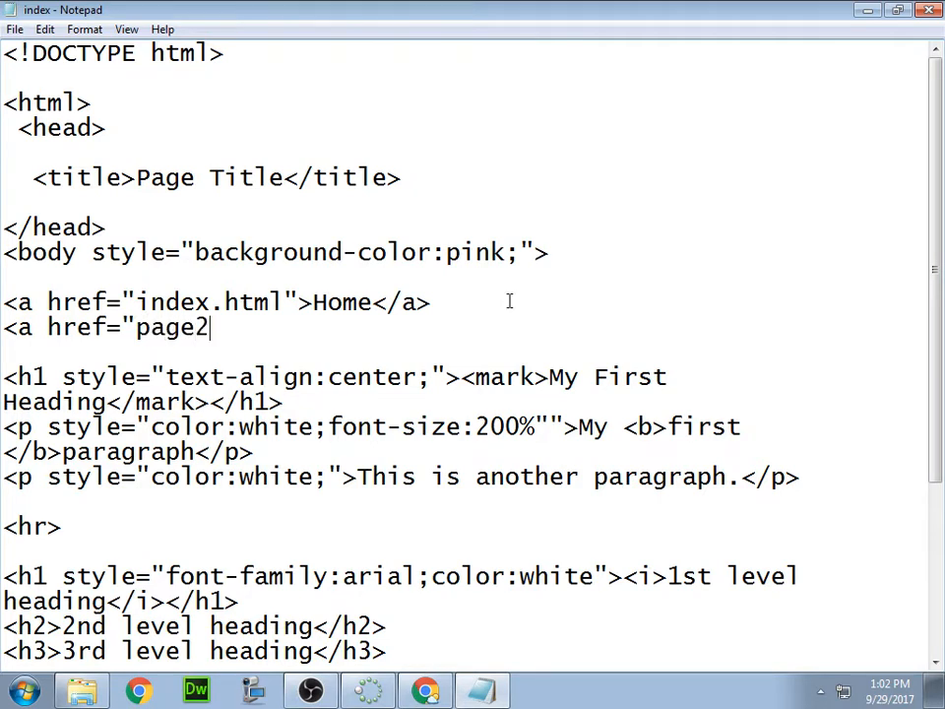
{"action": "type", "text": ".\""}
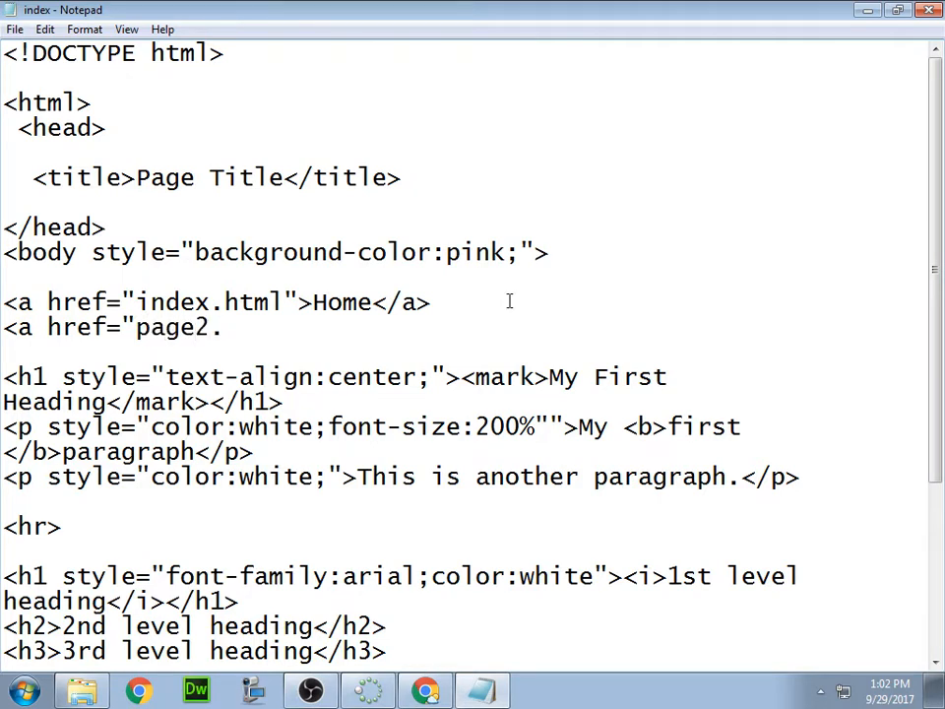
{"action": "type", "text": ".ht"}
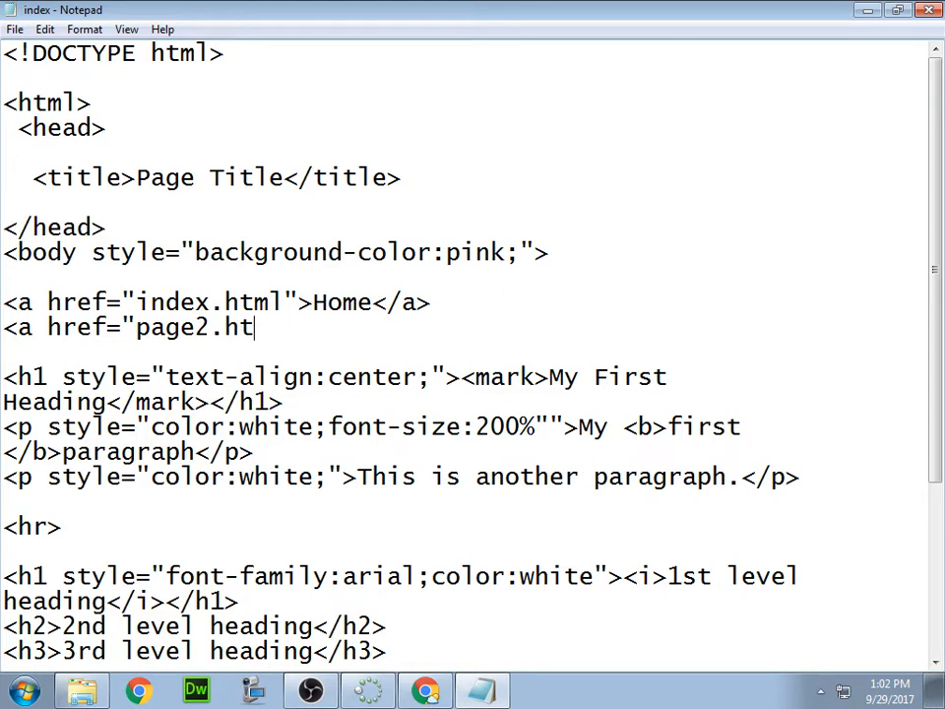
{"action": "type", "text": "ml"}
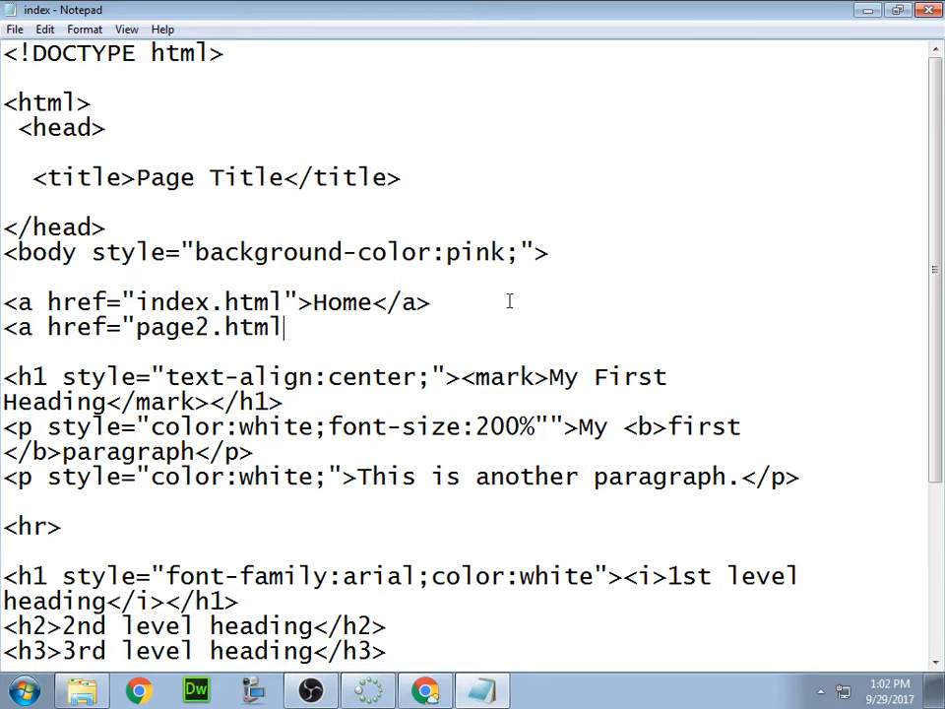
{"action": "type", "text": "\">"}
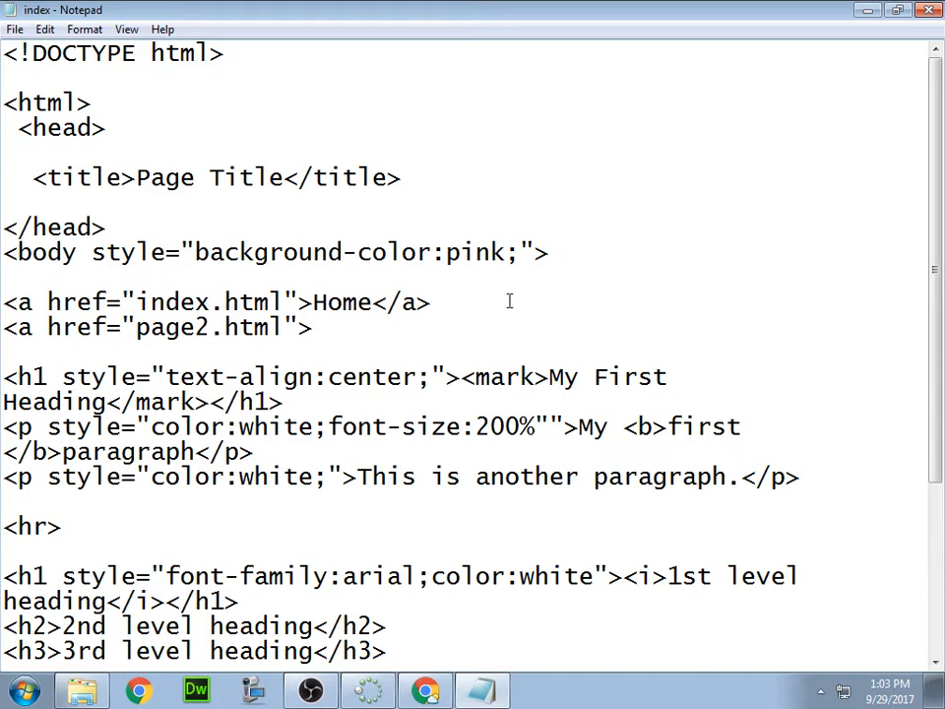
Label the link Page 2 and close it with </a>
{"action": "type", "text": "Page"}
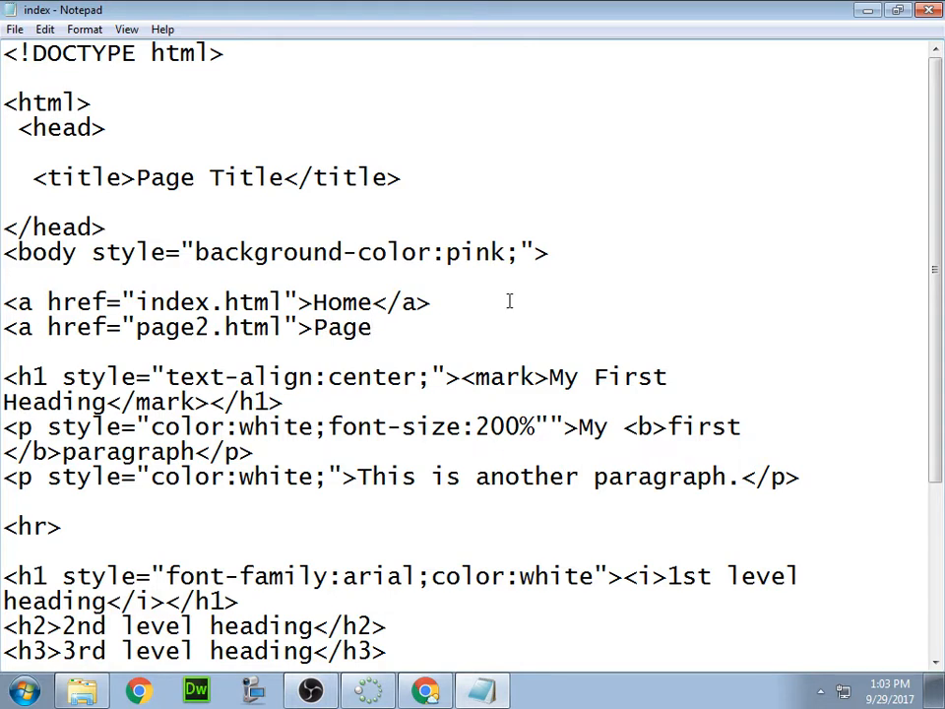
{"action": "type", "text": "2"}
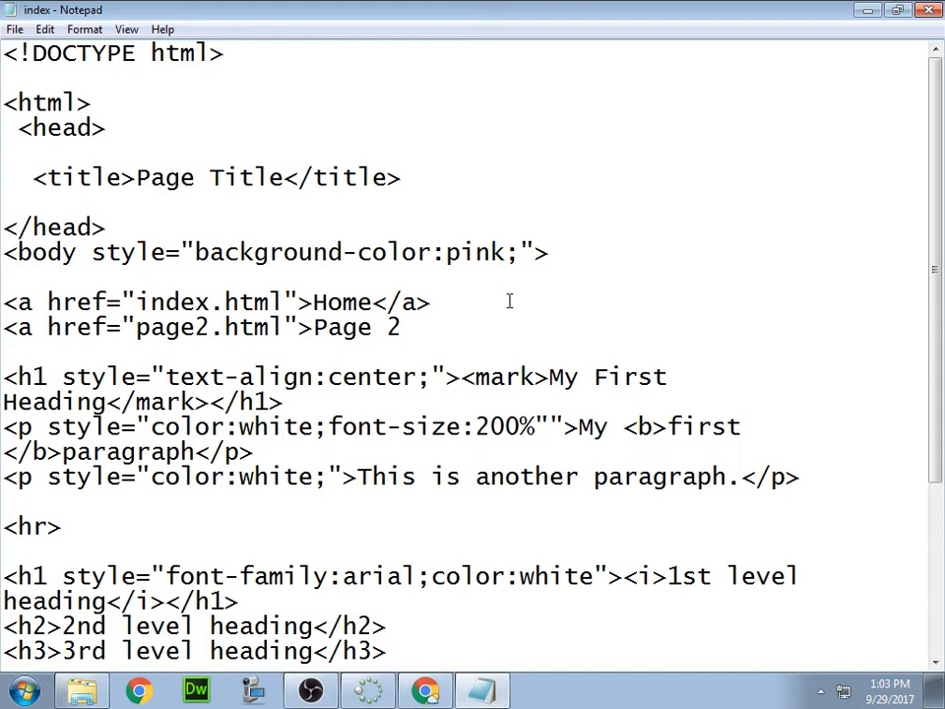
{"action": "type", "text": "<"}
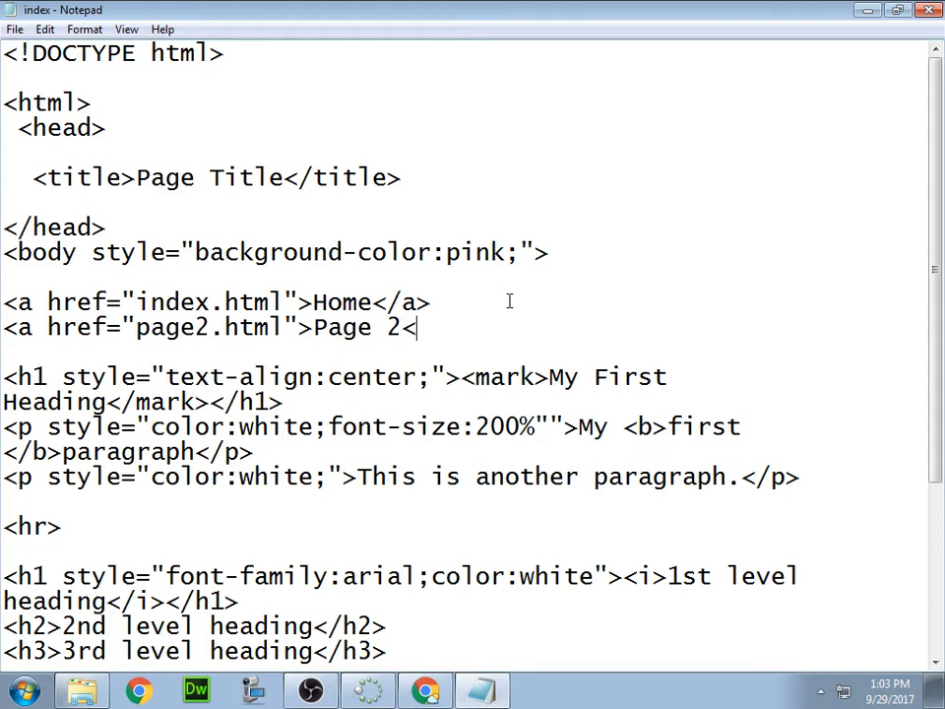
{"action": "type", "text": "/a"}
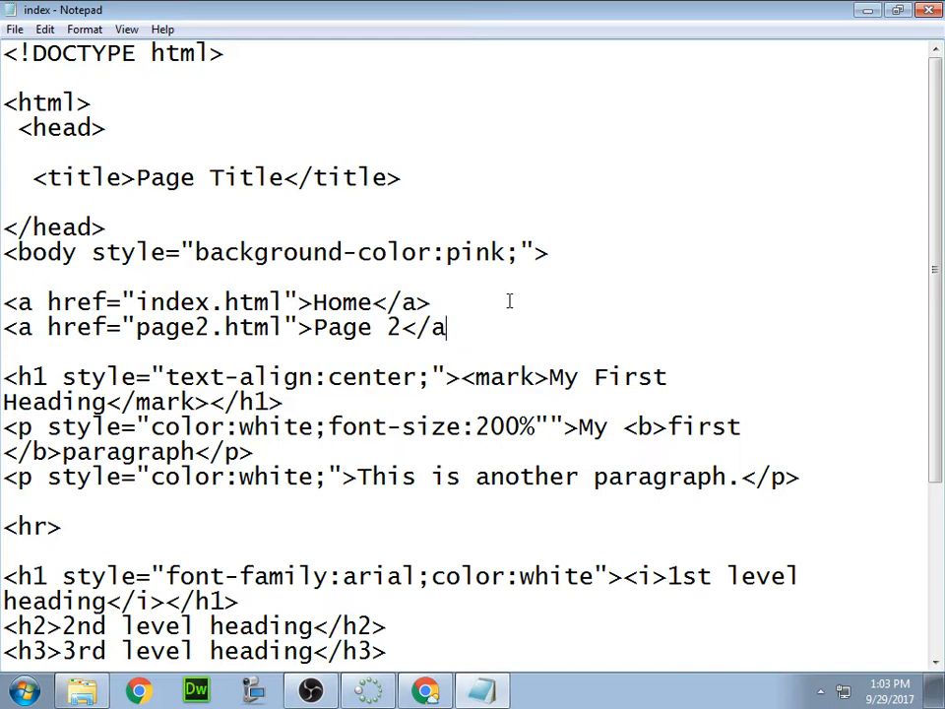
{"action": "type", "text": ">"}
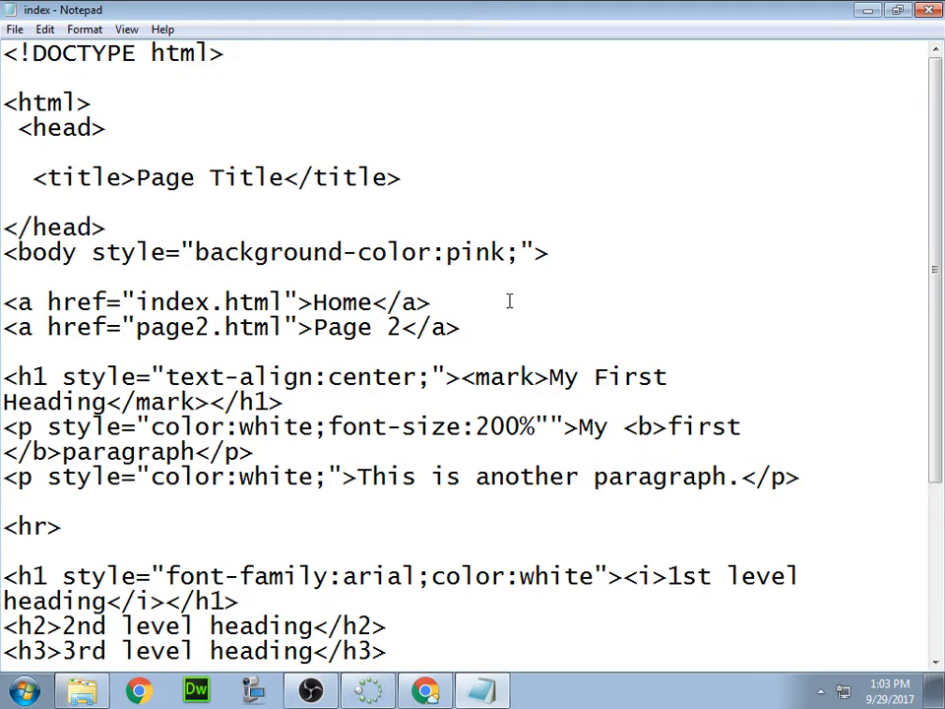
{"action": "left_click", "coordinate": [459, 327]}
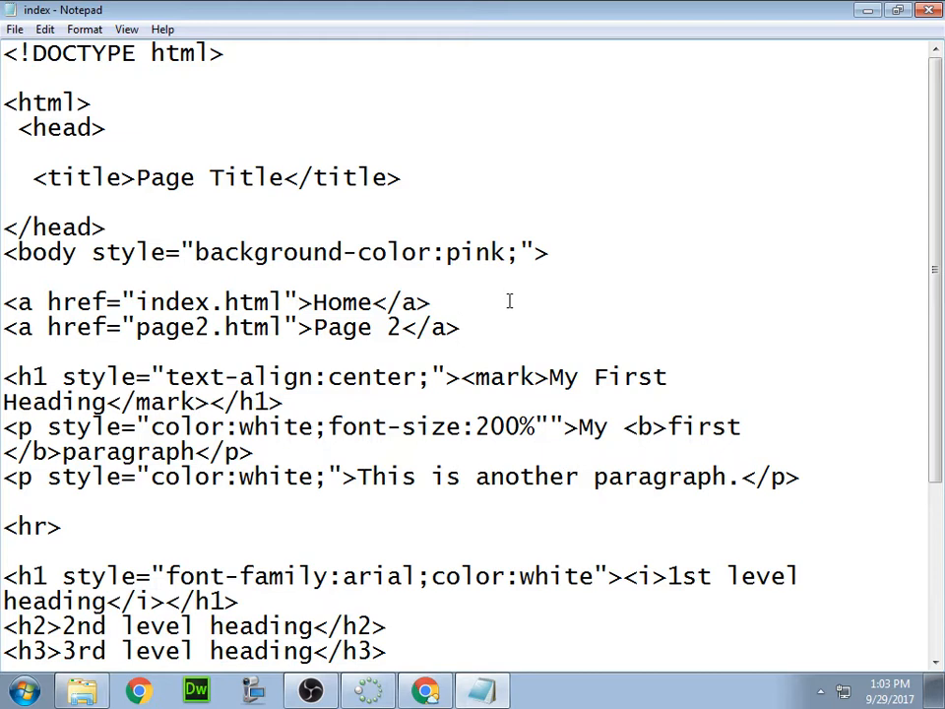
{"action": "mouse_move", "coordinate": [504, 330]}
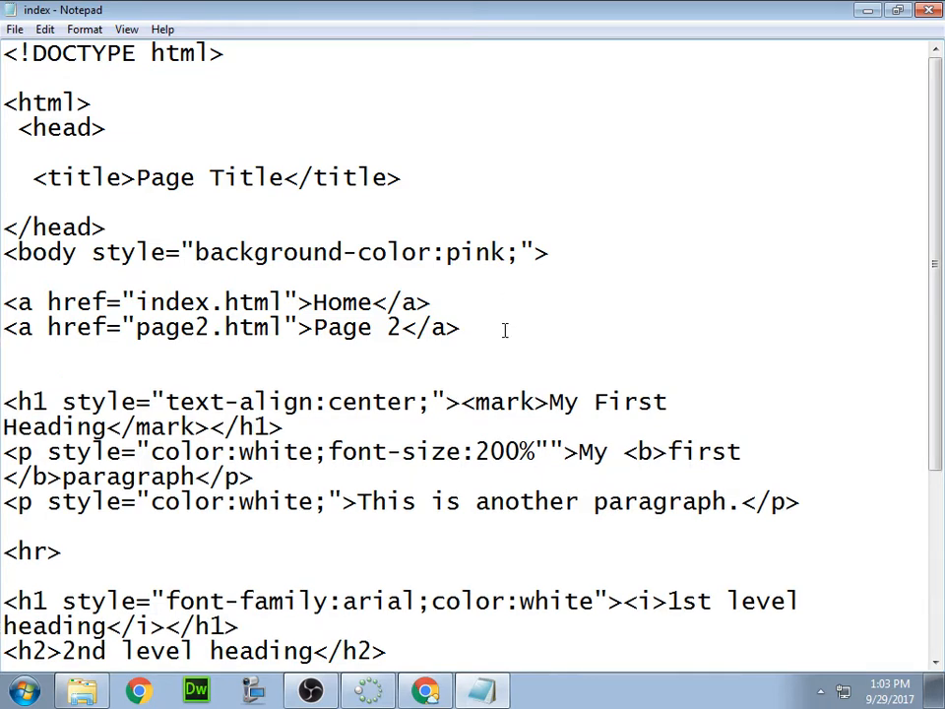
Type the opening tag <a href="page3.html"> on the new line
{"action": "type", "text": "<"}
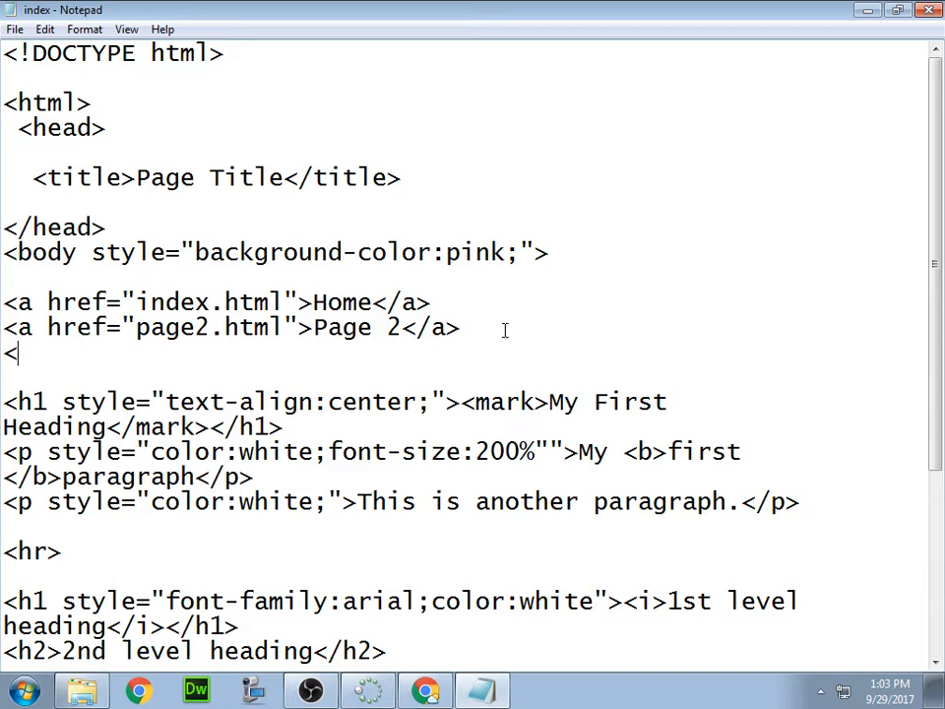
{"action": "type", "text": "a"}
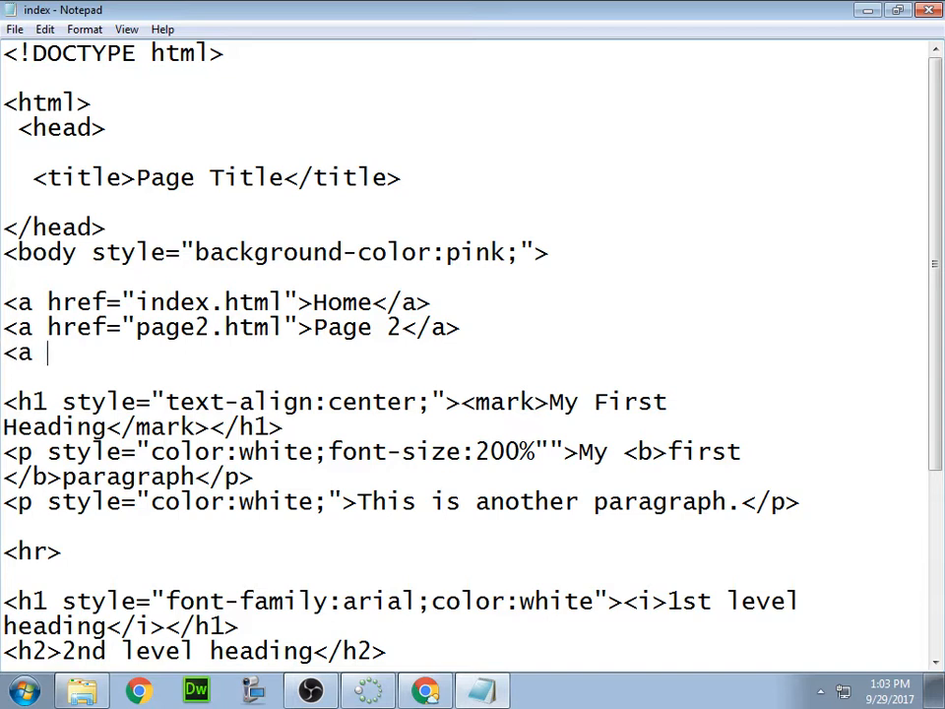
{"action": "type", "text": "href="}
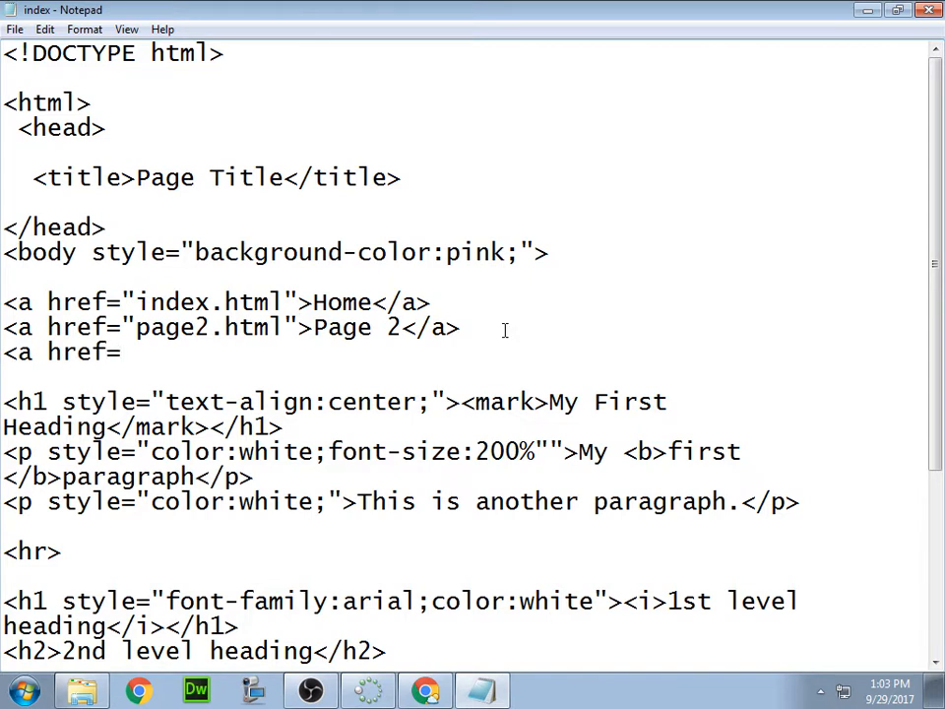
{"action": "type", "text": "\""}
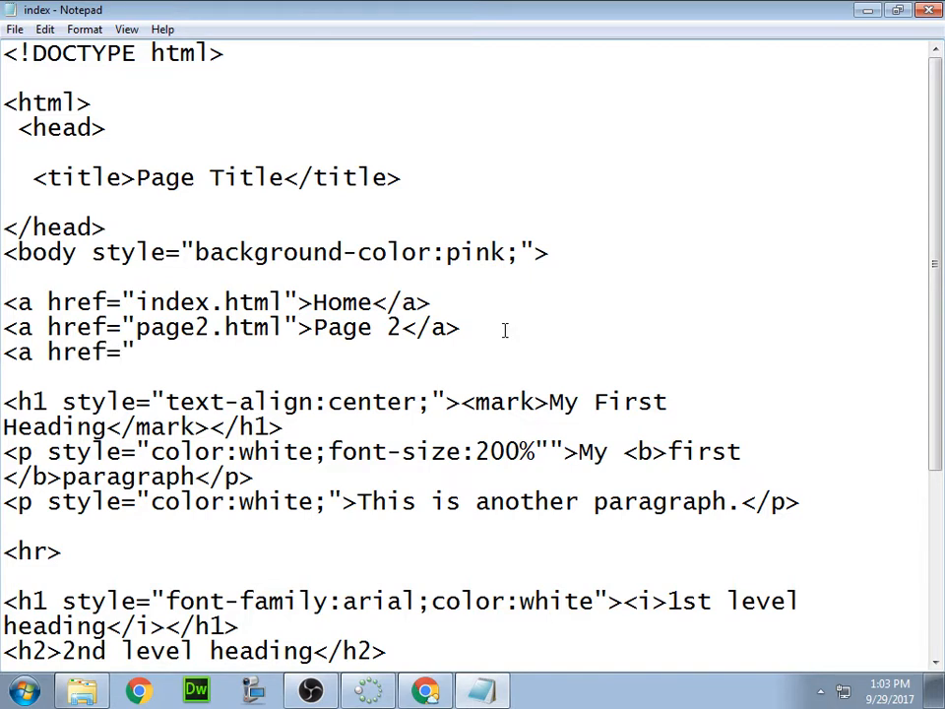
{"action": "type", "text": "p"}
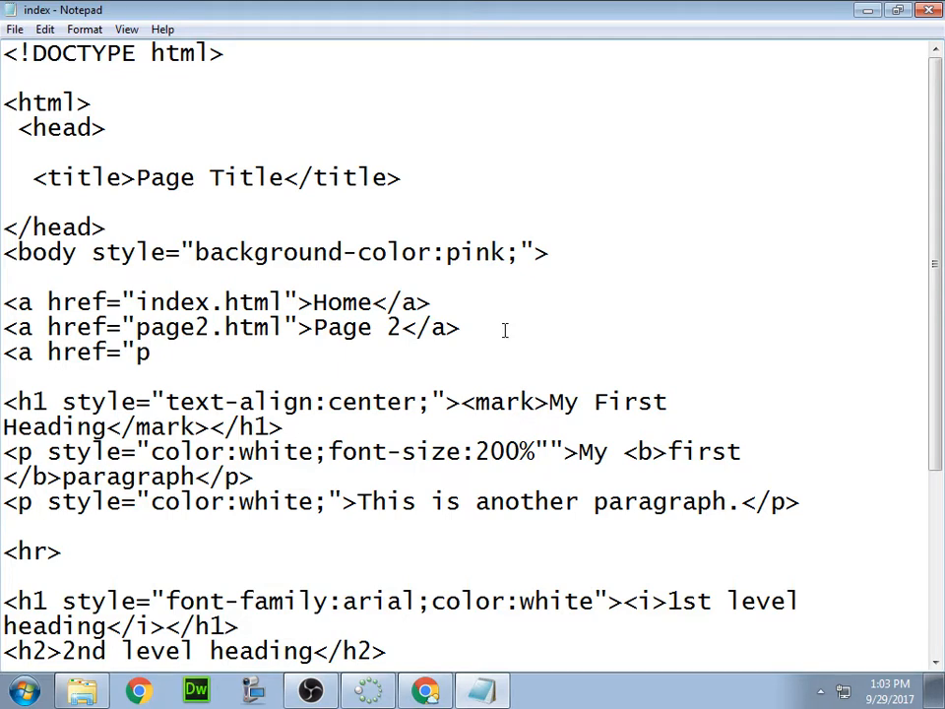
{"action": "type", "text": "age"}
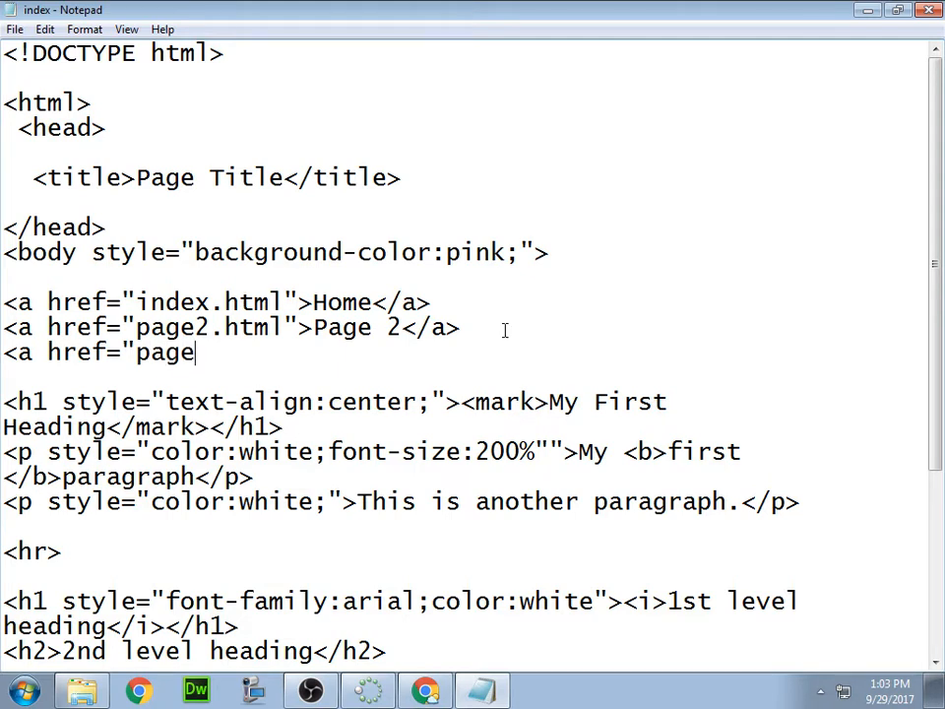
{"action": "type", "text": "3.h"}
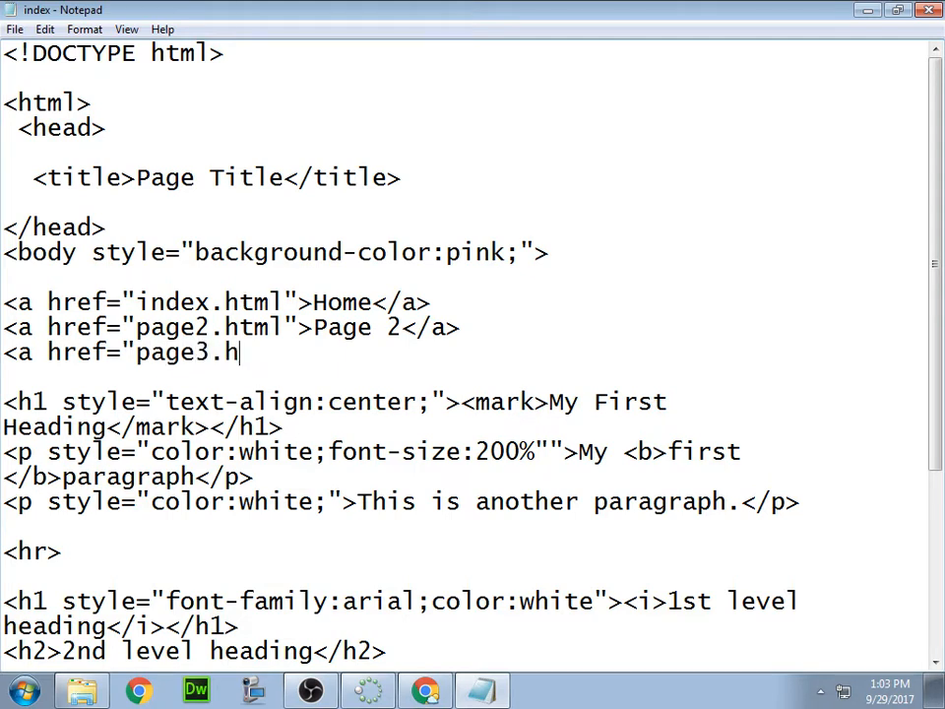
{"action": "type", "text": "tml"}
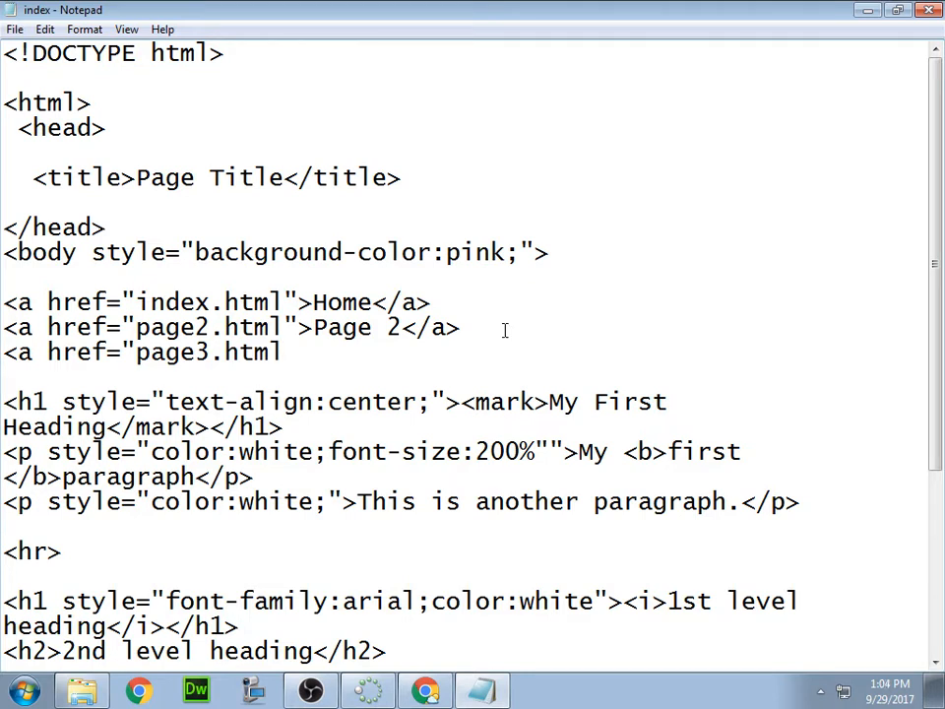
{"action": "type", "text": "\""}
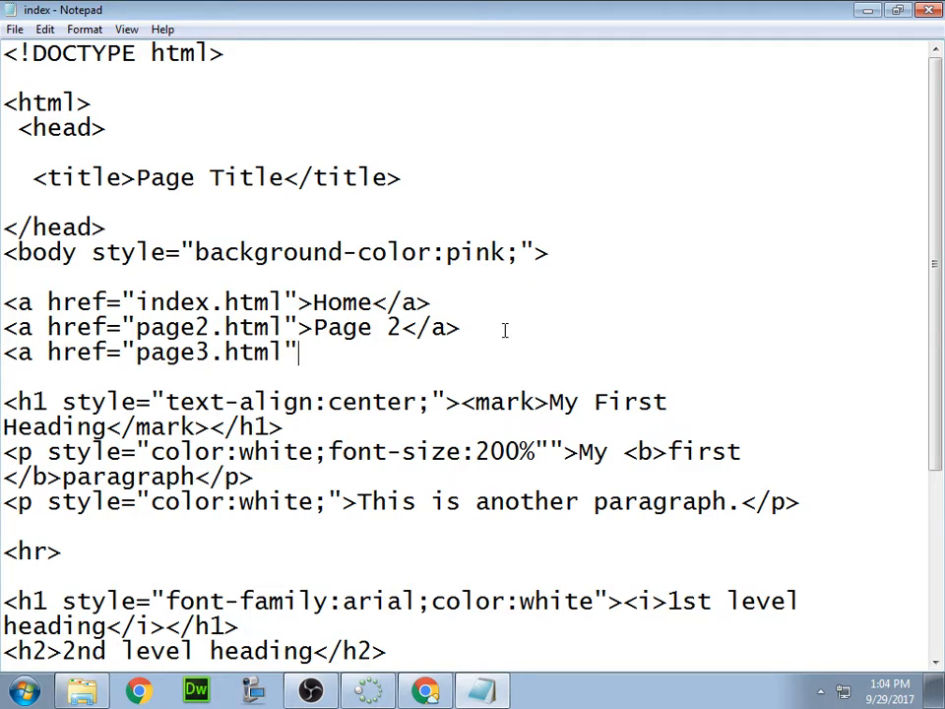
{"action": "type", "text": ">"}
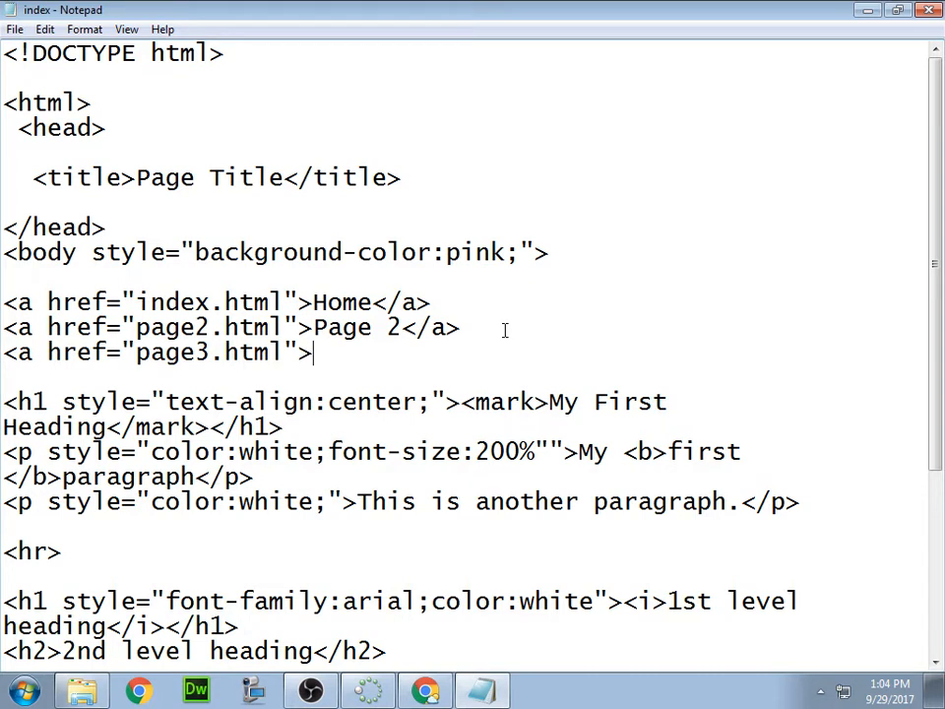
Label the link Page 3 and close it with </a>
{"action": "type", "text": "Page"}
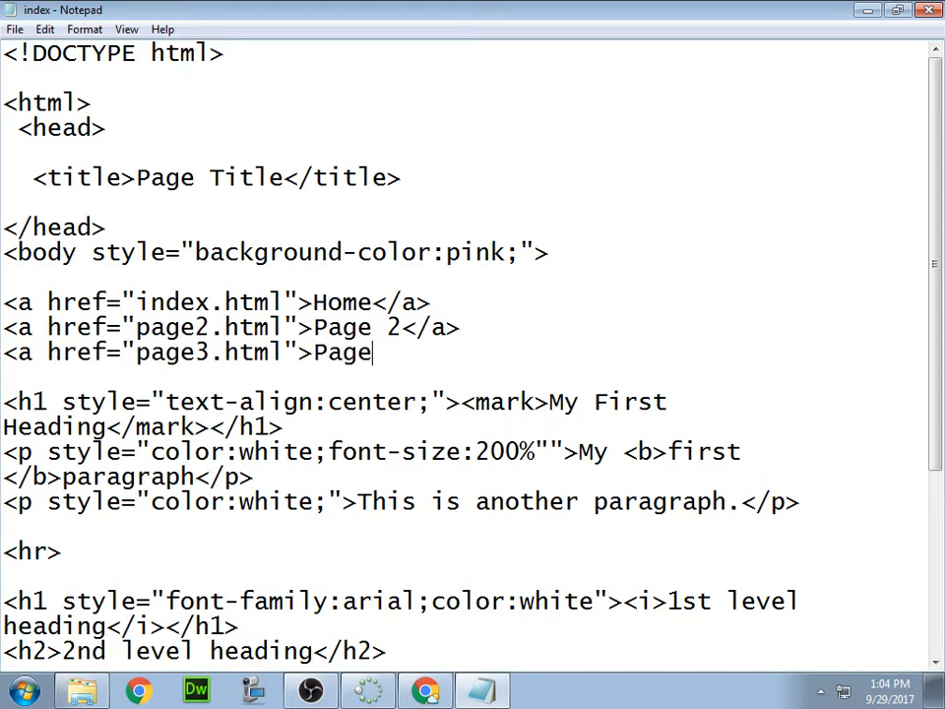
{"action": "type", "text": "3"}
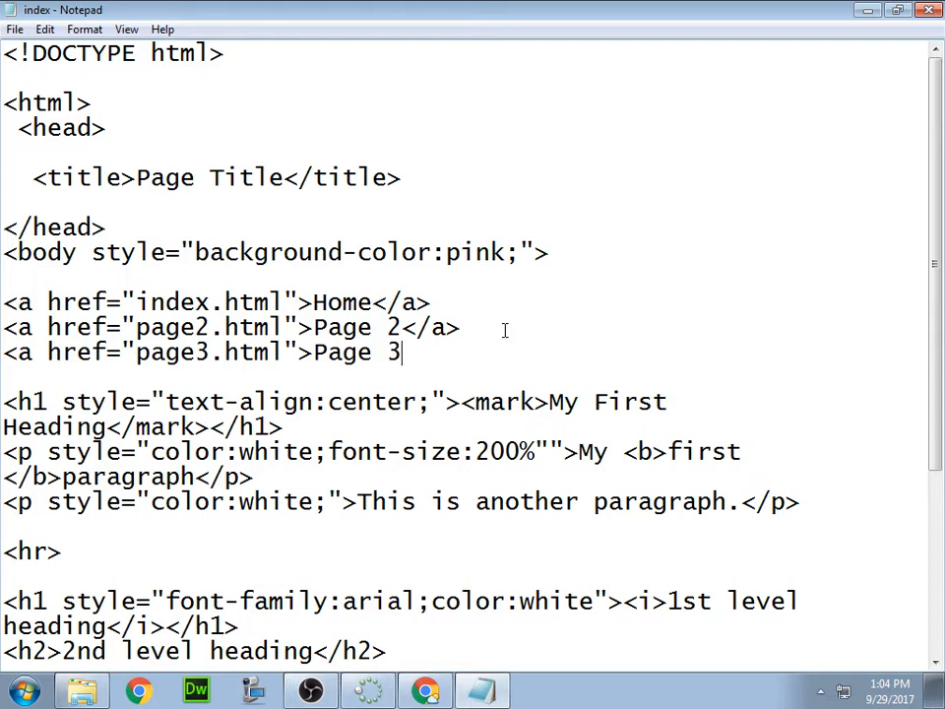
{"action": "type", "text": "<"}
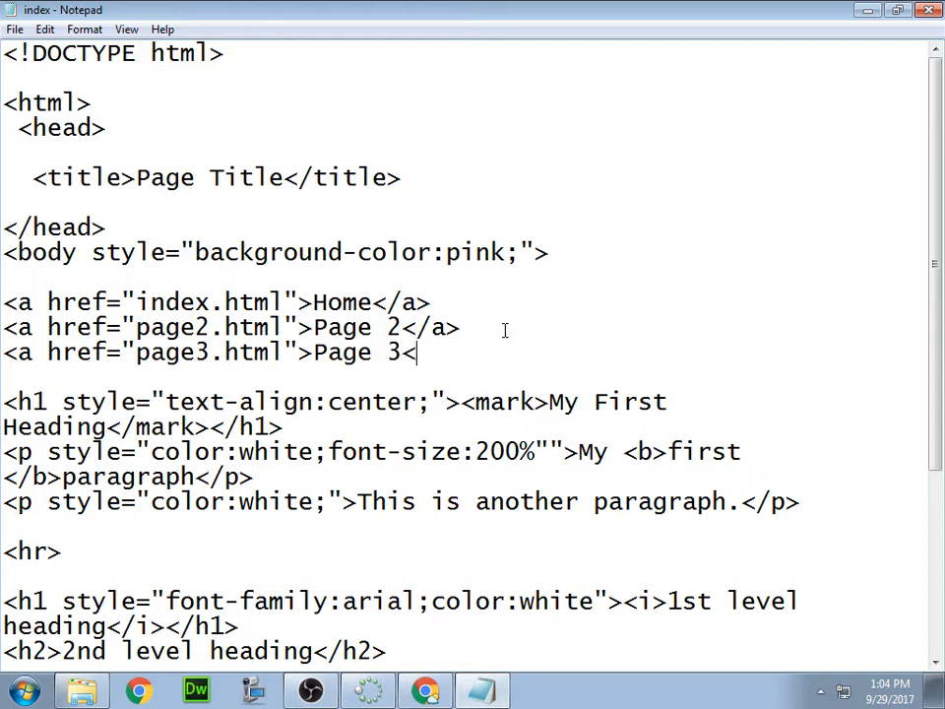
{"action": "type", "text": "/a"}
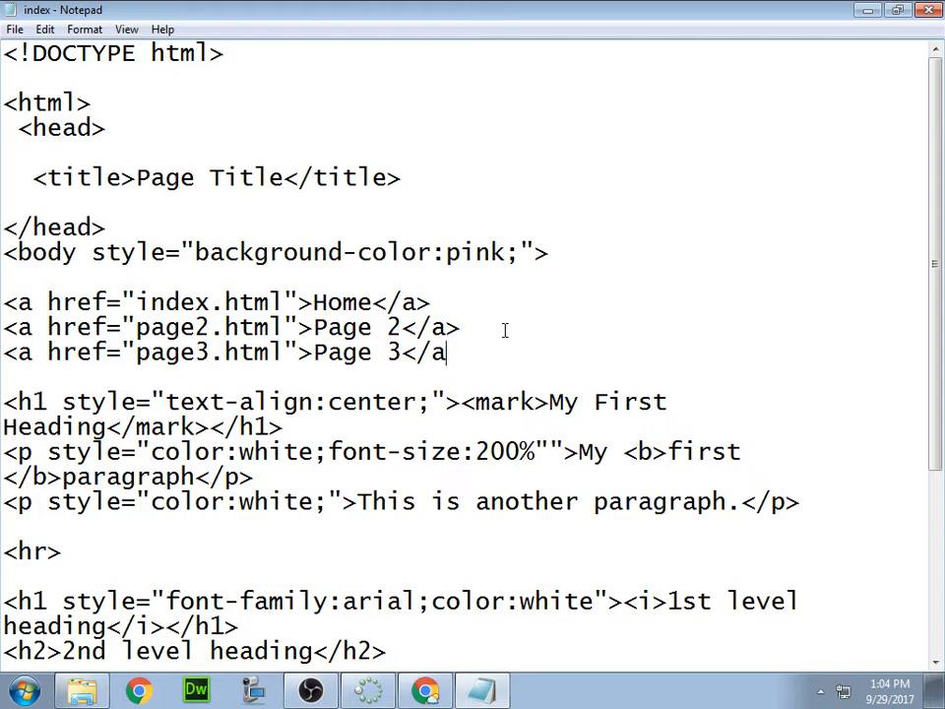
{"action": "type", "text": ">"}
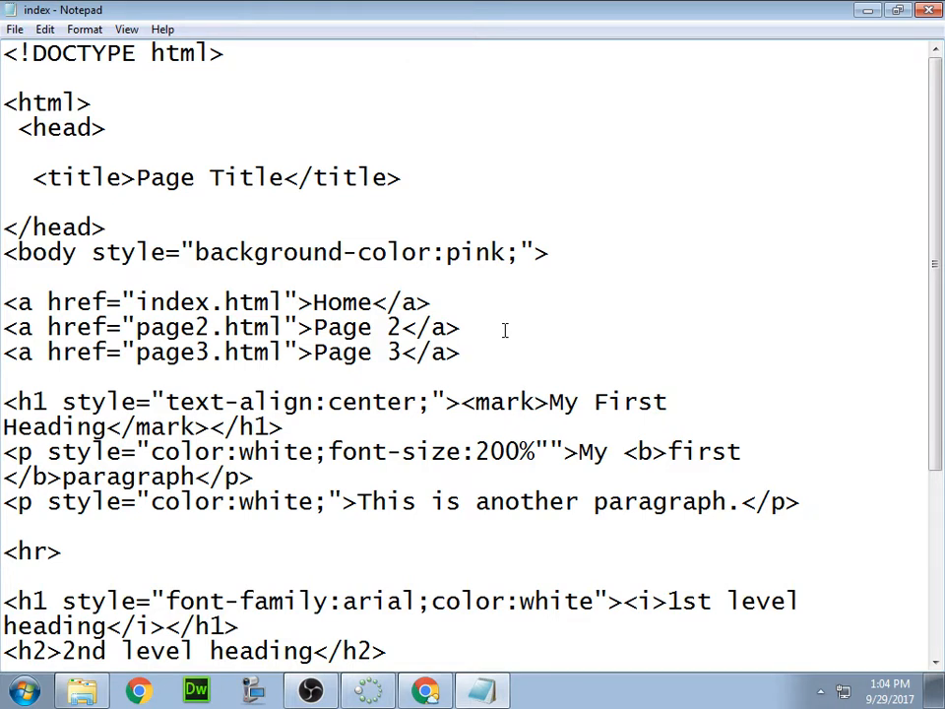
Append <br> tags to the ends of the Home and Page 2 link lines
{"action": "left_click_drag", "start_coordinate": [5, 302], "coordinate": [458, 353]}
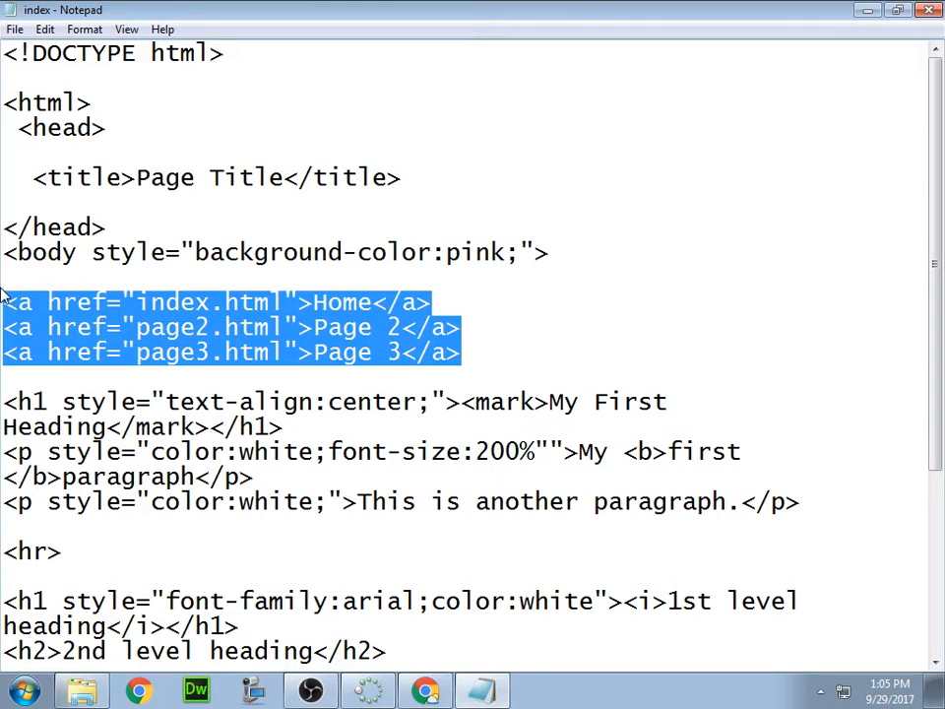
{"action": "left_click", "coordinate": [490, 293]}
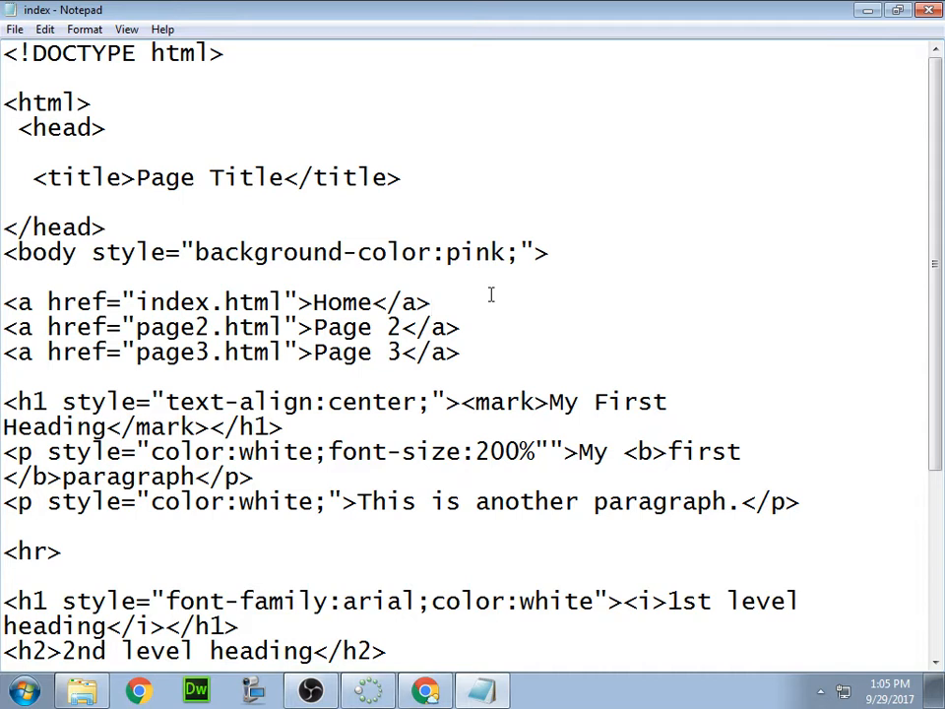
{"action": "left_click", "coordinate": [430, 301]}
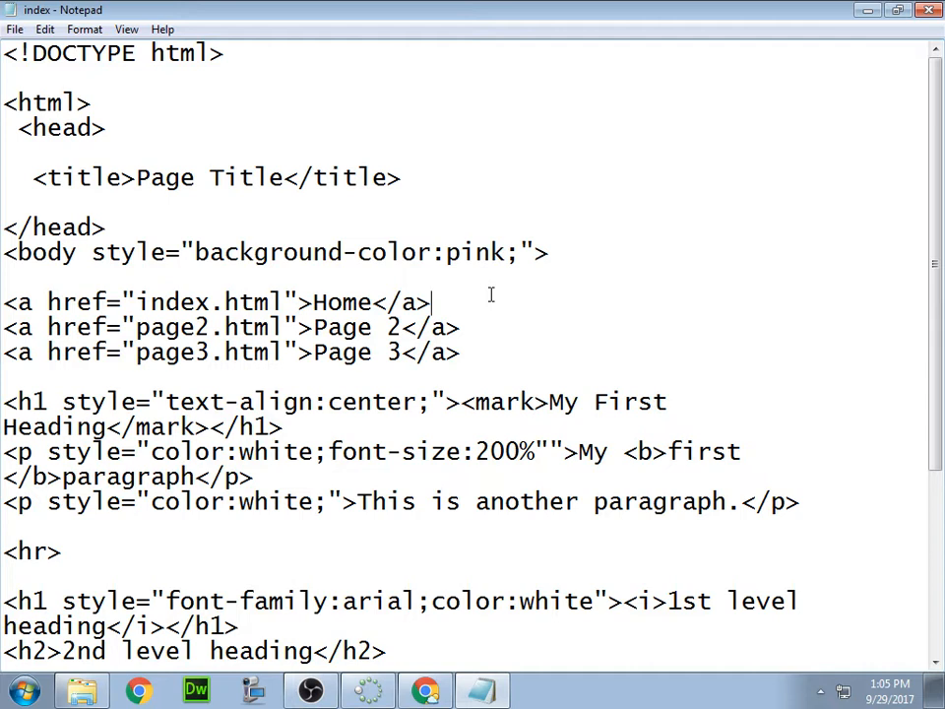
{"action": "type", "text": "<b"}
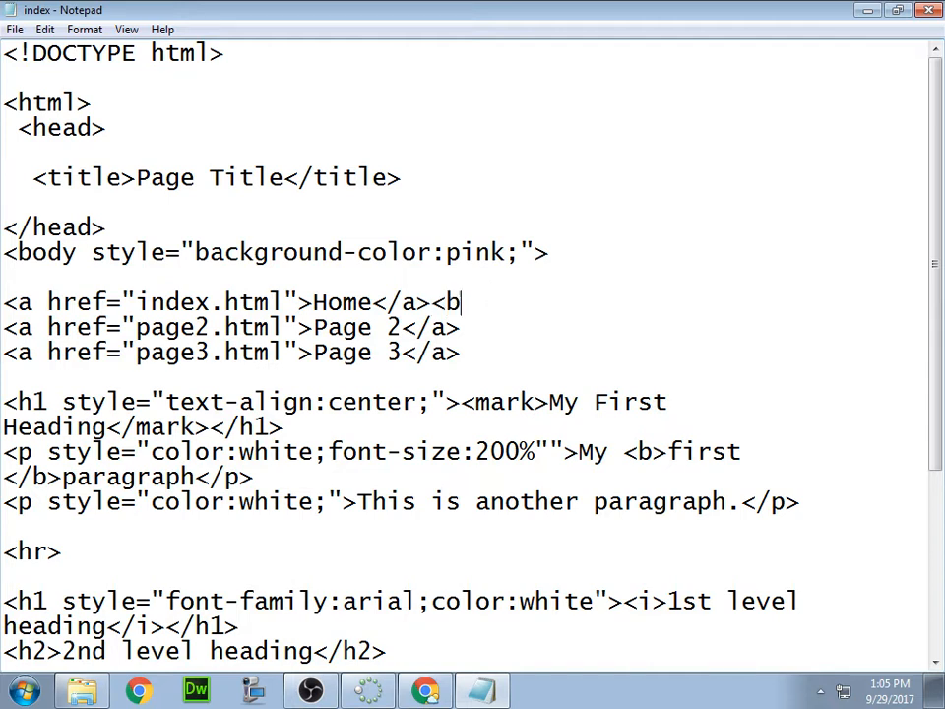
{"action": "type", "text": "r>"}
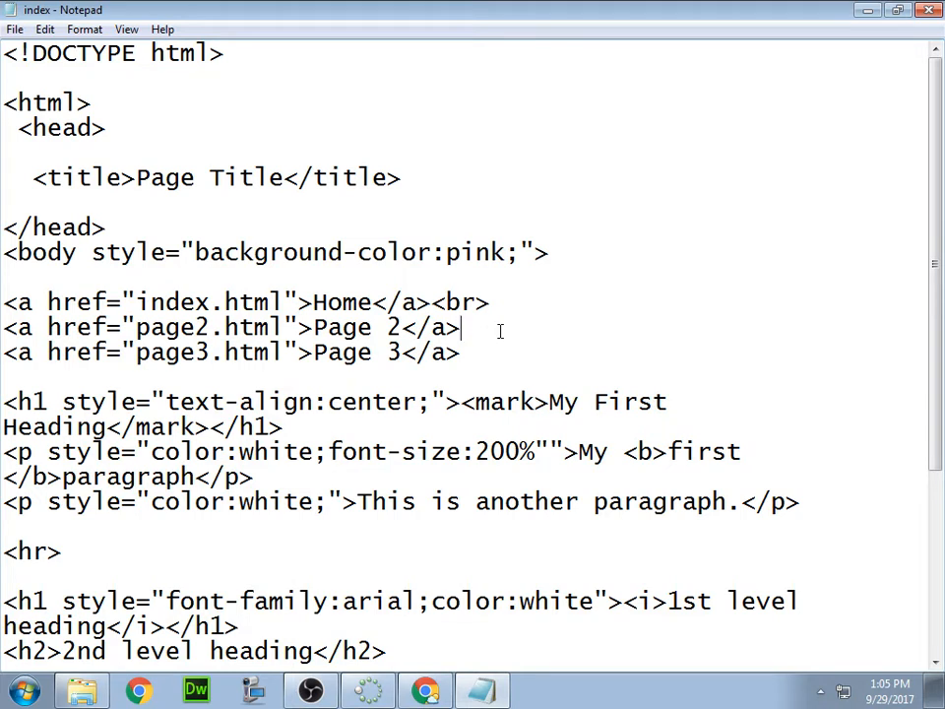
{"action": "type", "text": "<"}
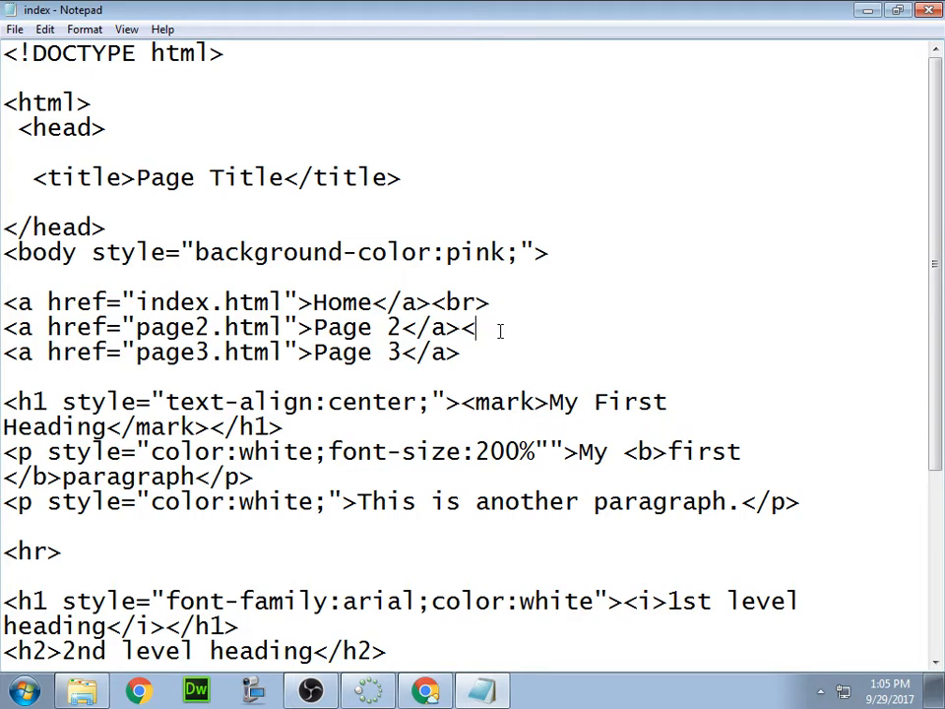
{"action": "type", "text": "br"}
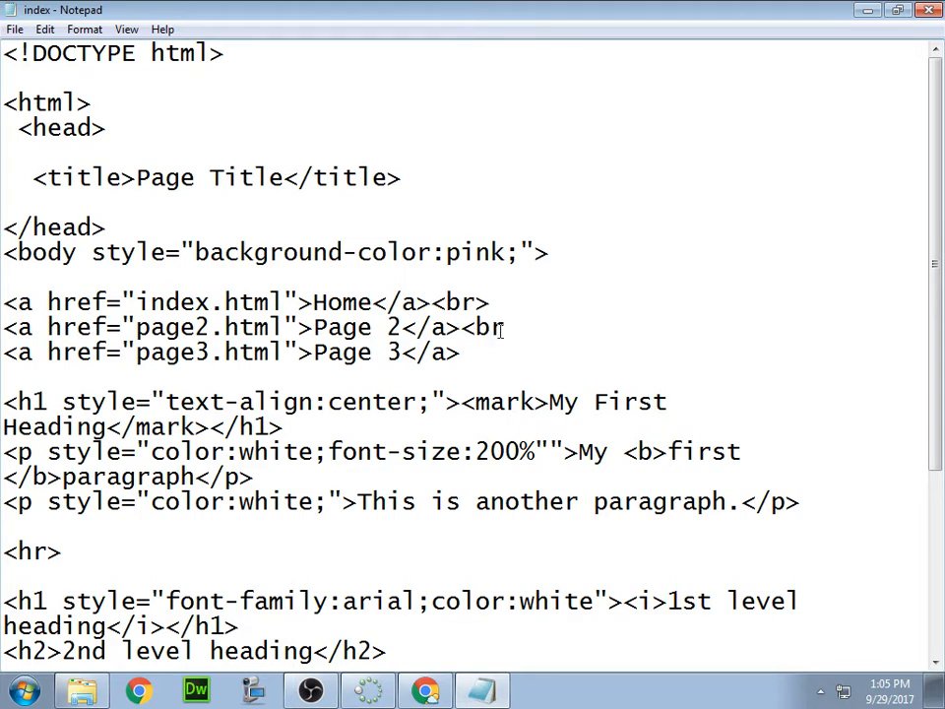
{"action": "left_click", "coordinate": [512, 327]}
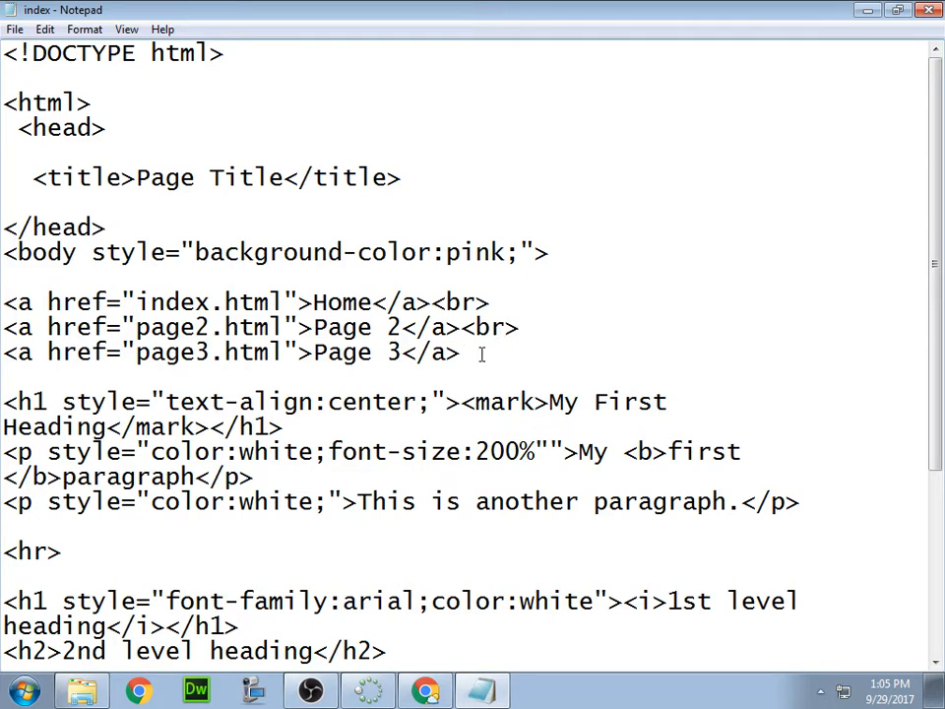
{"action": "type", "text": "<"}
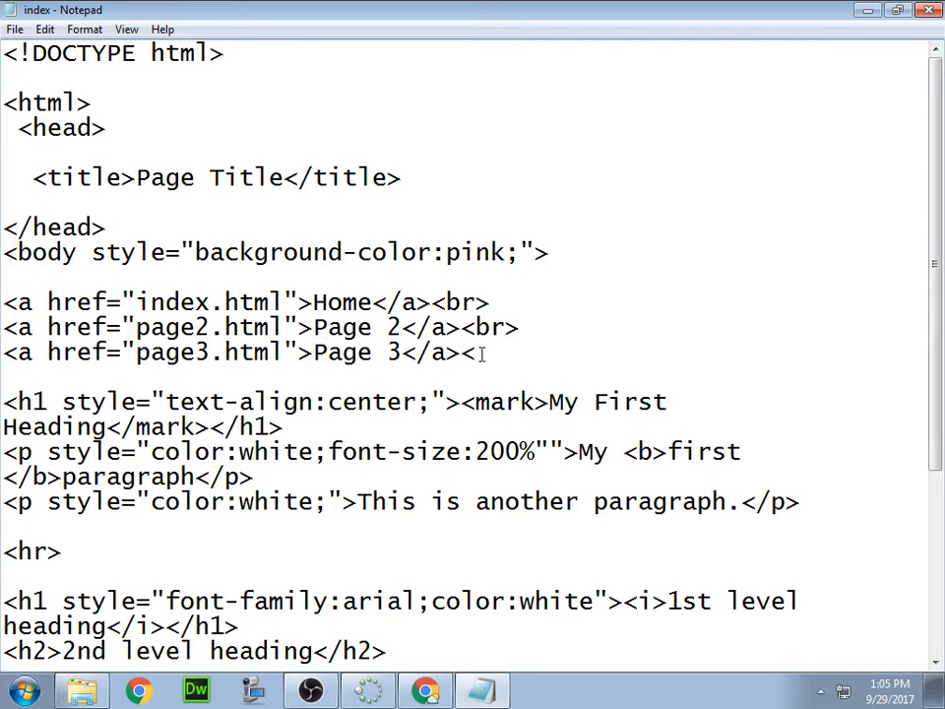
{"action": "type", "text": "br"}
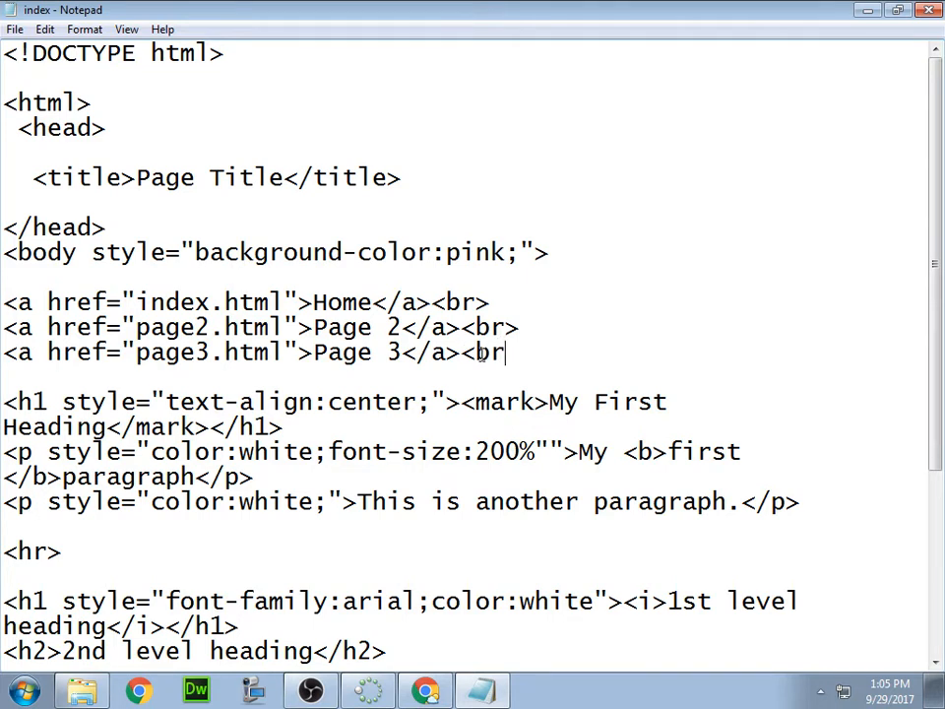
{"action": "type", "text": ">"}
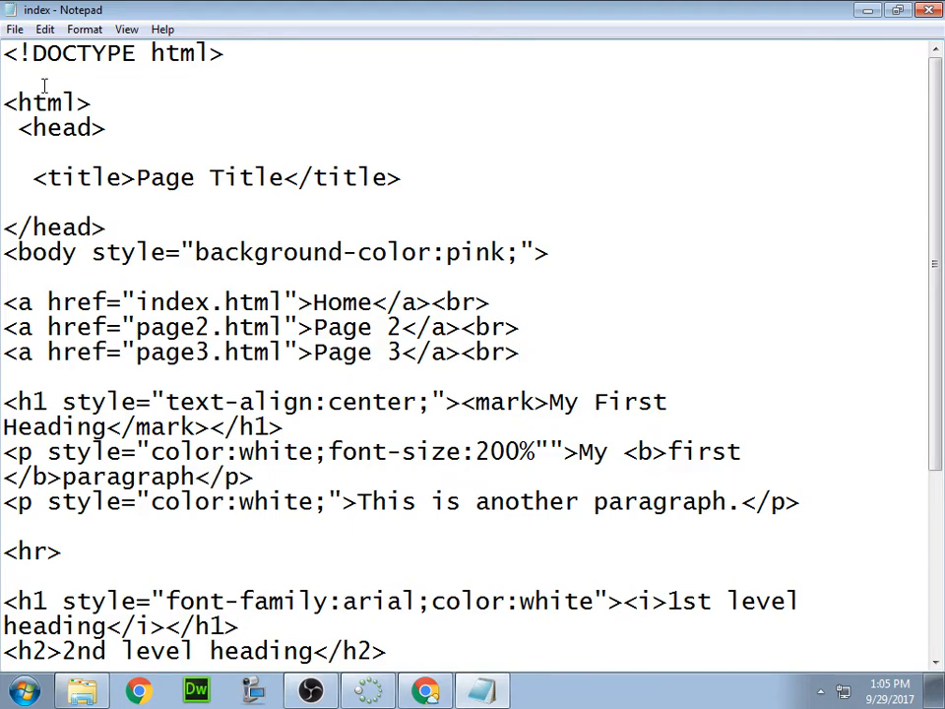
View the refreshed index page in Chrome with stacked Home, Page 2 and Page 3 links
{"action": "left_click", "coordinate": [425, 689]}
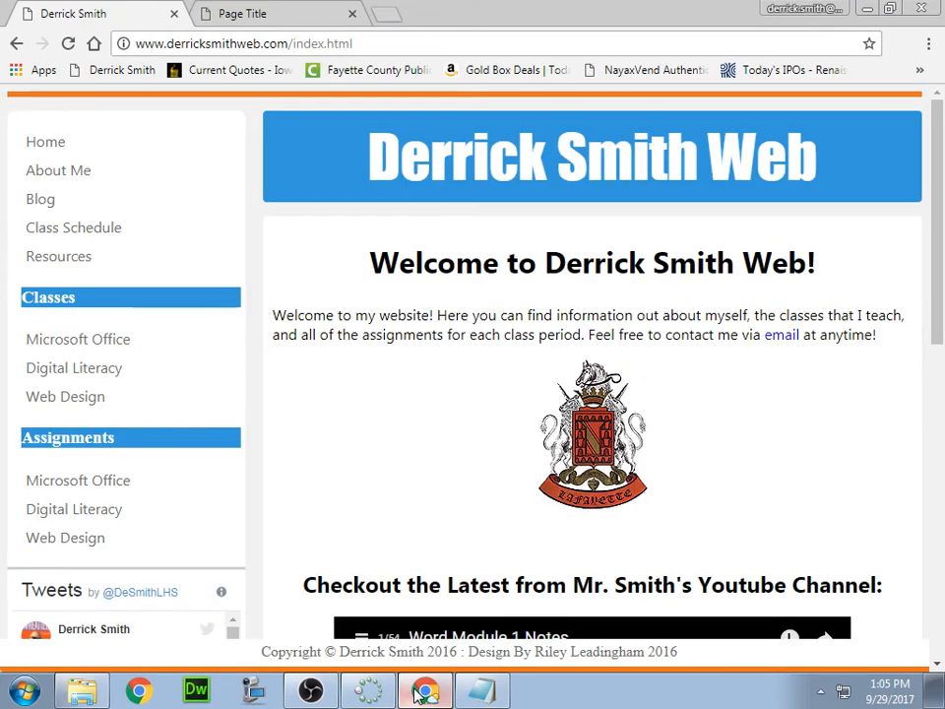
{"action": "left_click", "coordinate": [276, 14]}
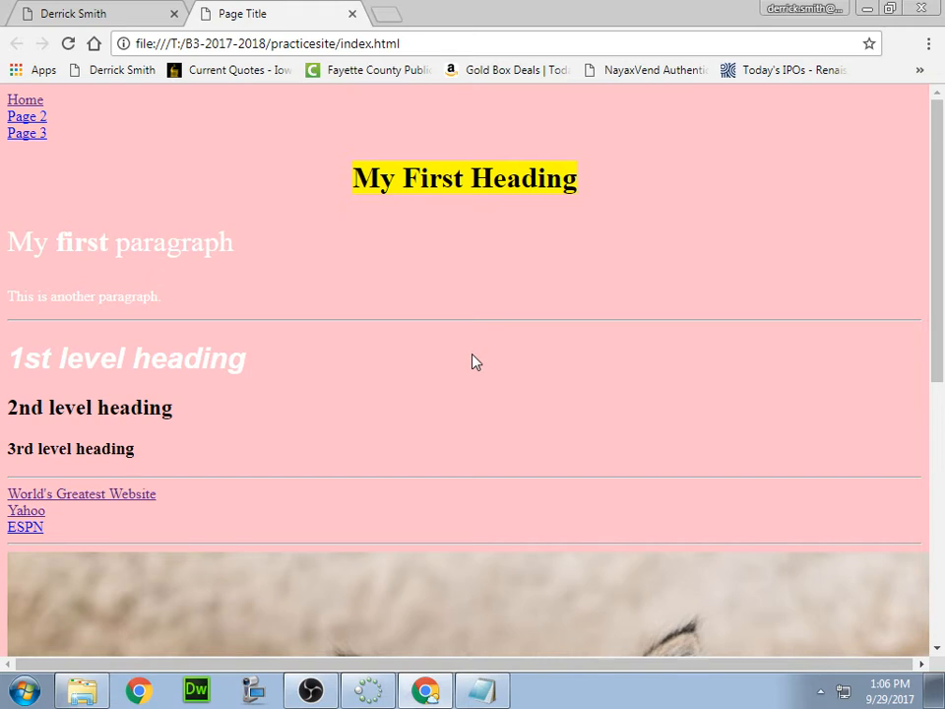
{"action": "left_click", "coordinate": [27, 116]}
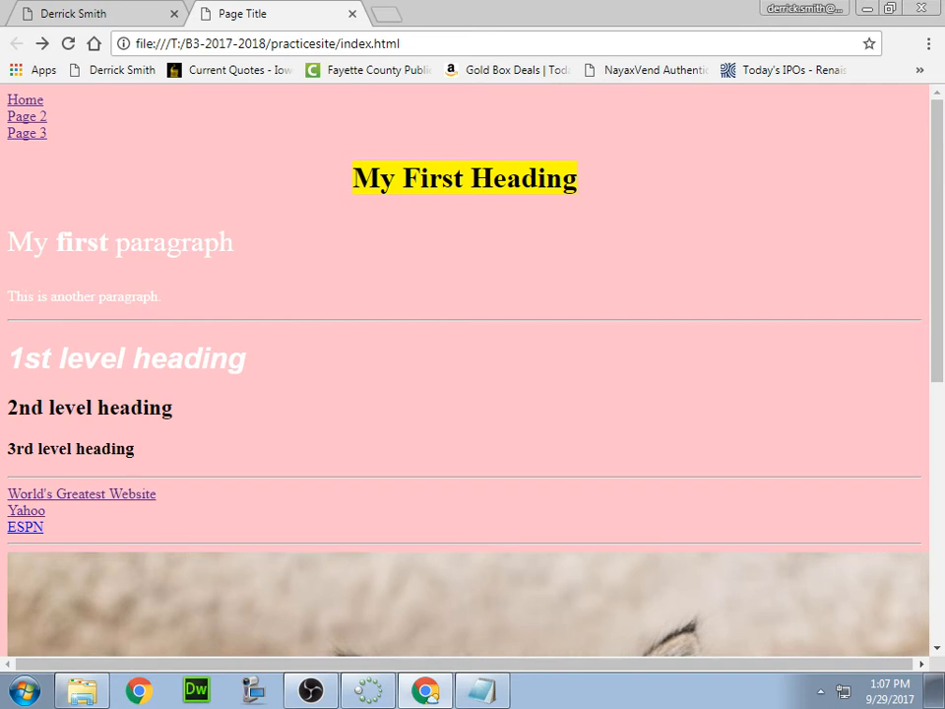
{"action": "left_click", "coordinate": [482, 689]}
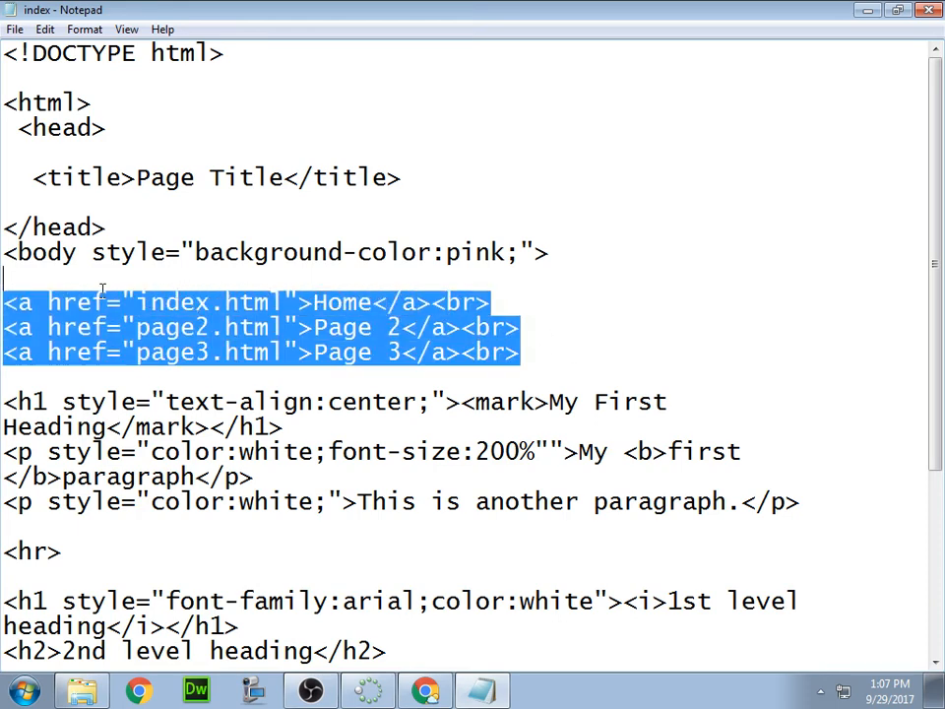
{"action": "mouse_move", "coordinate": [102, 332]}
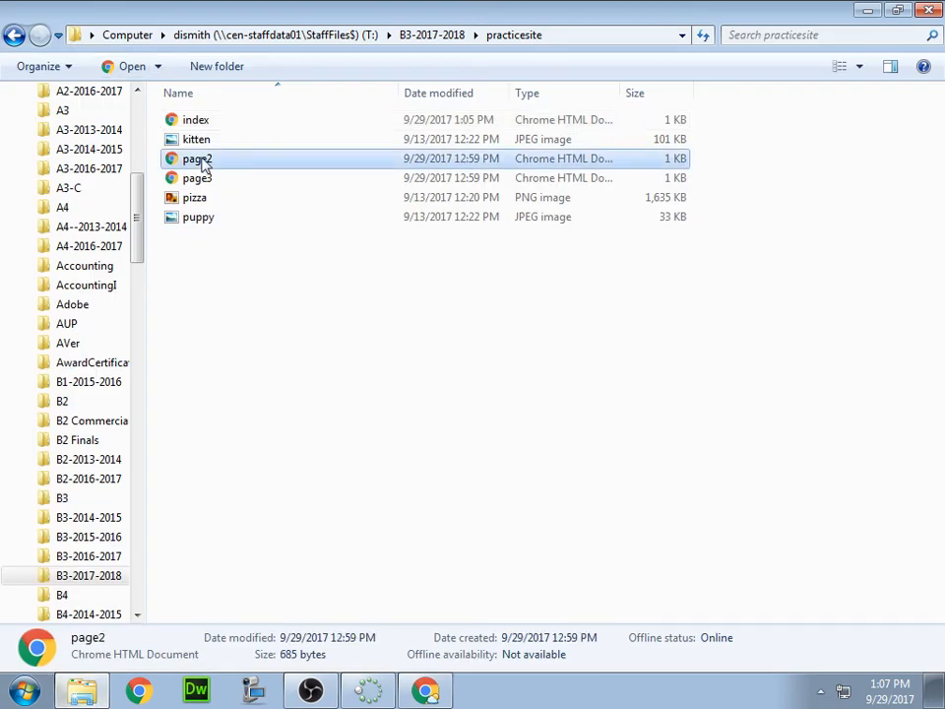
Set page2's background color to green, then save and close the file
{"action": "double_click", "coordinate": [197, 159]}
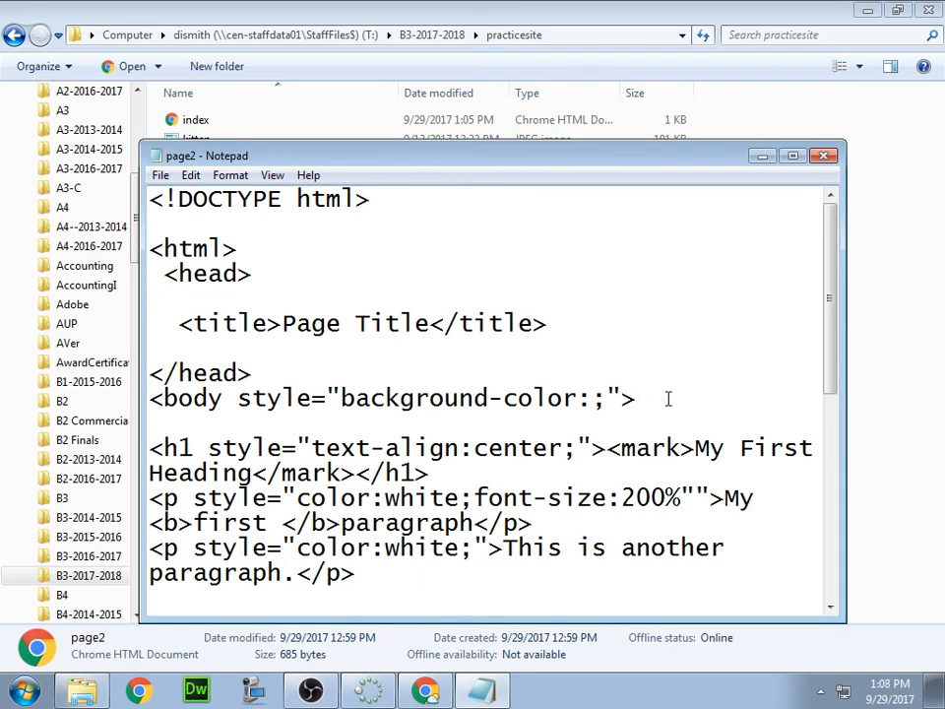
{"action": "type", "text": "green"}
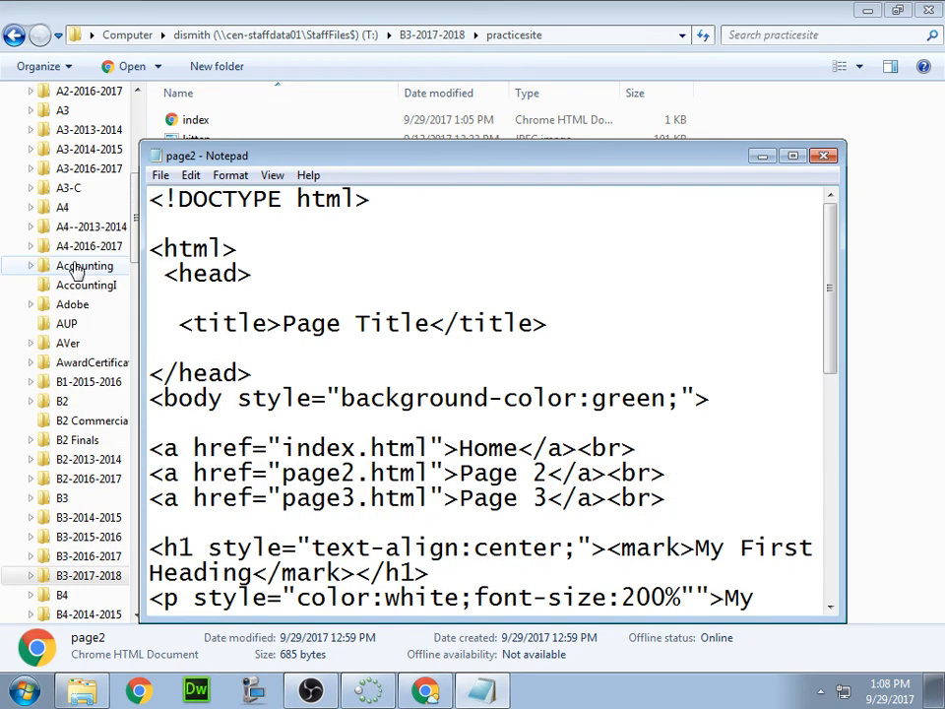
{"action": "left_click", "coordinate": [160, 175]}
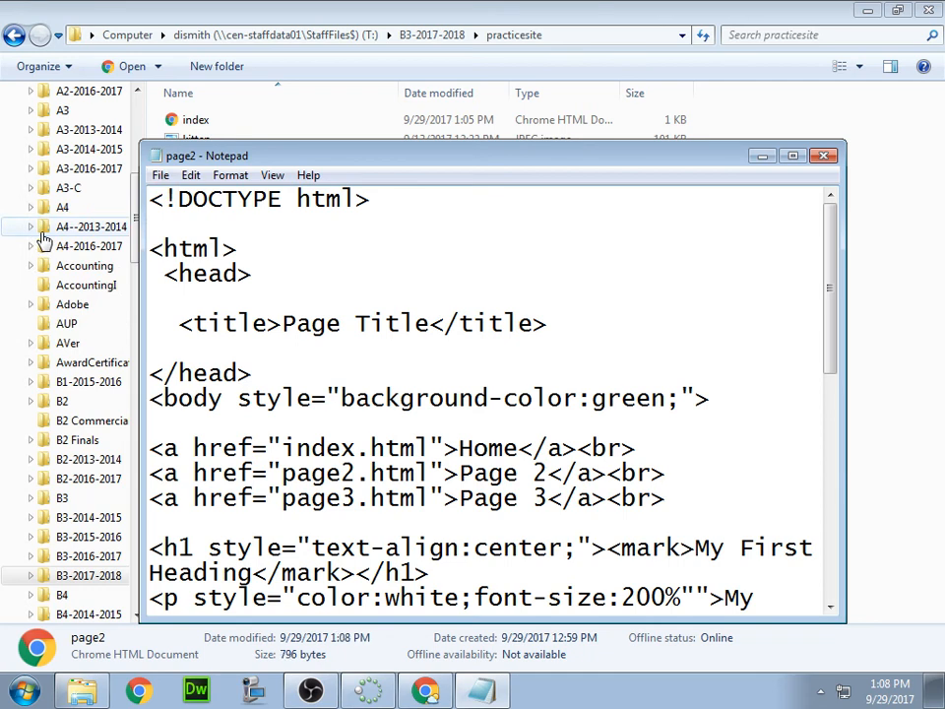
{"action": "left_click", "coordinate": [824, 155]}
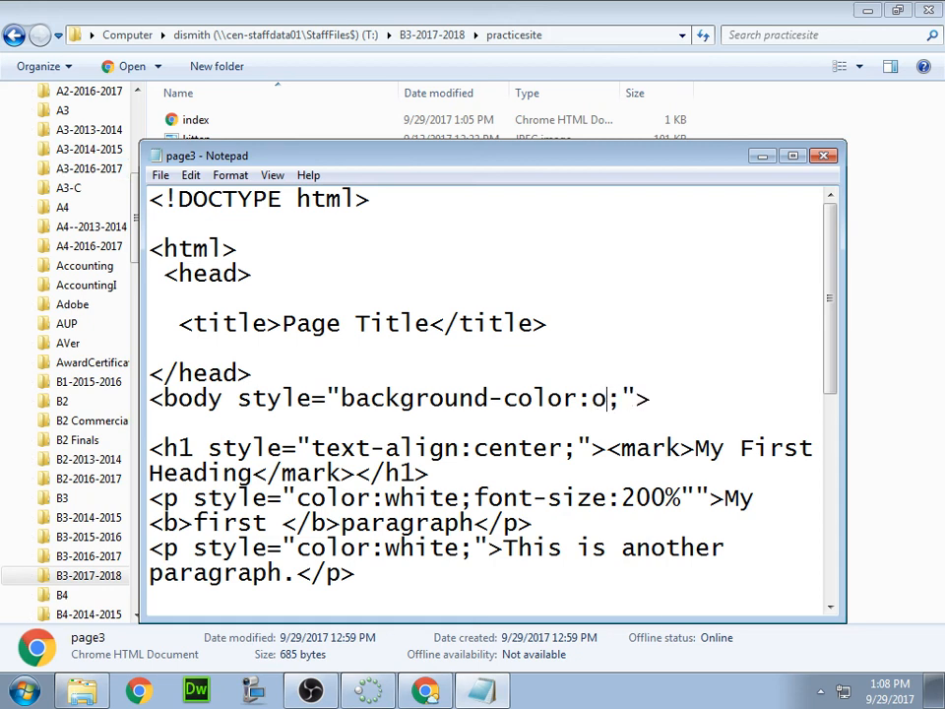
Set page3's background to orange, add the Home/Page 2/Page 3 link lines, save and close
{"action": "type", "text": "rang"}
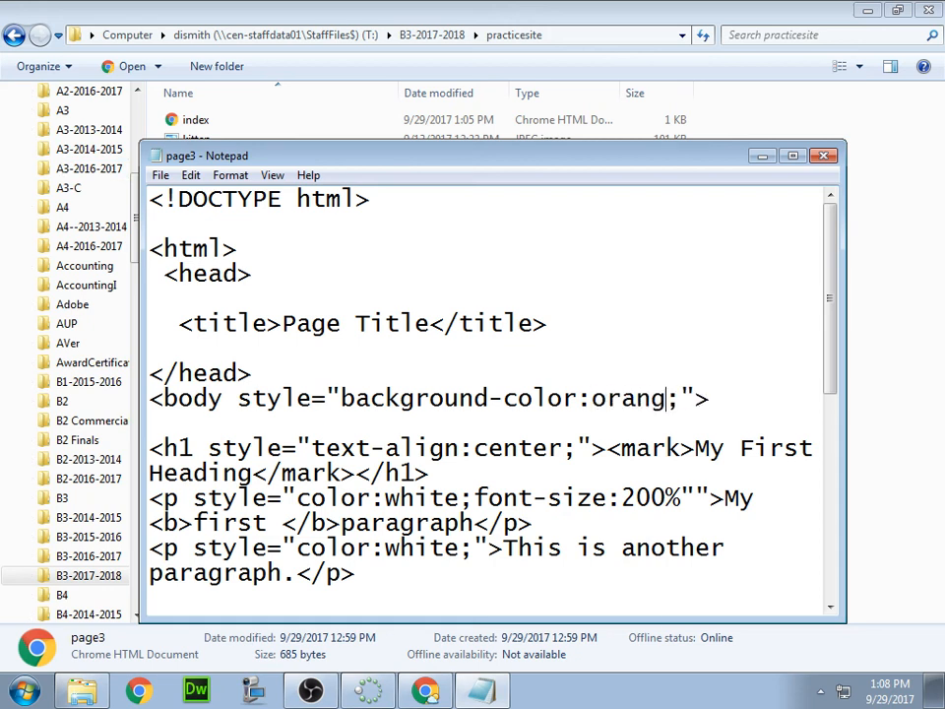
{"action": "type", "text": "e"}
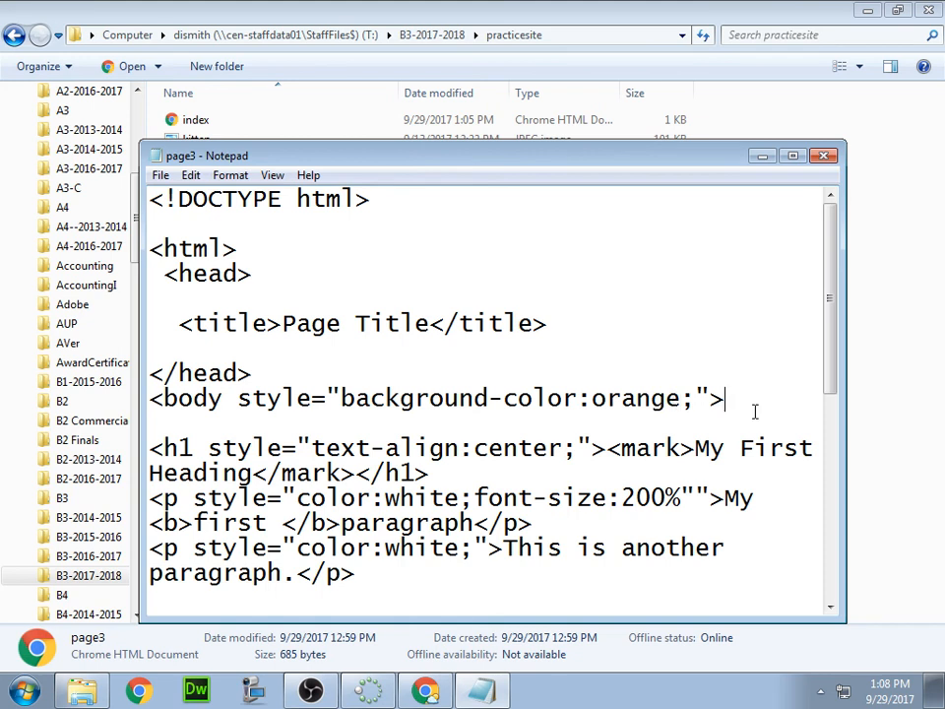
{"action": "key", "text": "enter"}
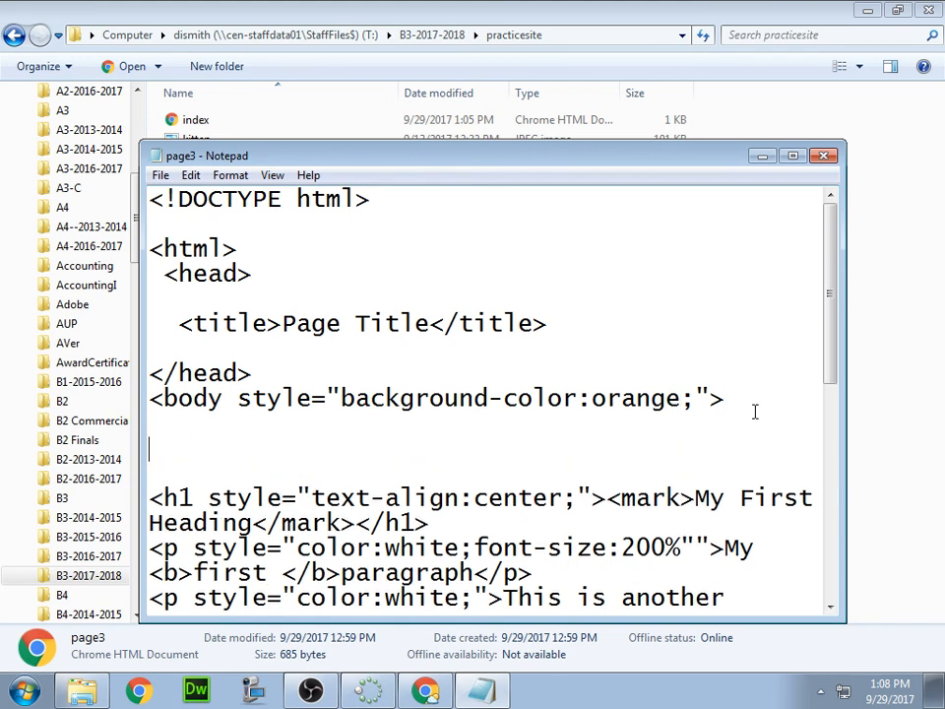
{"action": "type", "text": "<a href=\"index.html\">Home</a><br>"}
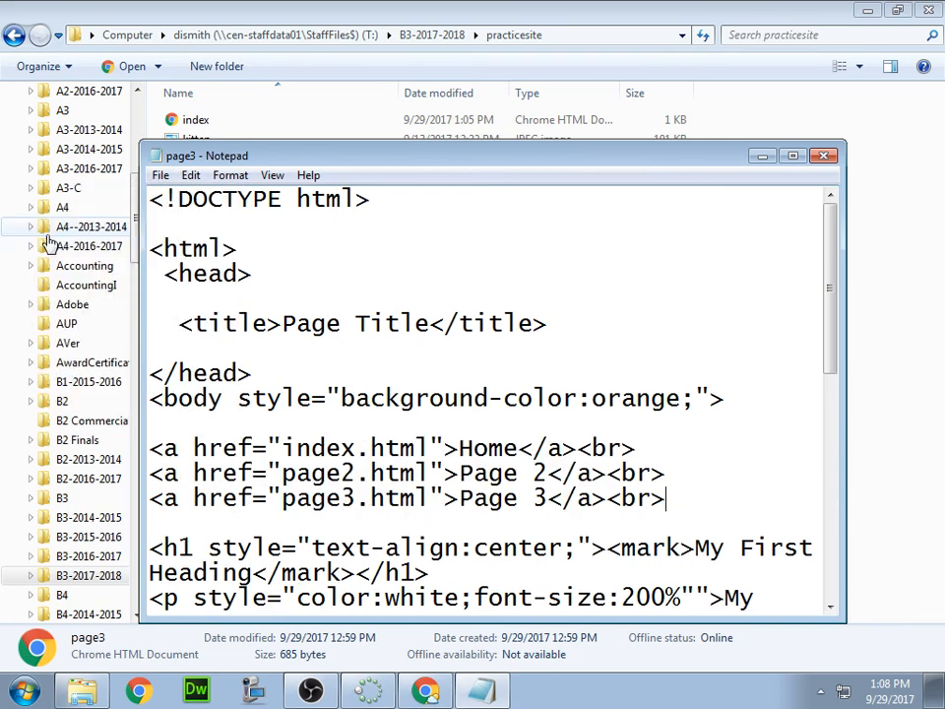
{"action": "left_click", "coordinate": [823, 155]}
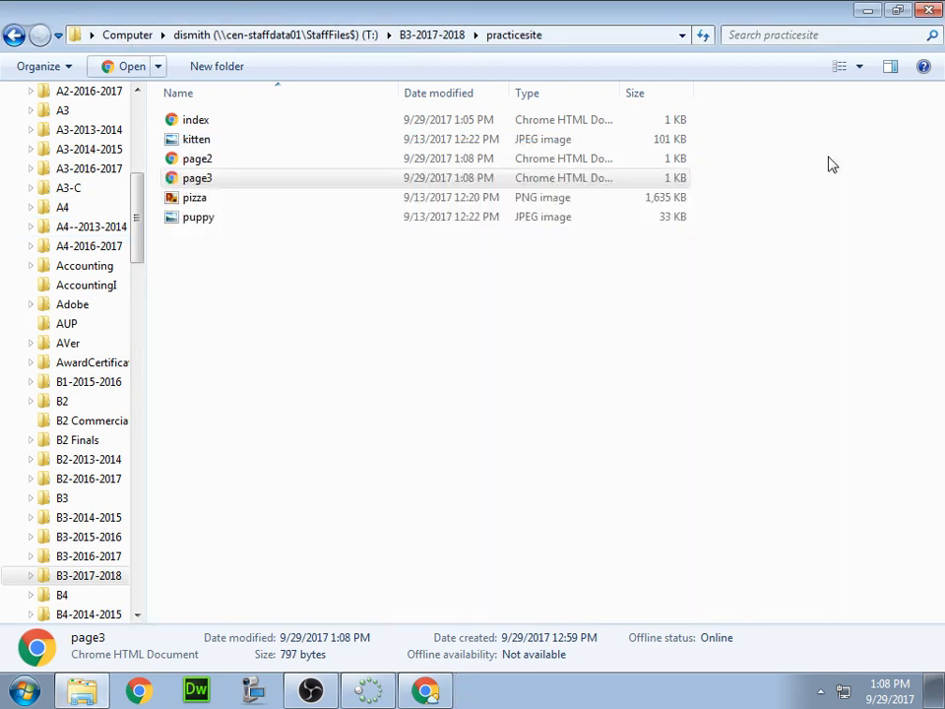
In Chrome, follow the links to orange Page 3, green Page 2, then Home
{"action": "left_click", "coordinate": [196, 119]}
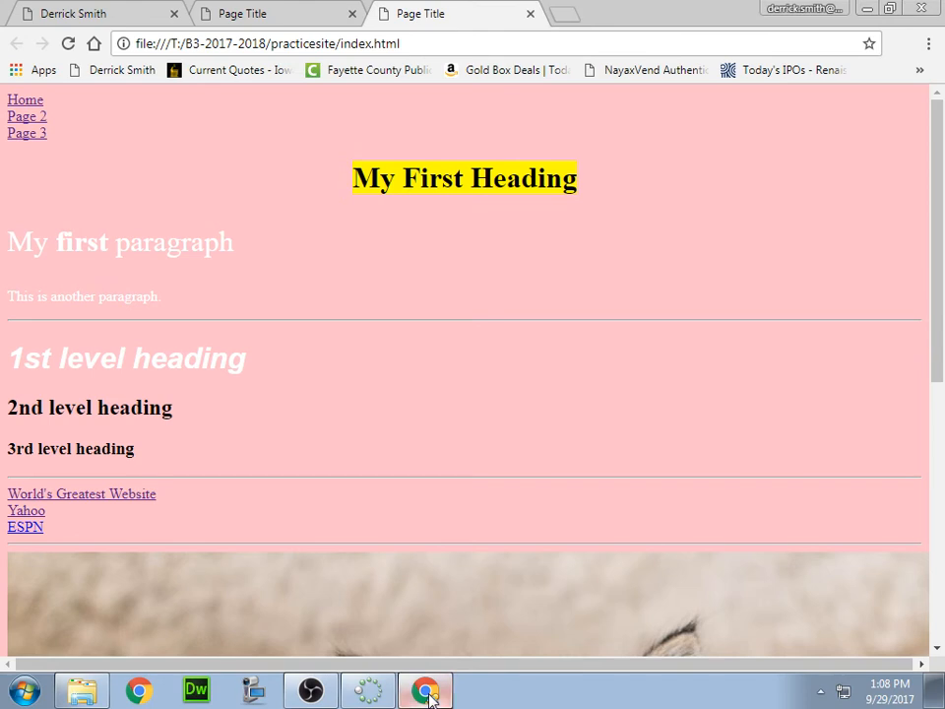
{"action": "left_click", "coordinate": [27, 133]}
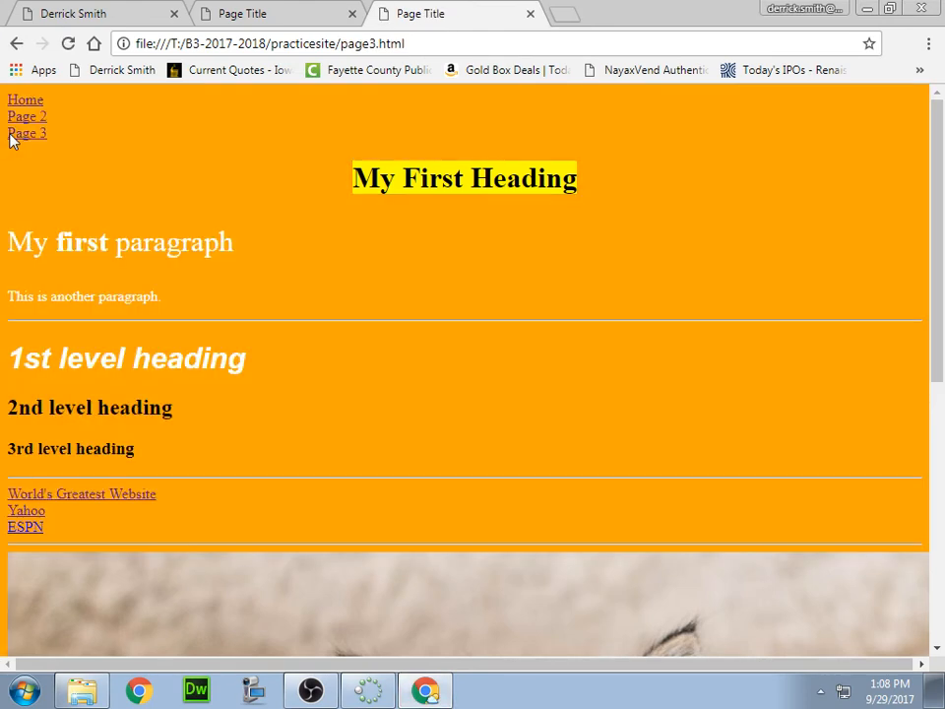
{"action": "left_click", "coordinate": [27, 116]}
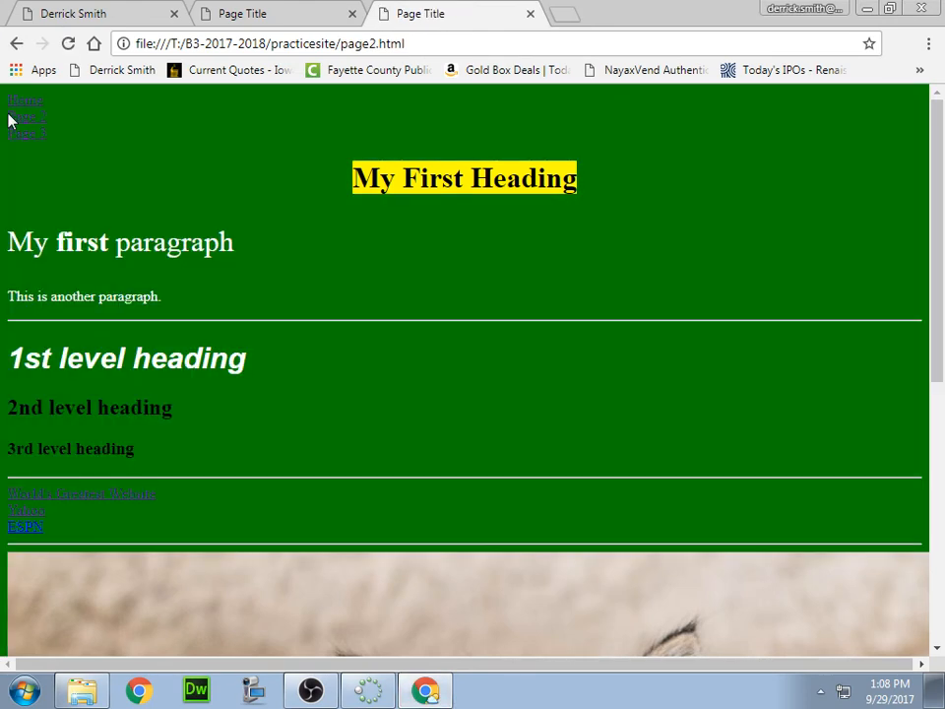
{"action": "left_click", "coordinate": [24, 99]}
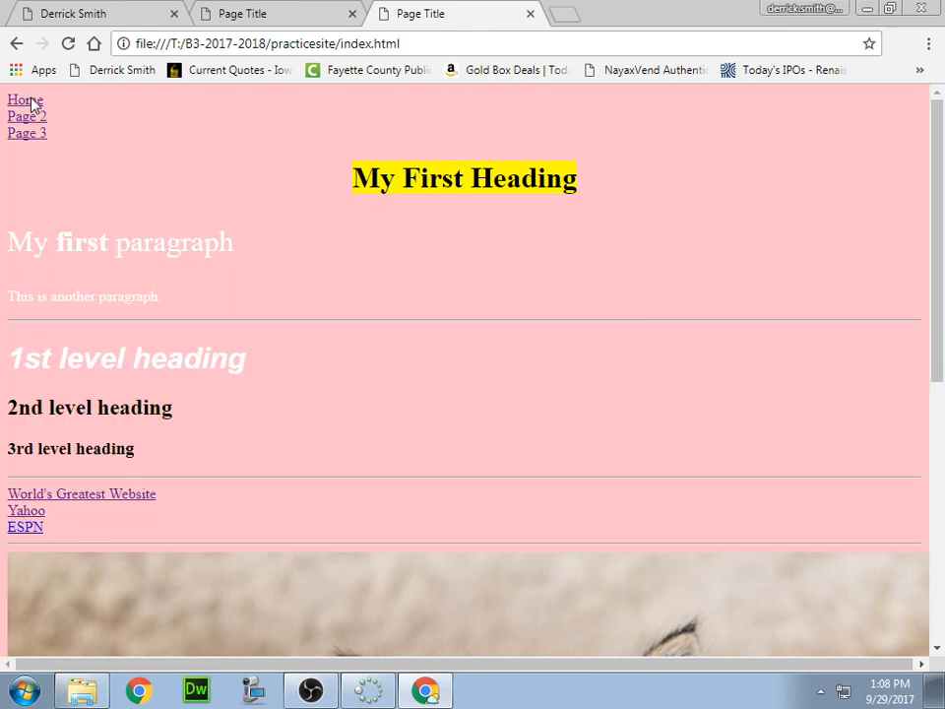